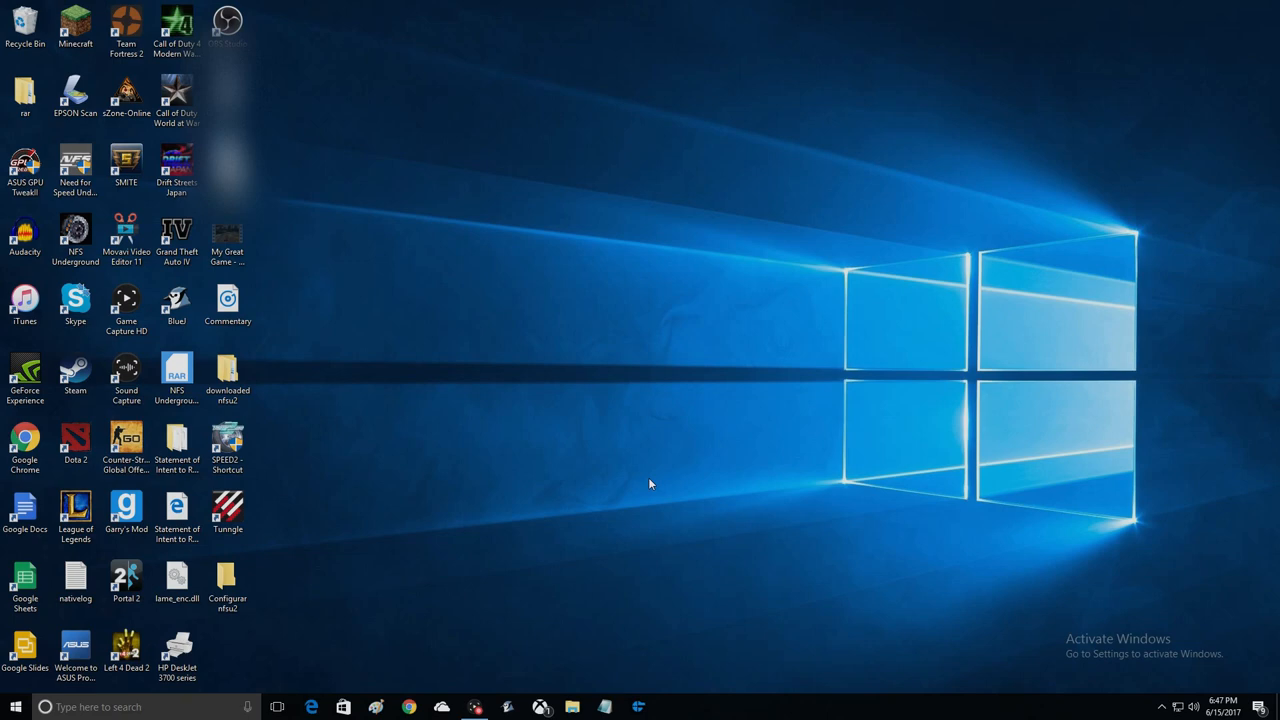
mouse_move(645, 497)
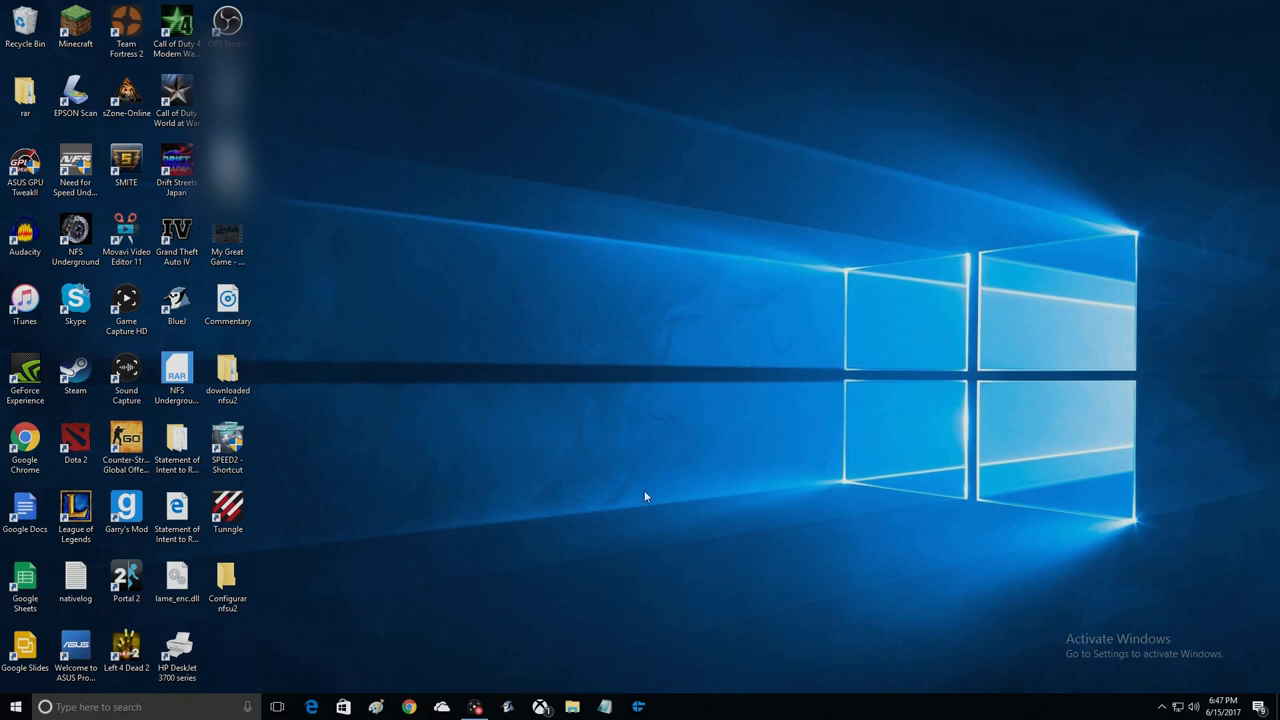
mouse_move(625, 518)
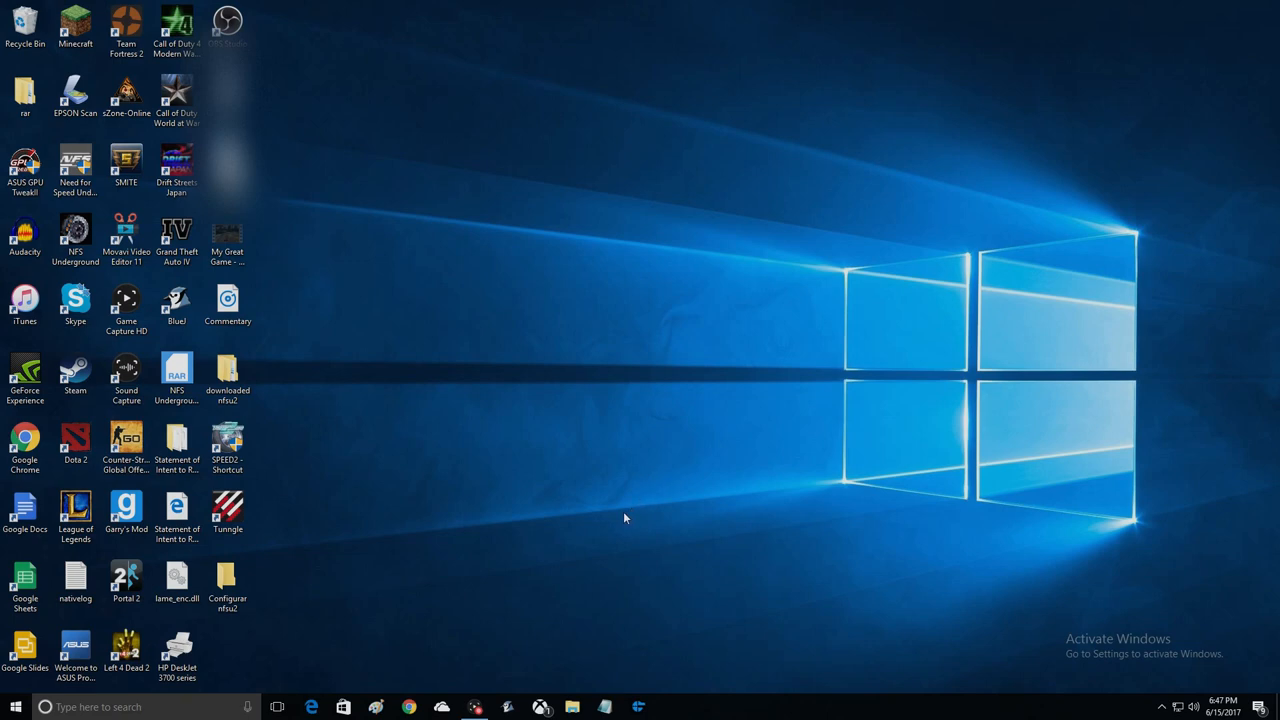
mouse_move(580, 552)
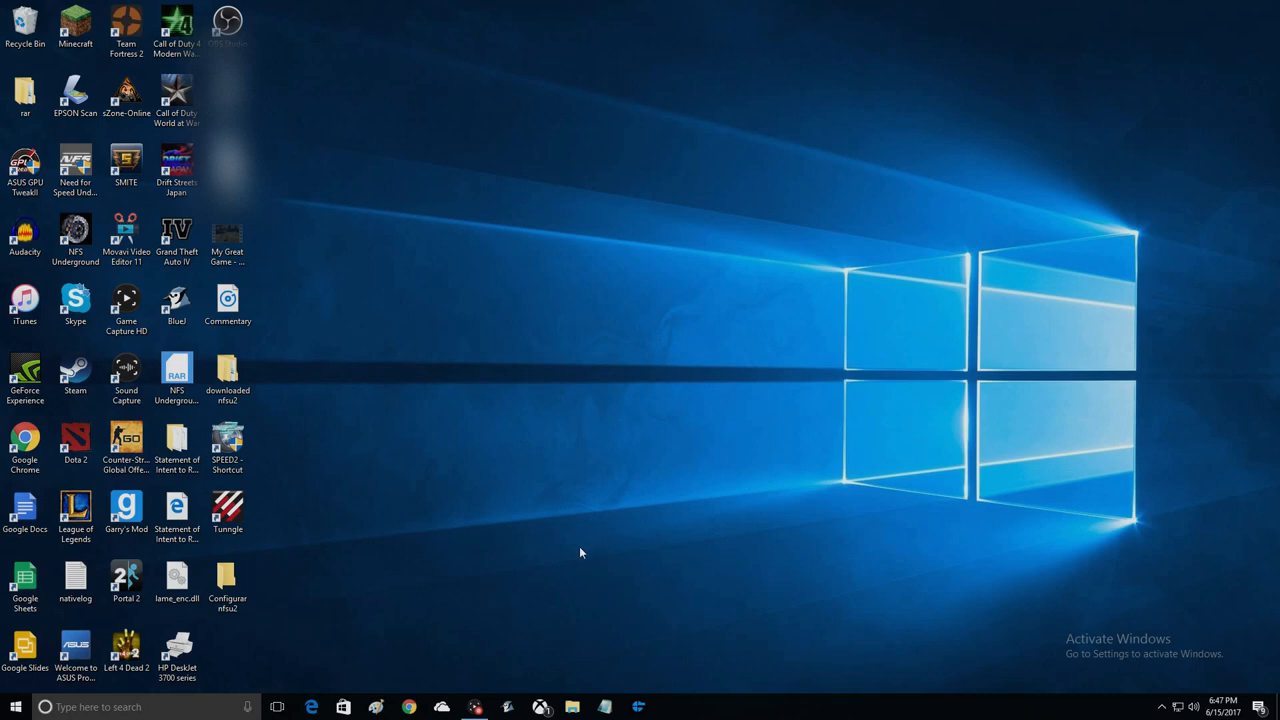
mouse_move(557, 565)
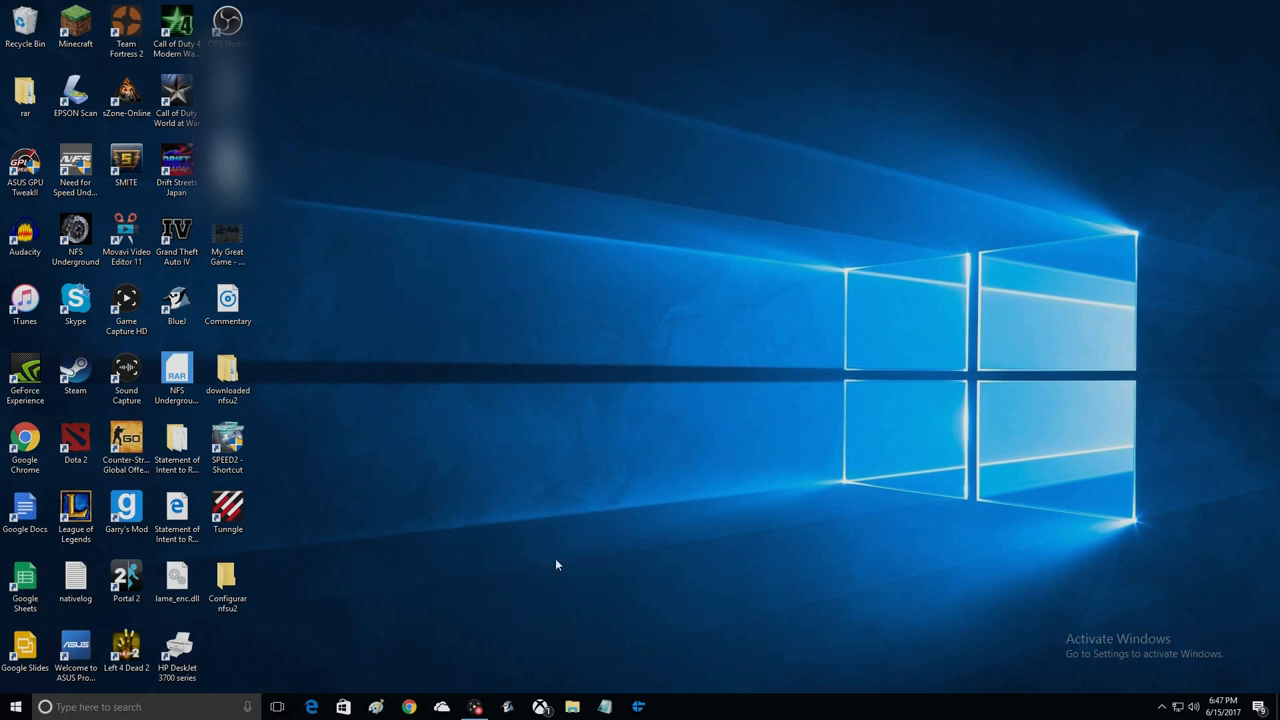
mouse_move(527, 367)
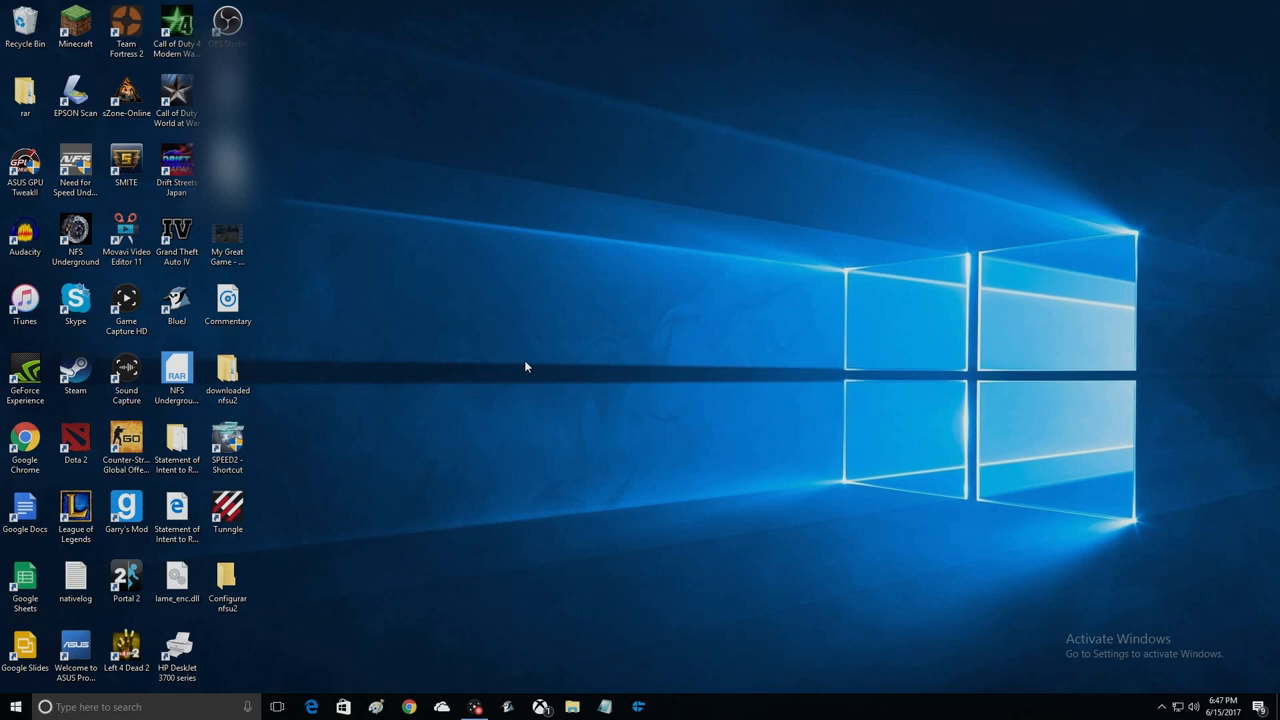
mouse_move(480, 505)
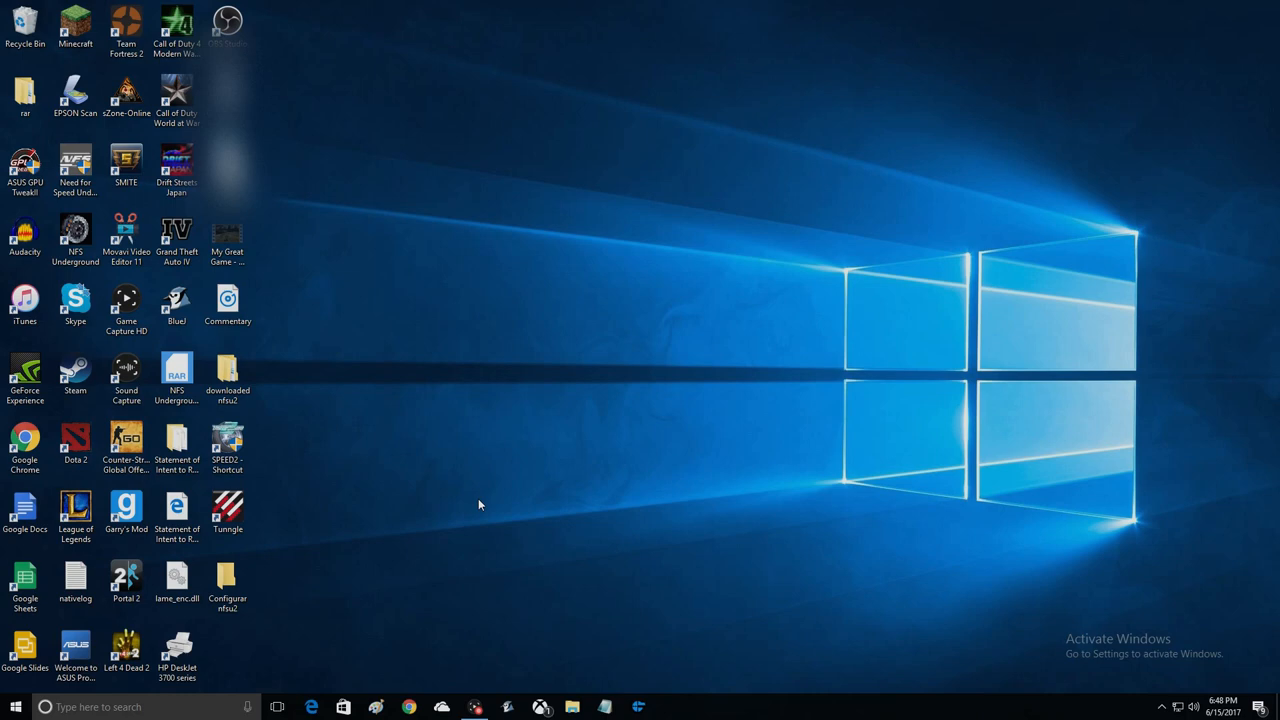
mouse_move(490, 498)
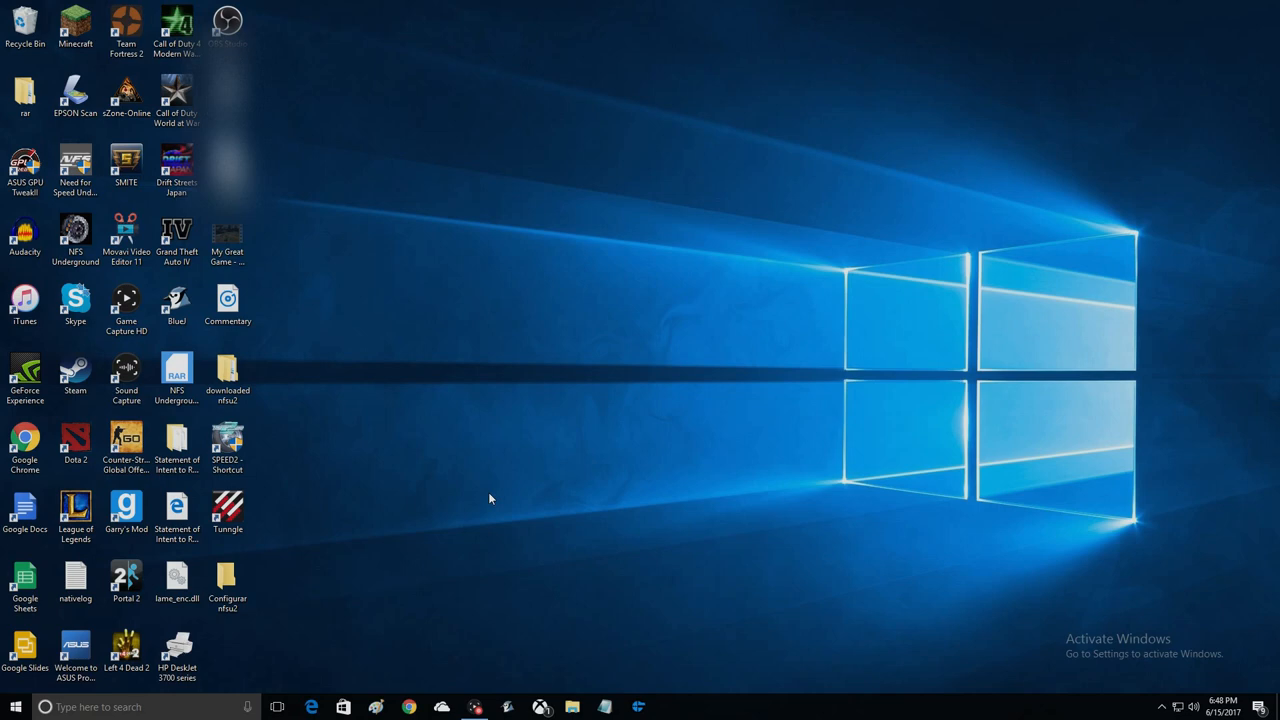
mouse_move(268, 668)
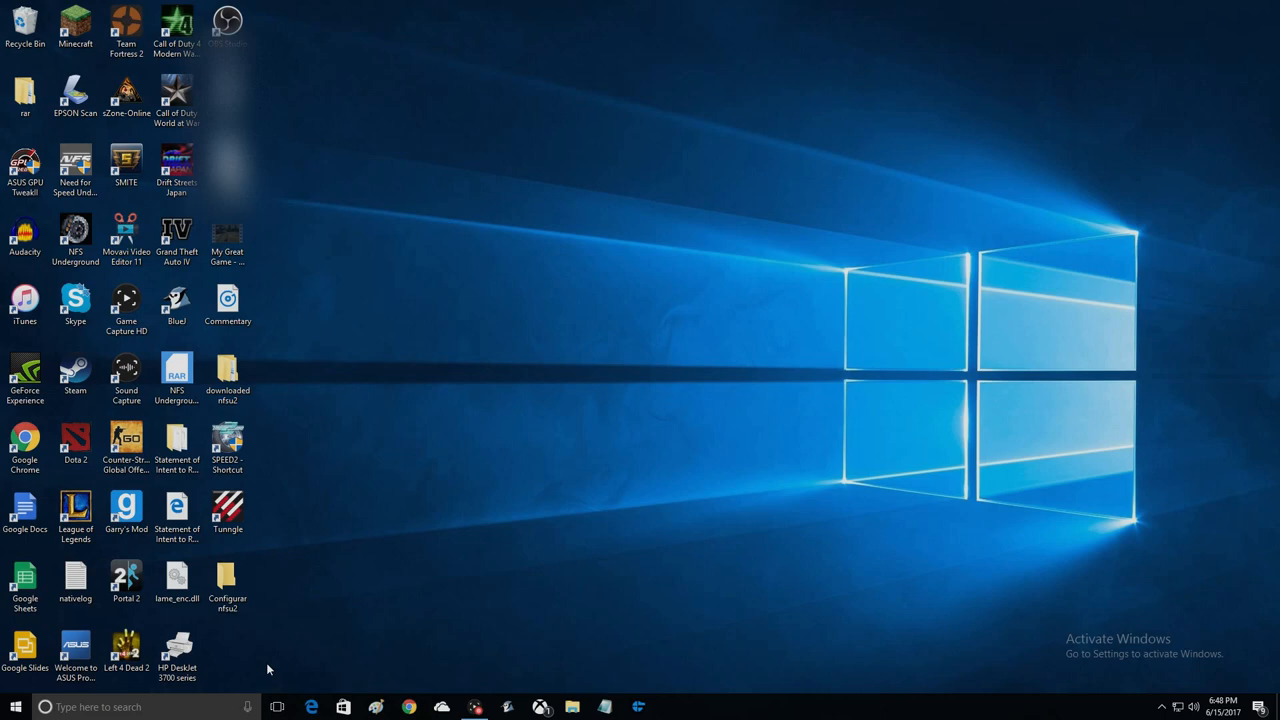
mouse_move(321, 663)
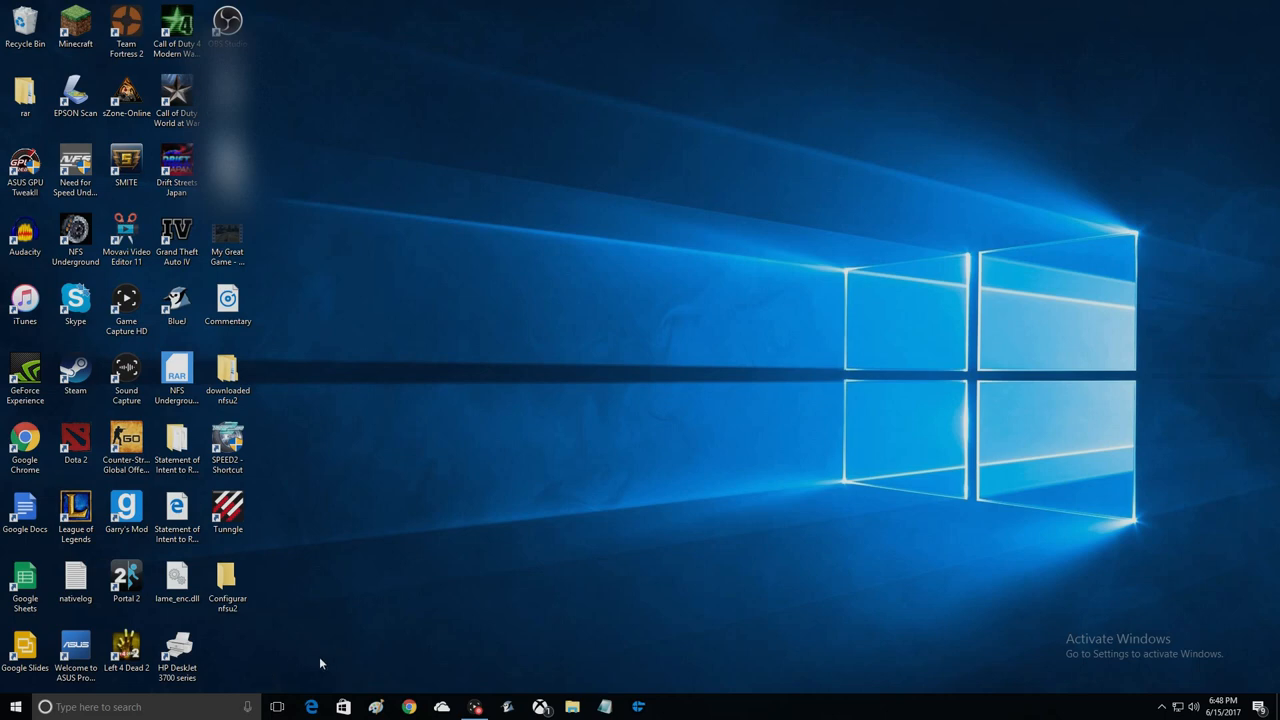
mouse_move(398, 575)
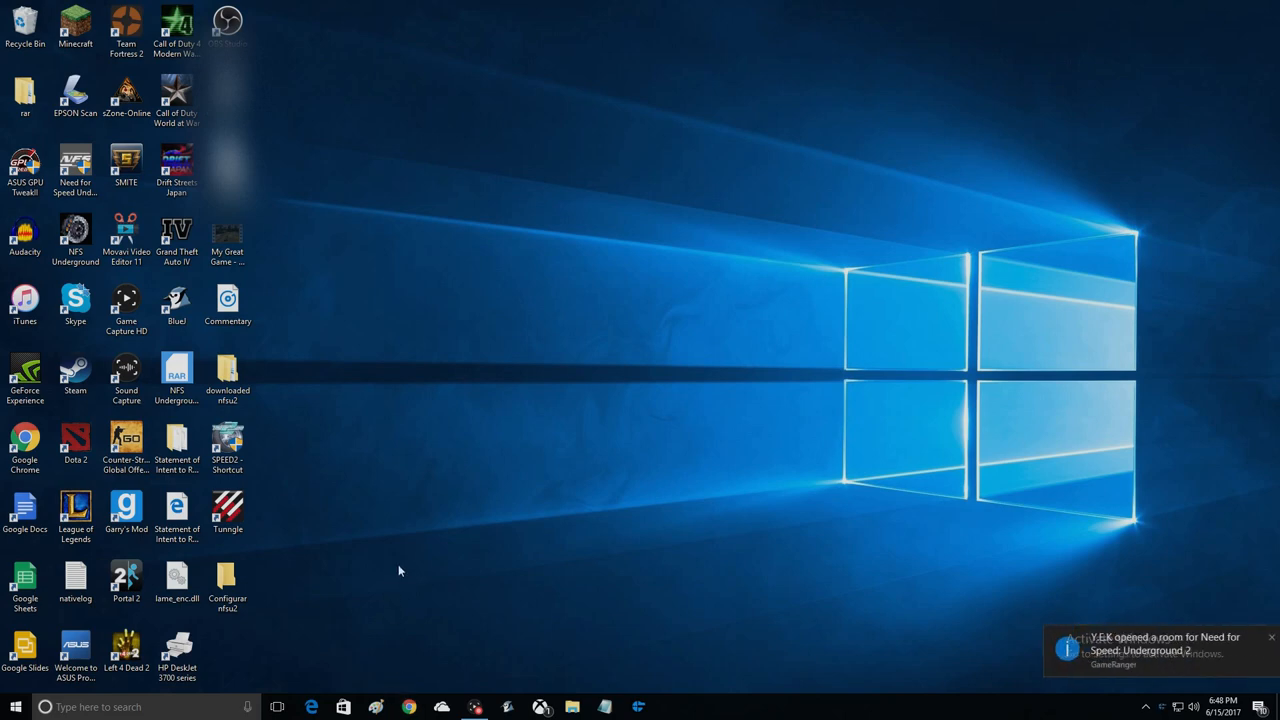
mouse_move(397, 583)
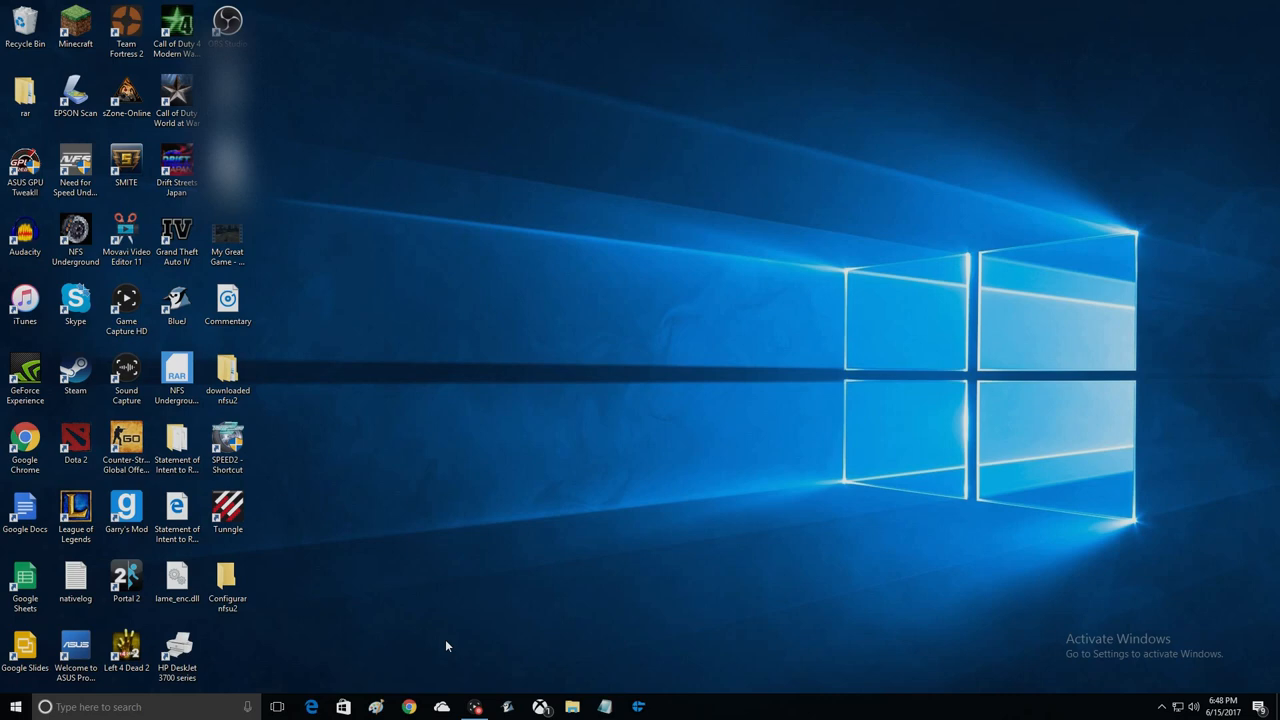
mouse_move(450, 645)
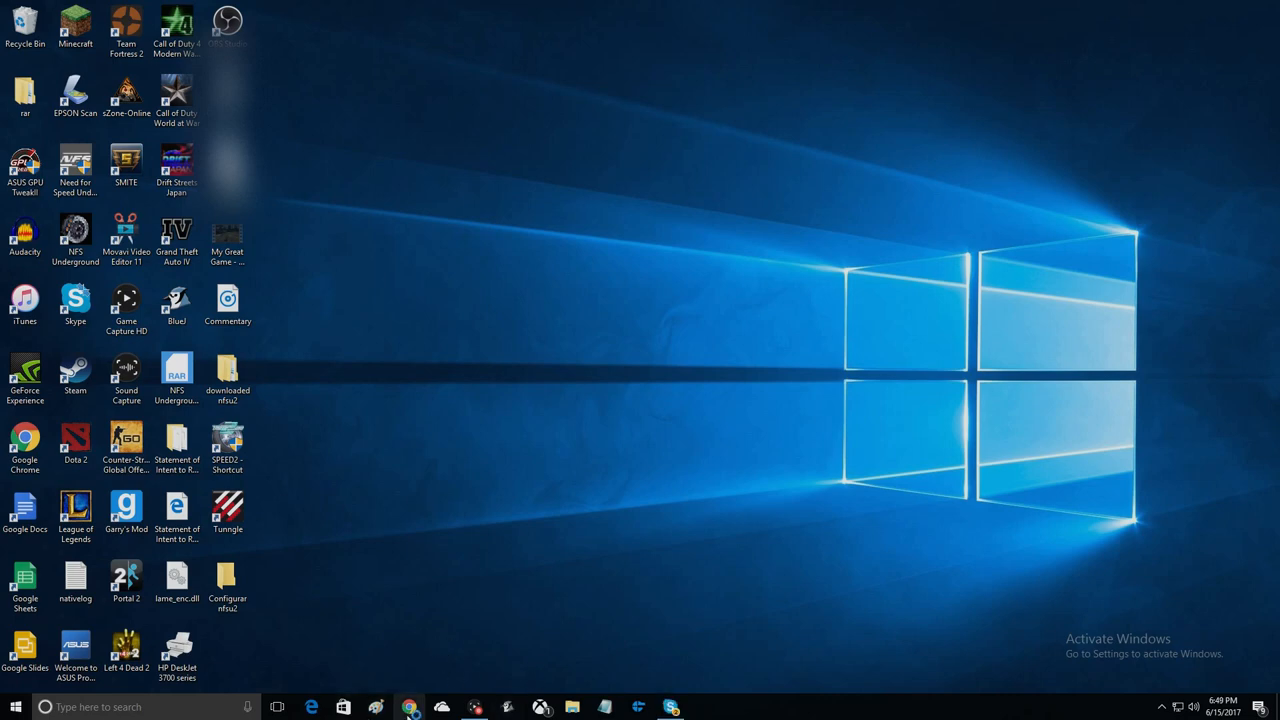
- Paste the Need for Speed Underground 2 binbox download link into Chrome's address bar
click(409, 707)
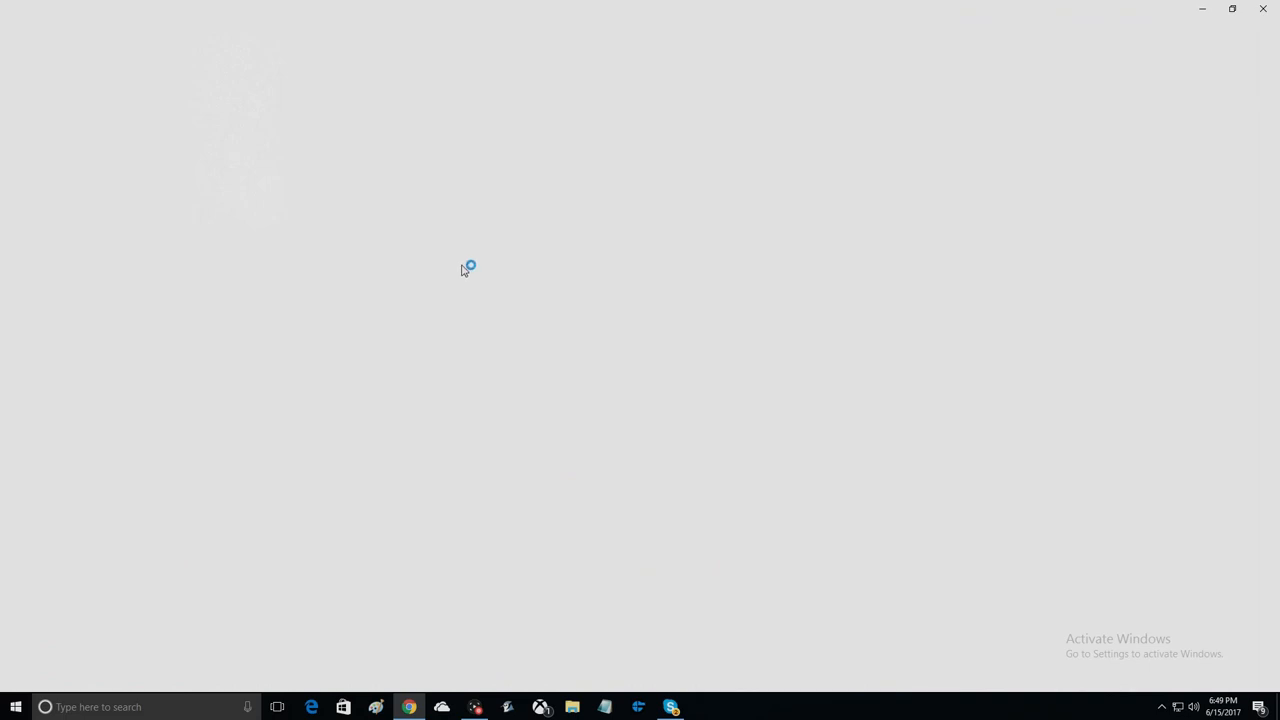
click(408, 707)
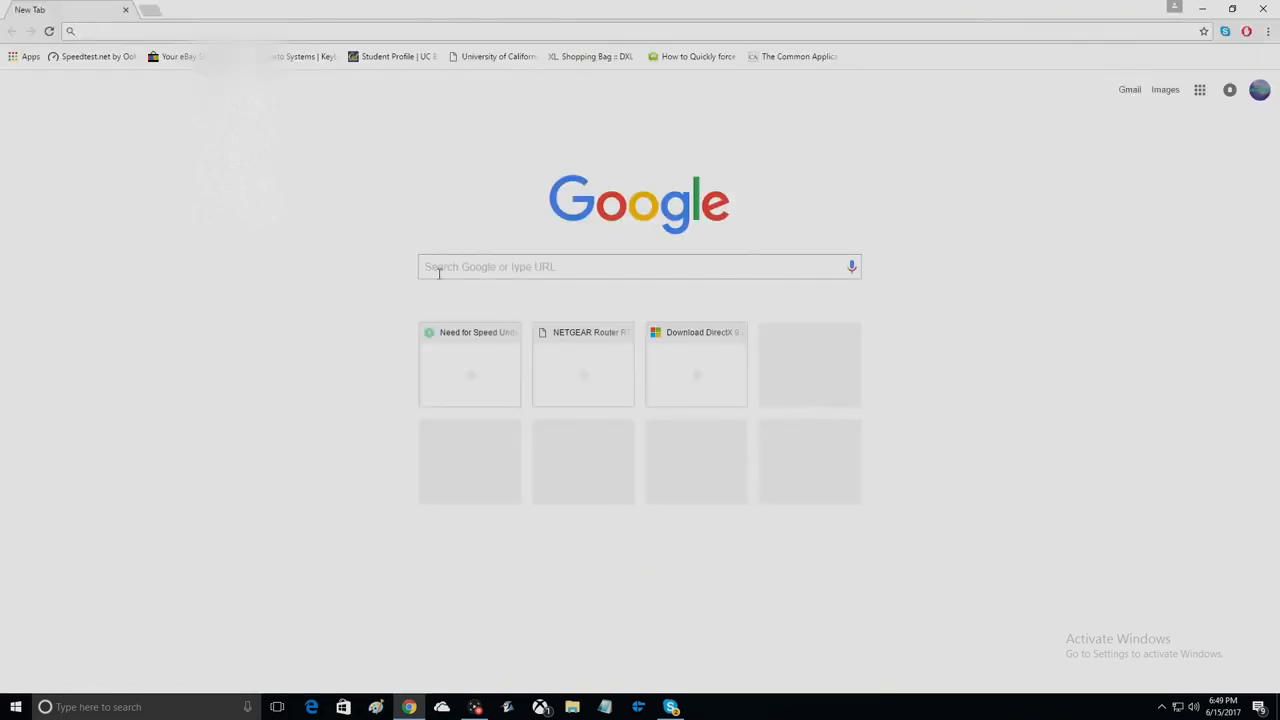
right_click(440, 267)
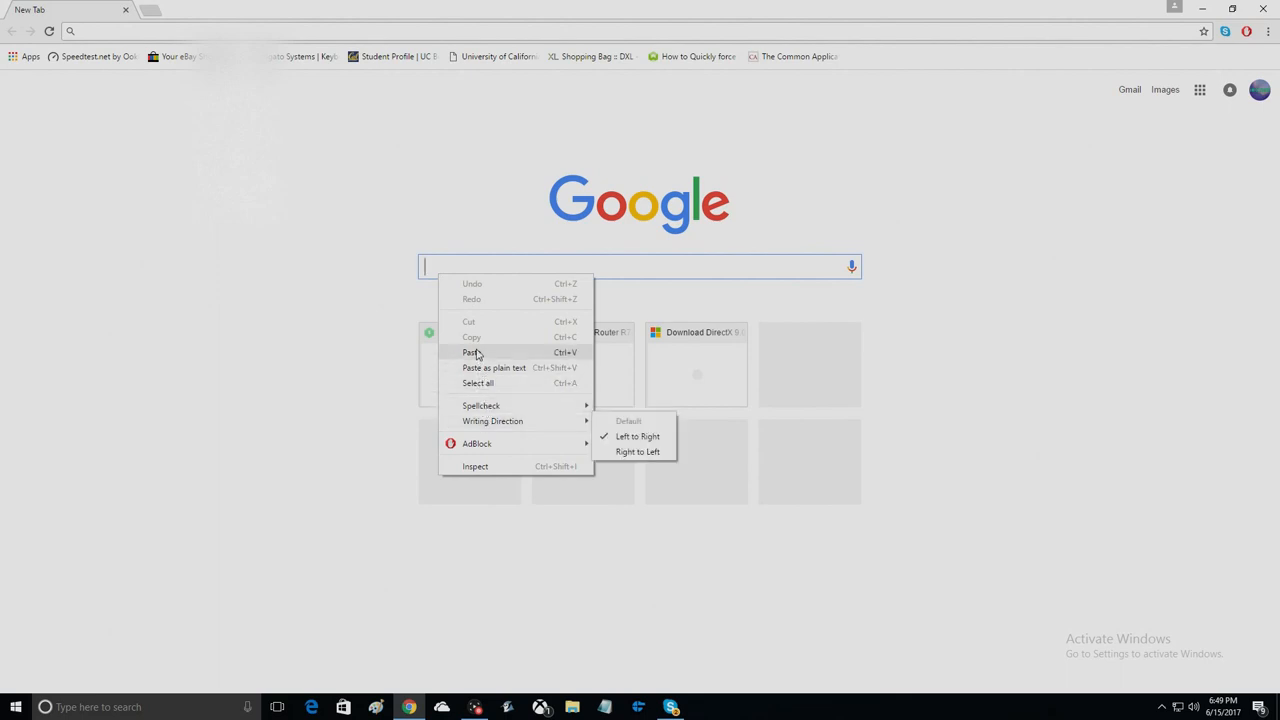
click(471, 352)
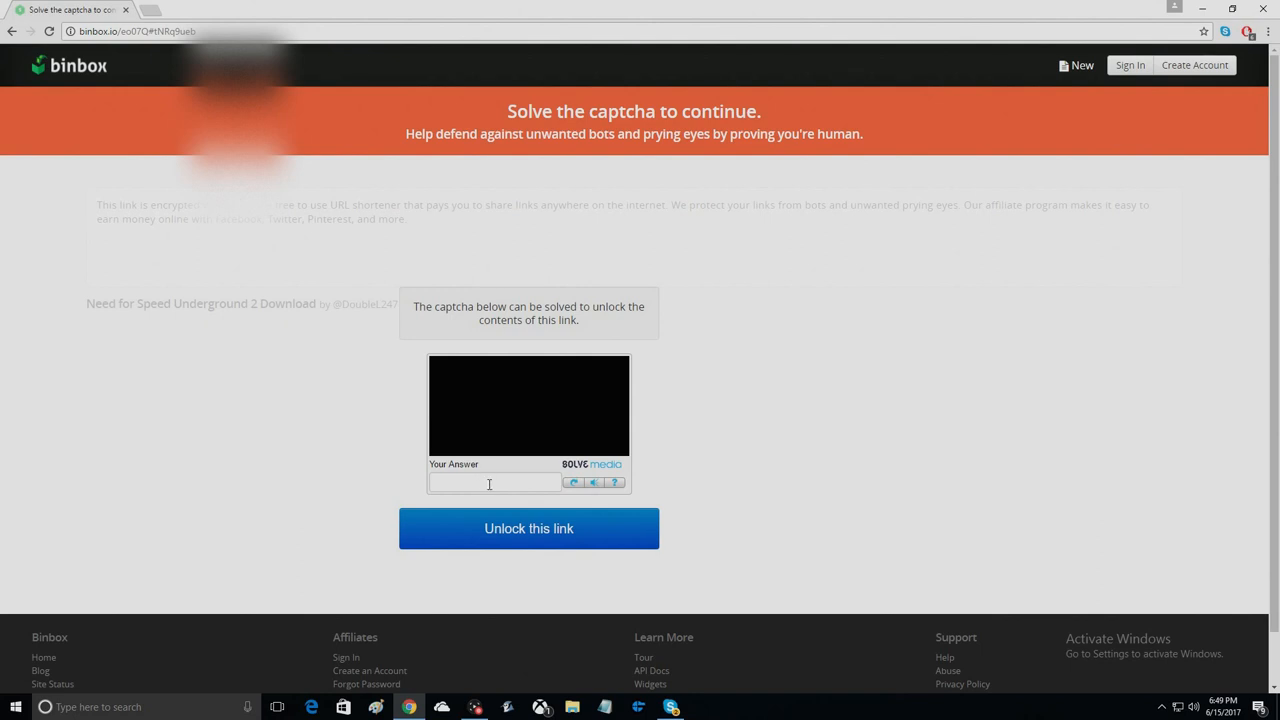
mouse_move(511, 490)
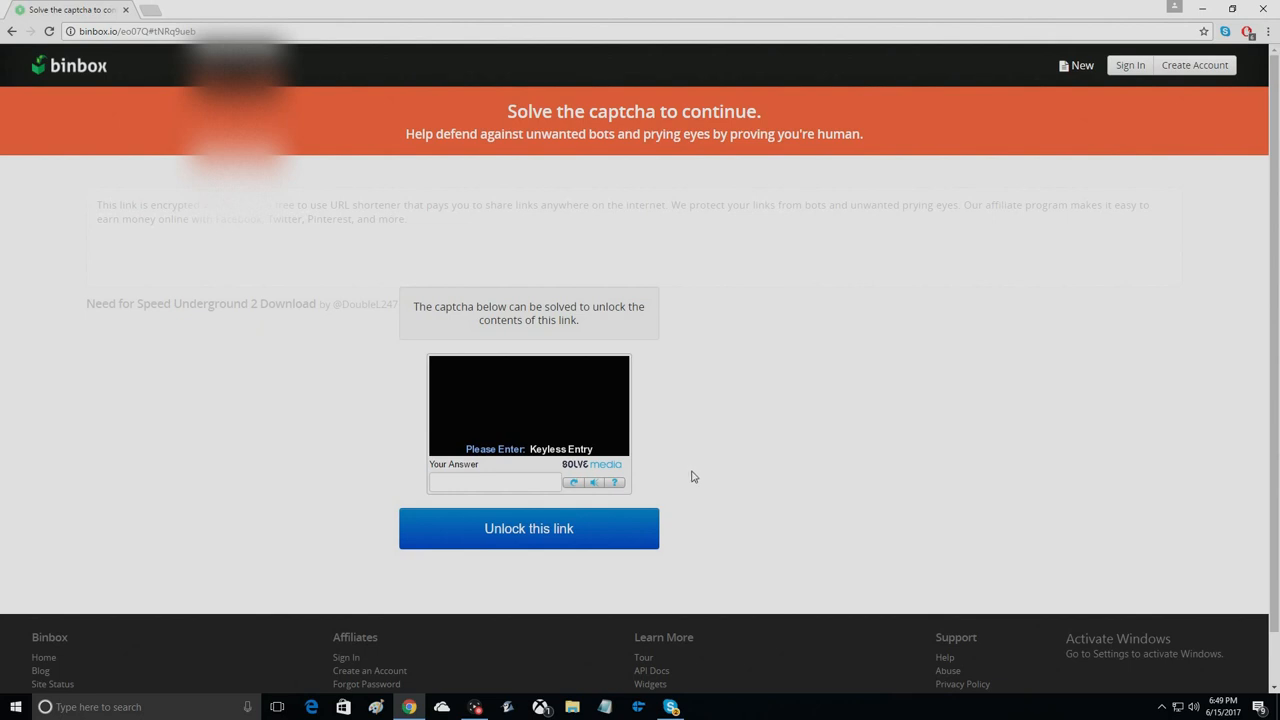
mouse_move(677, 476)
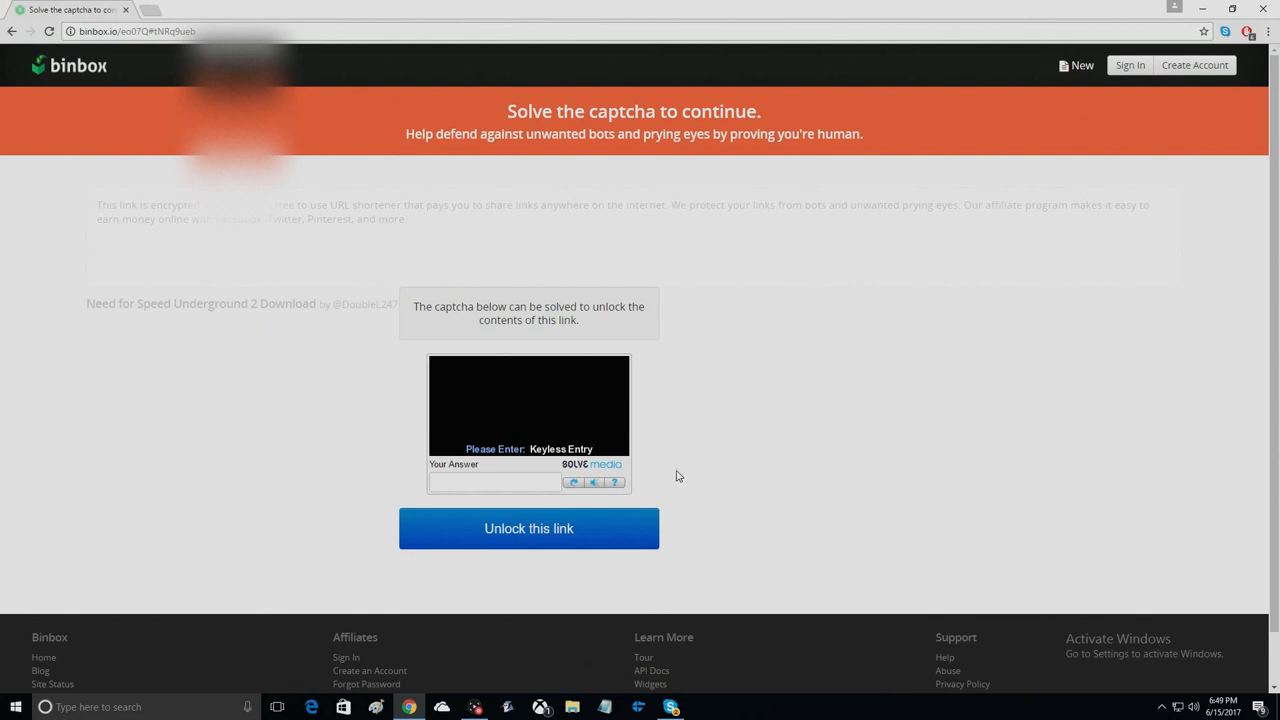
mouse_move(670, 480)
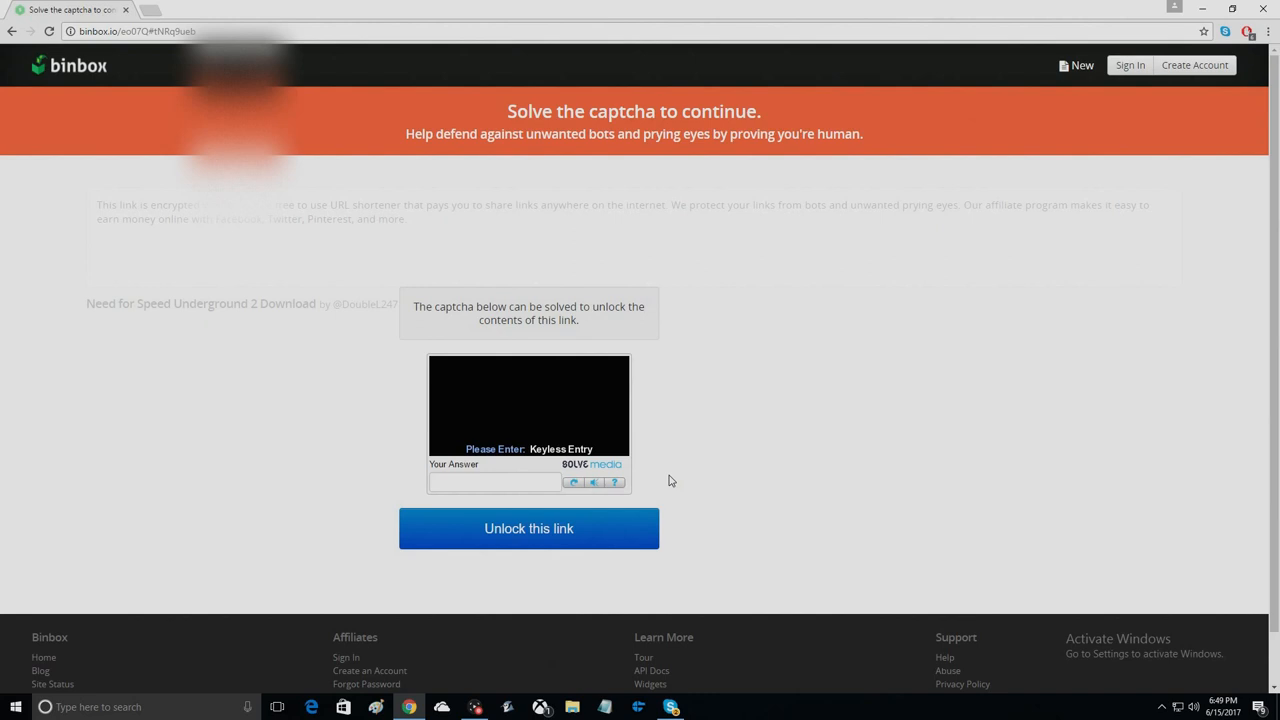
mouse_move(658, 487)
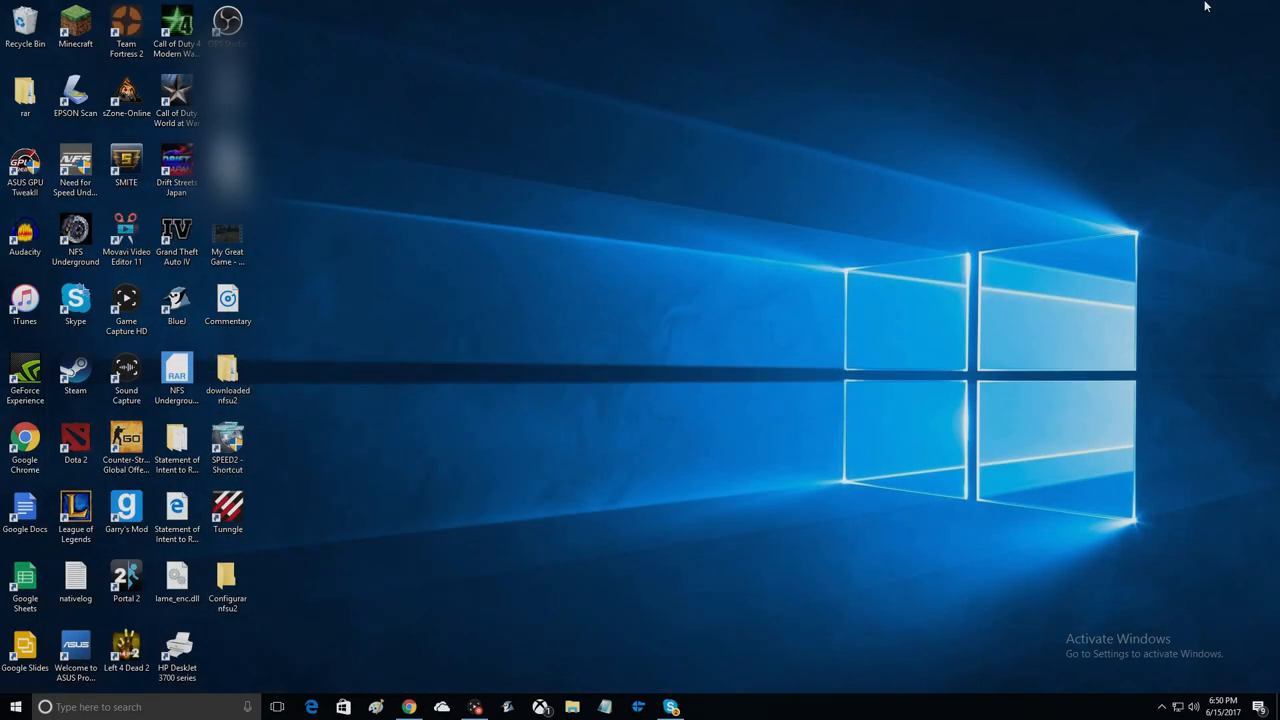
- Open the nfsu2 and Need for Speed Underground 2 [DoubleL] folders to view the patch files
click(227, 375)
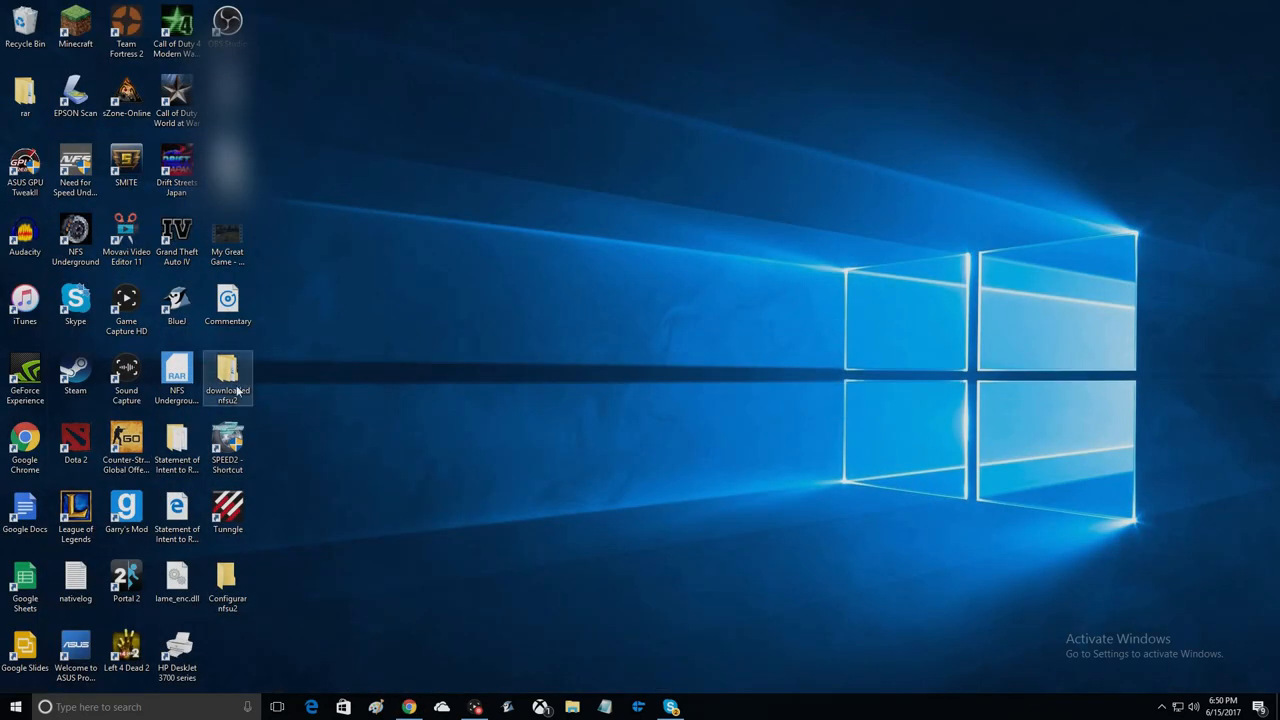
double_click(227, 375)
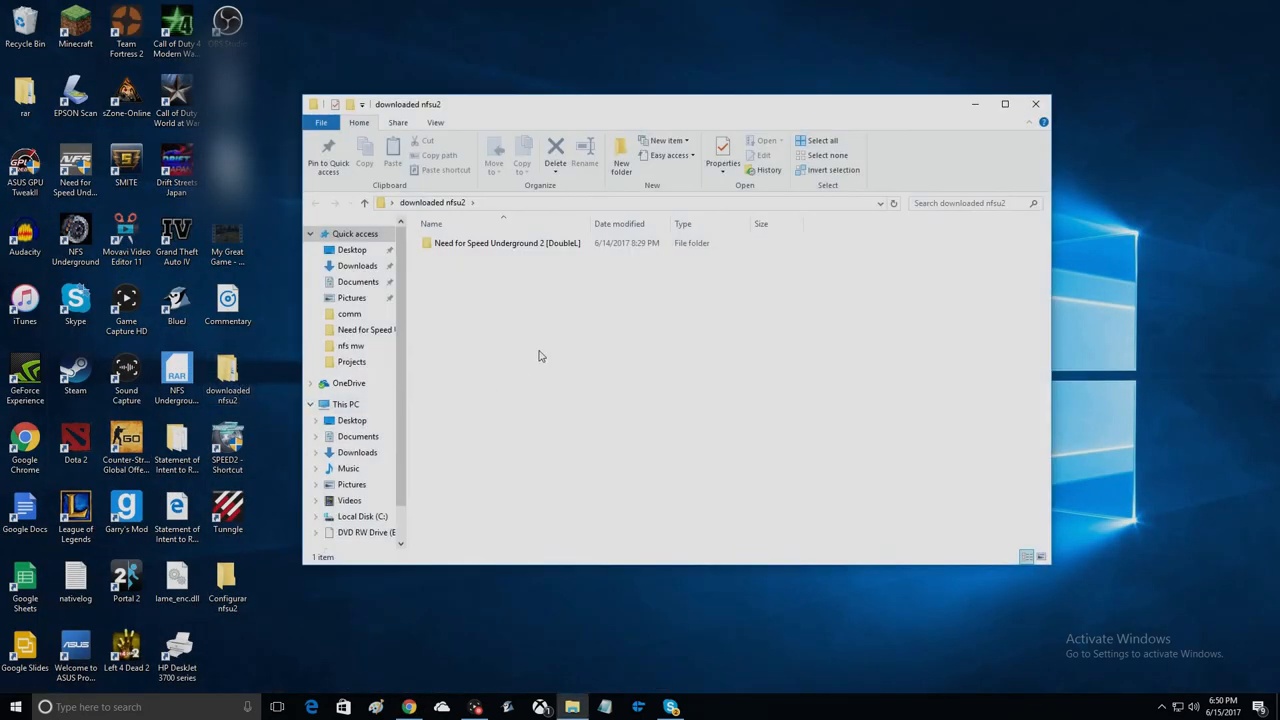
click(506, 243)
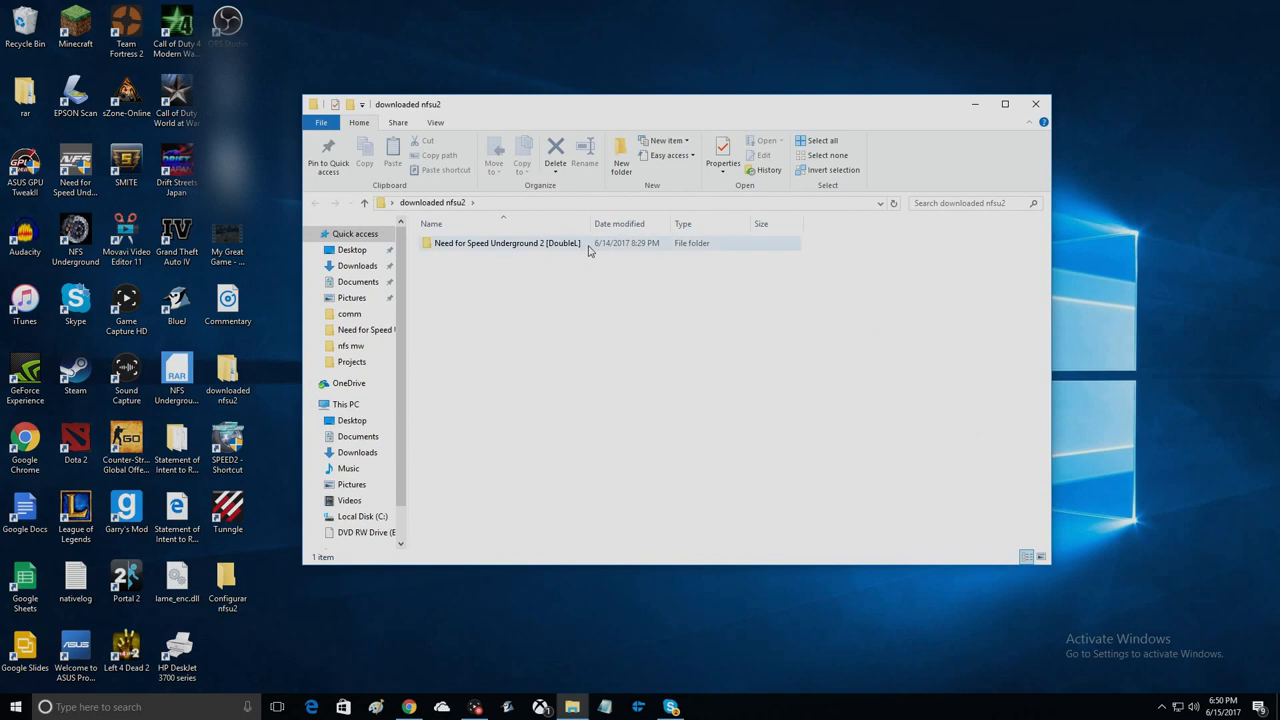
right_click(590, 252)
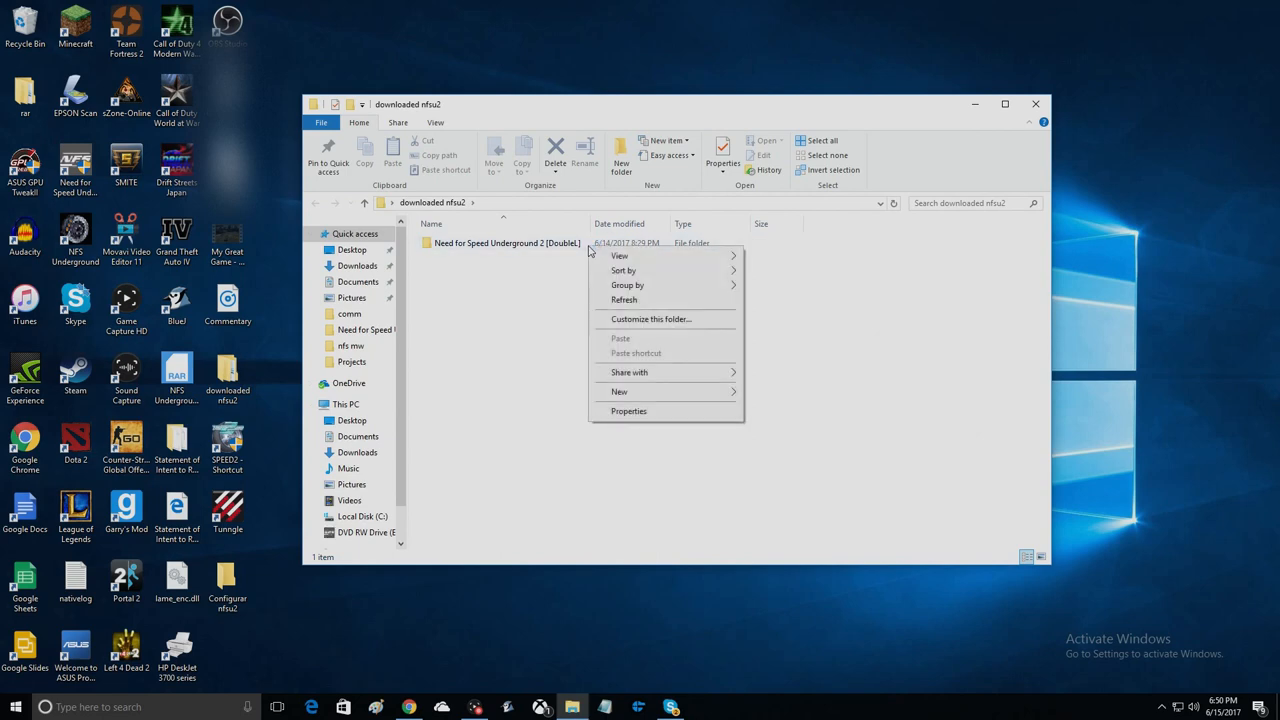
double_click(507, 243)
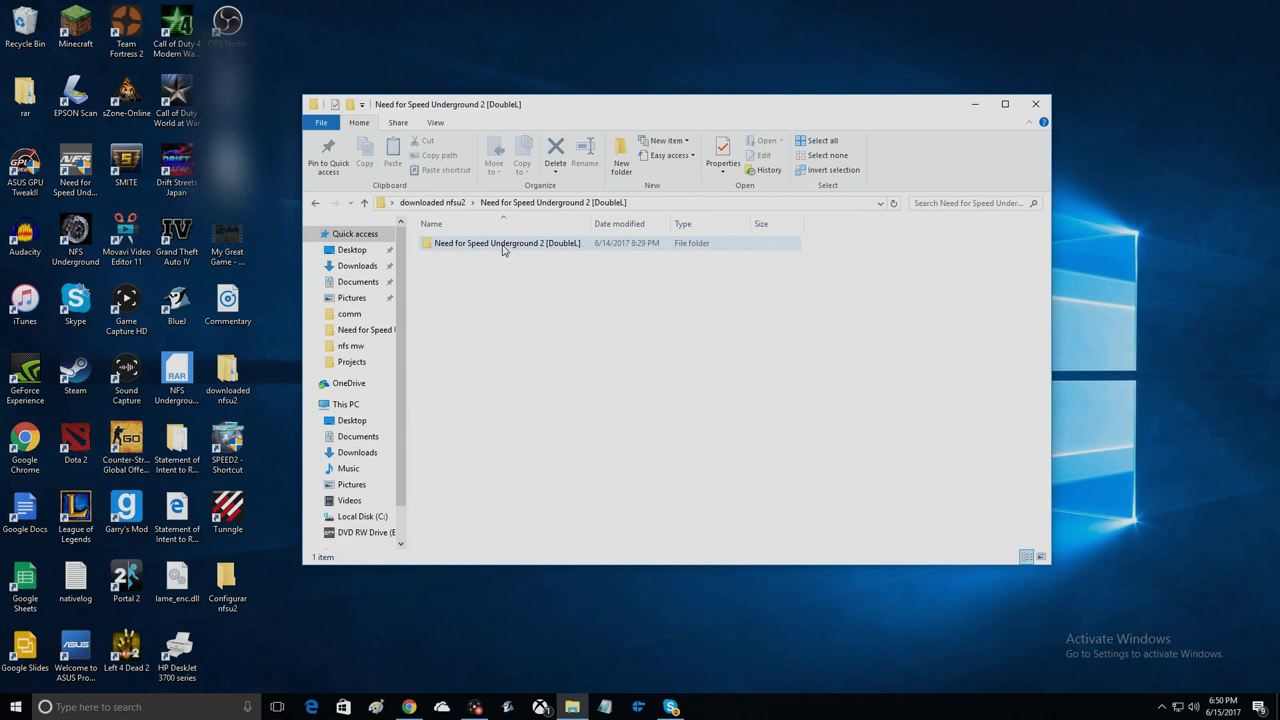
double_click(507, 243)
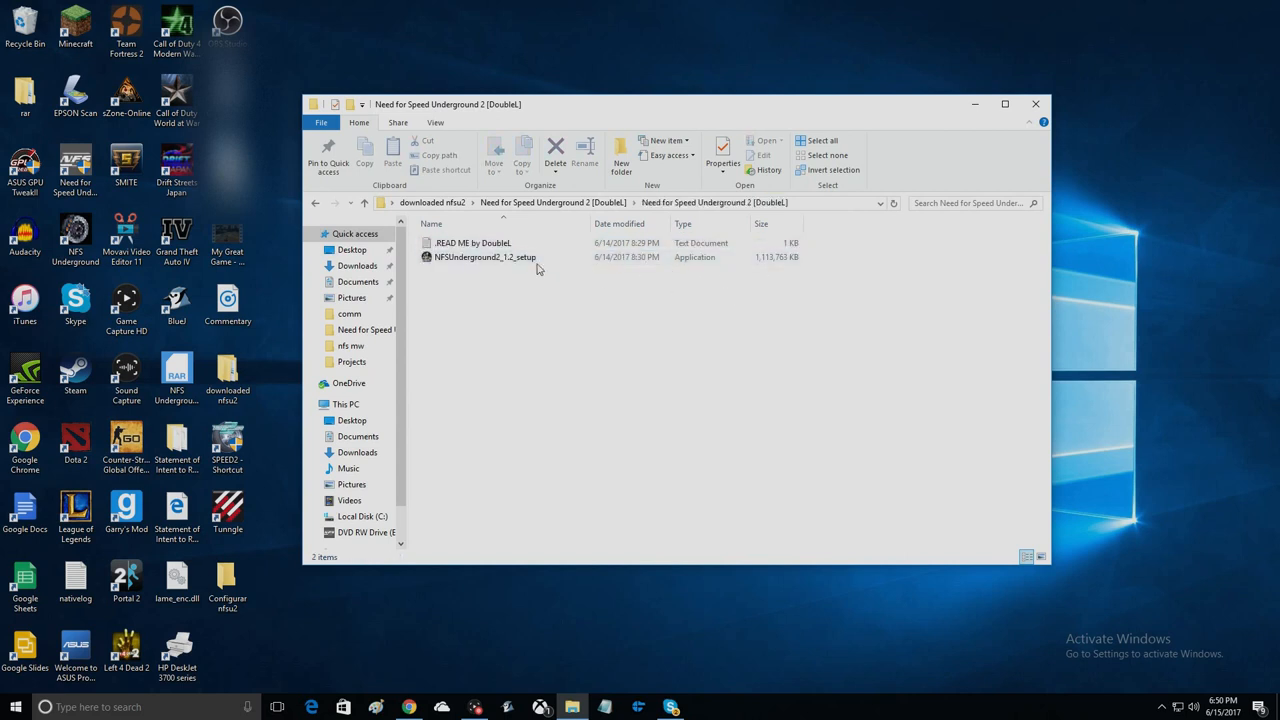
click(472, 243)
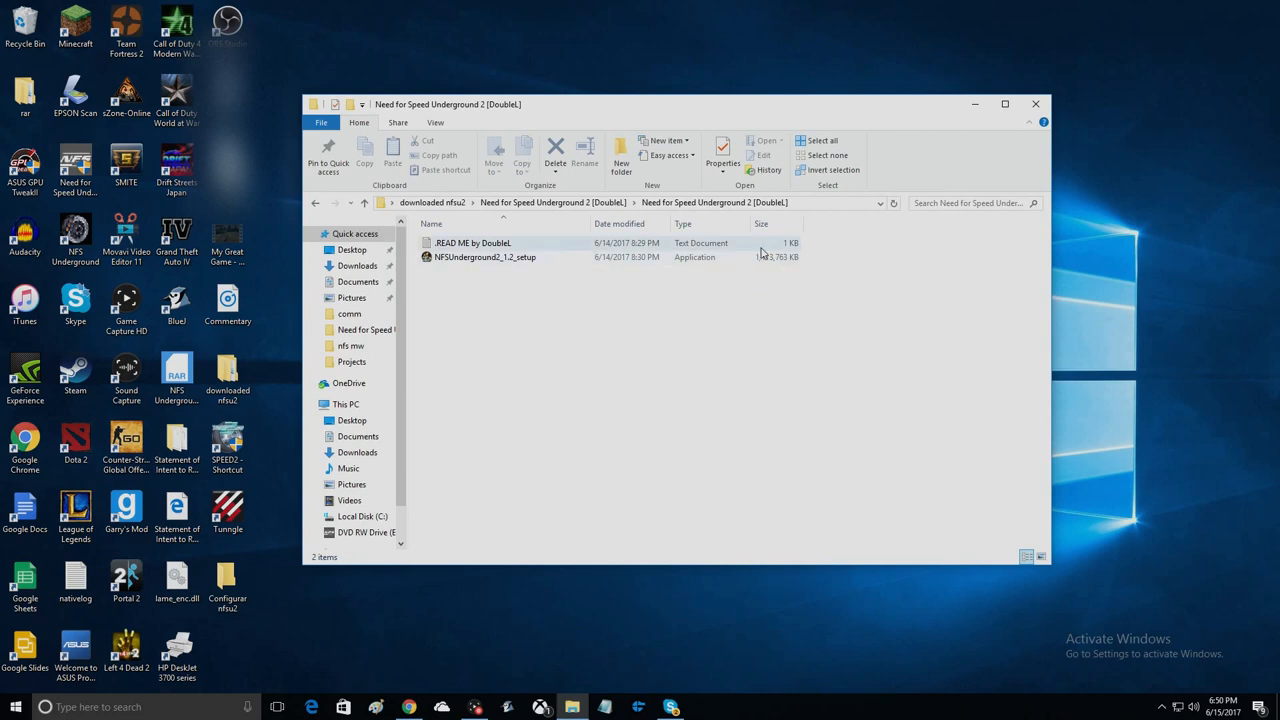
mouse_move(485, 257)
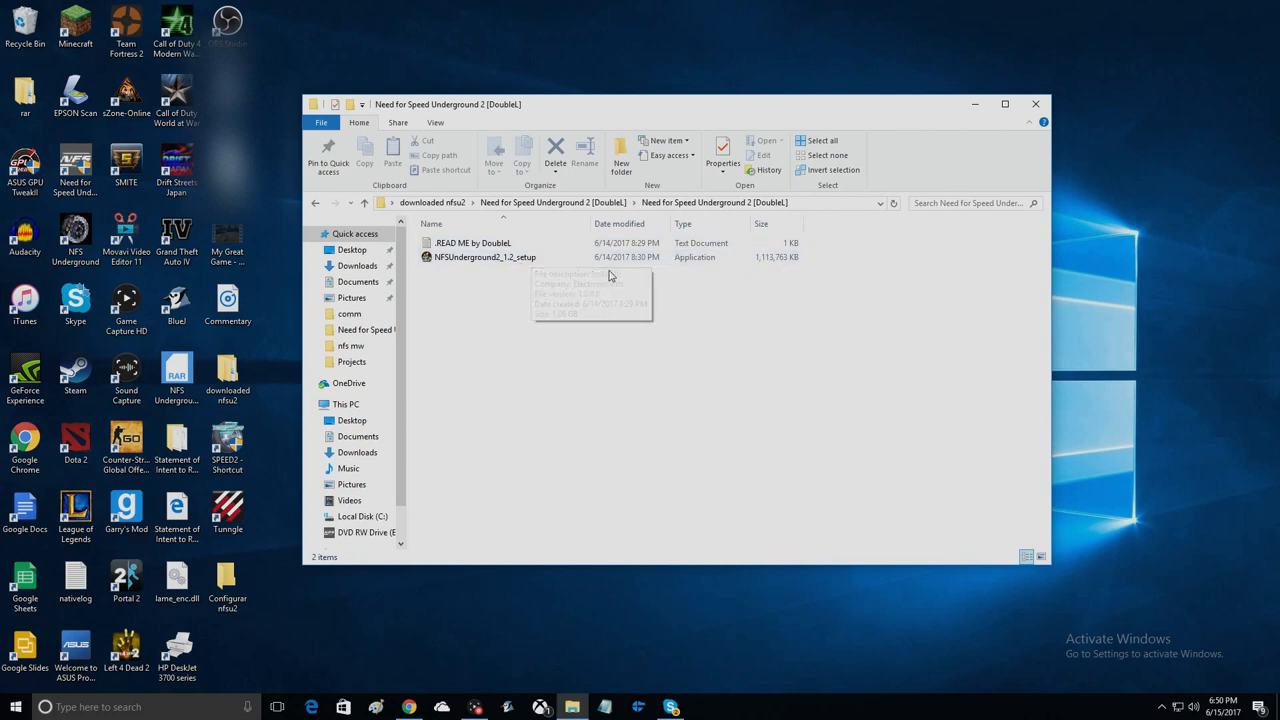
mouse_move(762, 271)
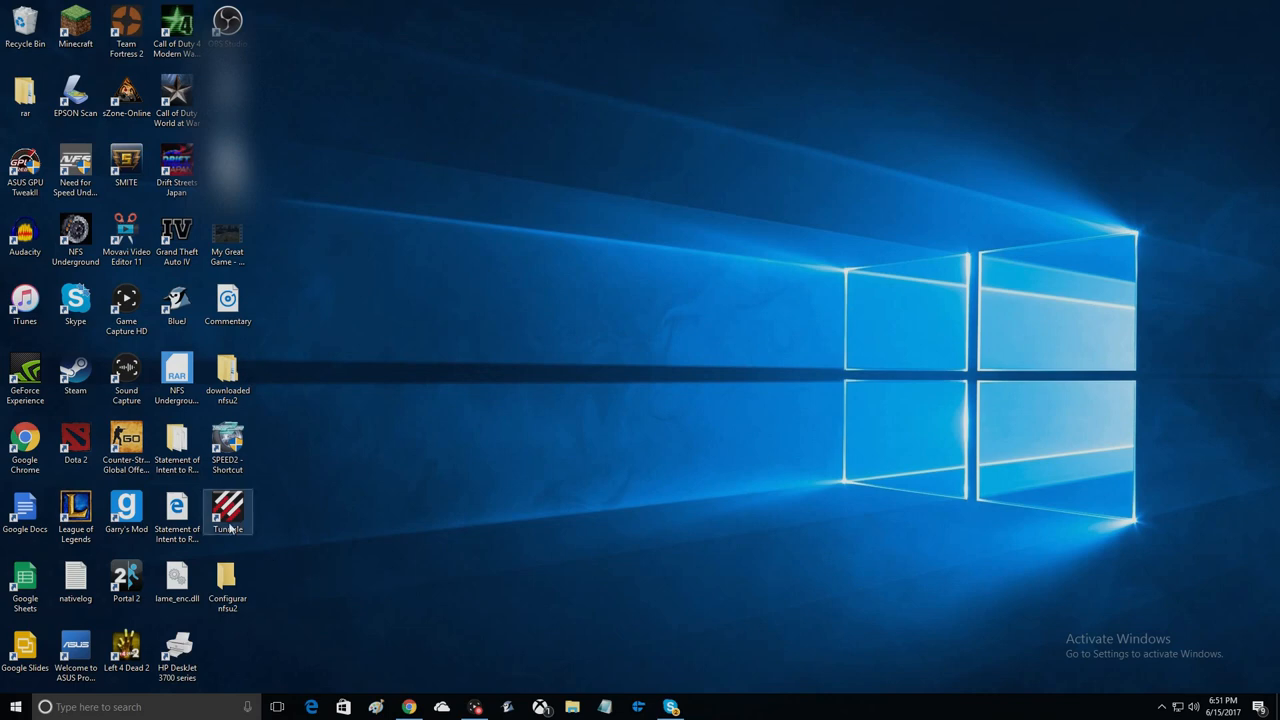
- Launch Tunngle from the desktop shortcut and go to Private Networks
double_click(228, 512)
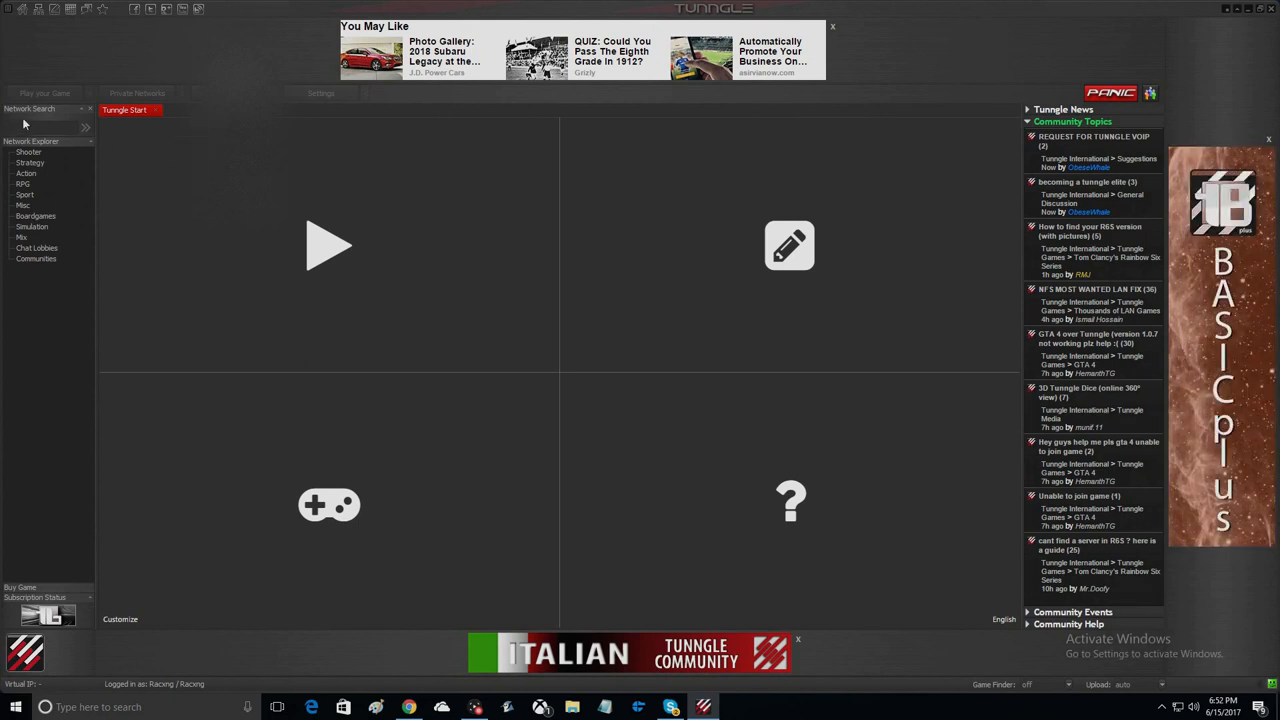
click(137, 93)
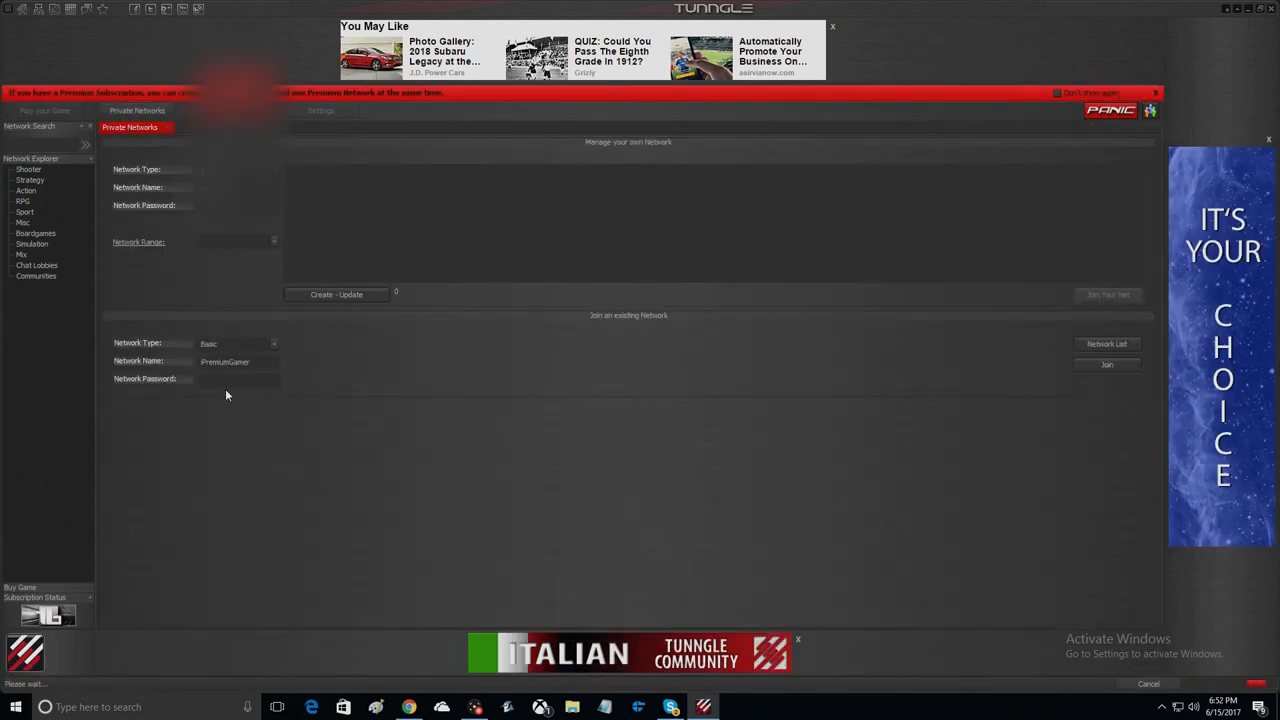
mouse_move(452, 347)
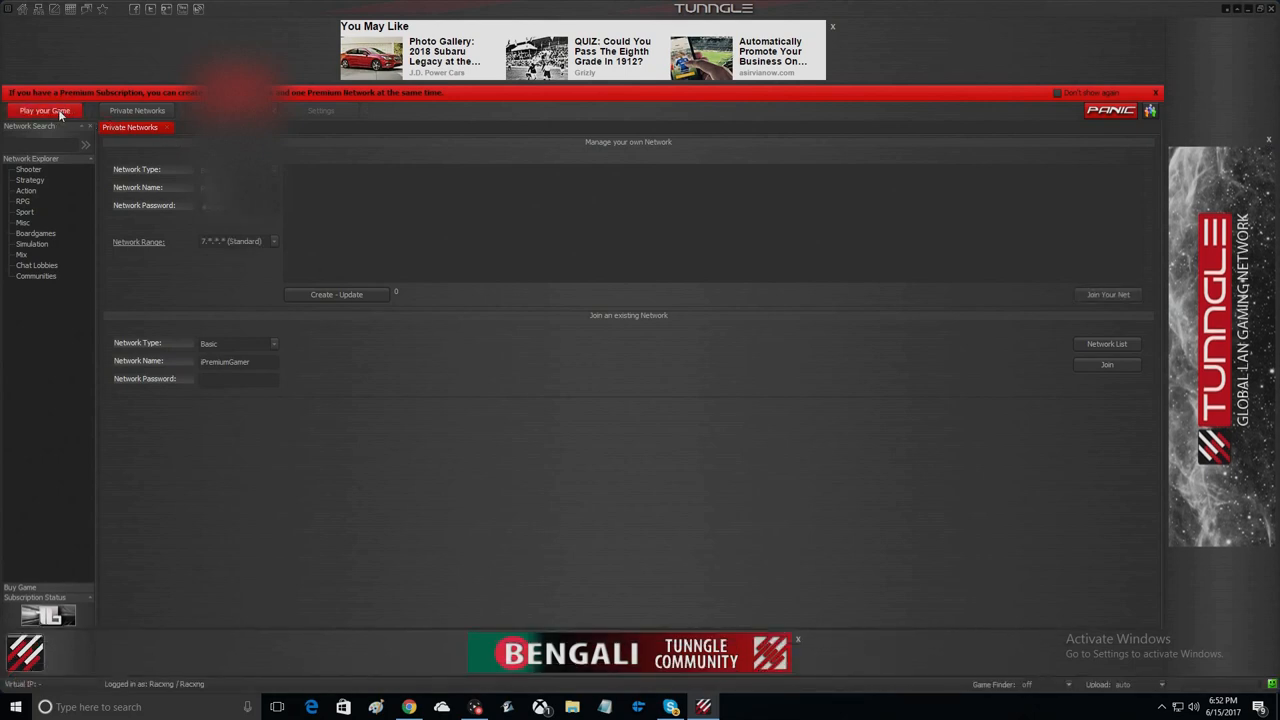
- Filter Play your Game networks to Sport and join Need for Speed: Underground 2
click(44, 110)
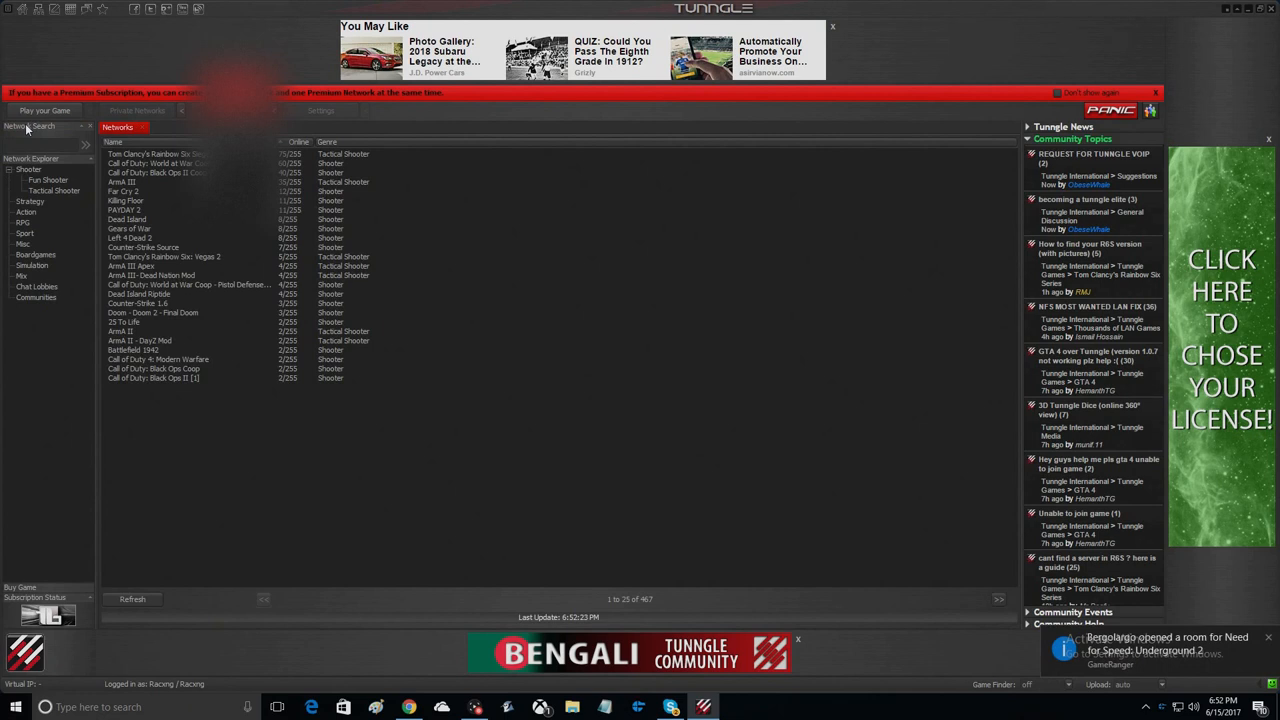
click(24, 233)
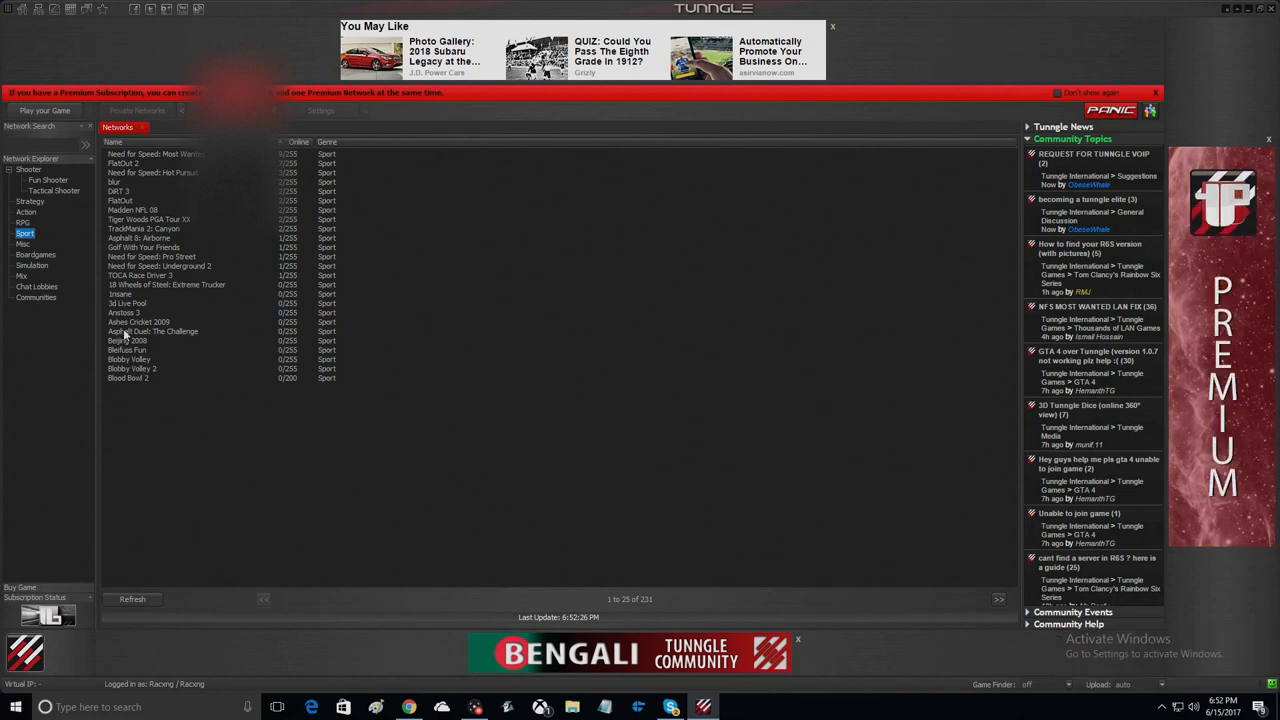
mouse_move(140, 174)
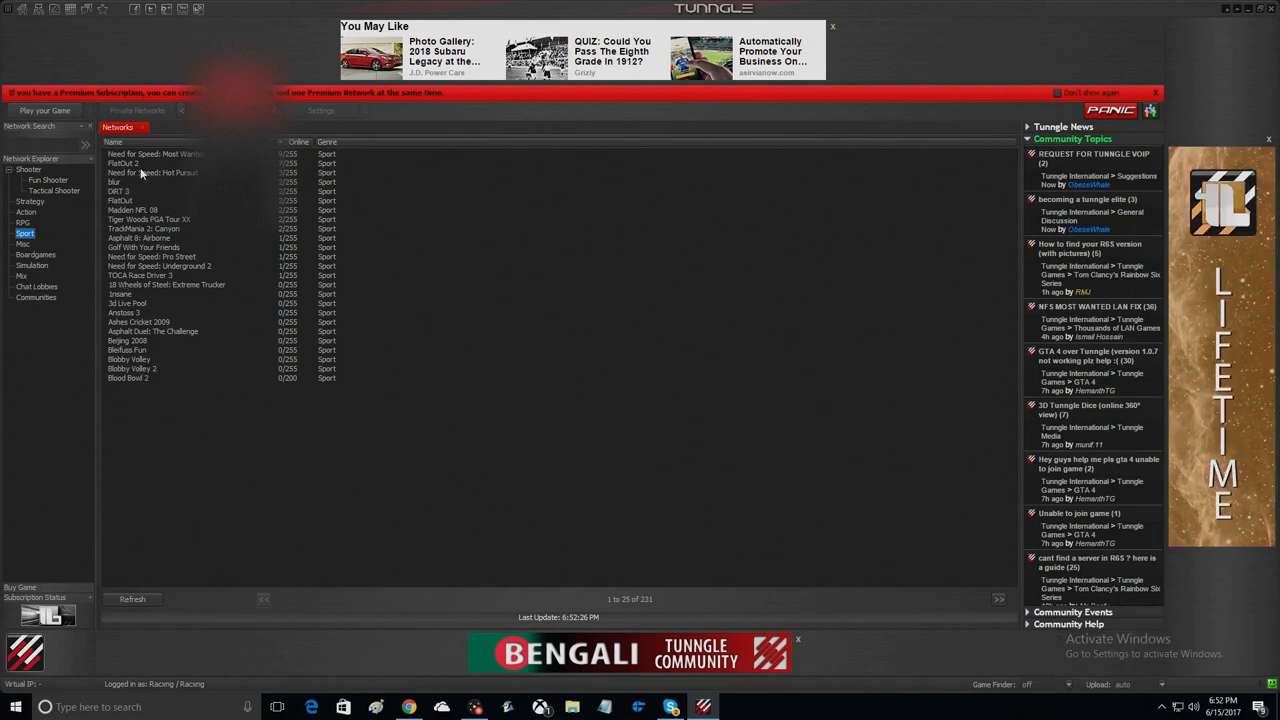
click(160, 266)
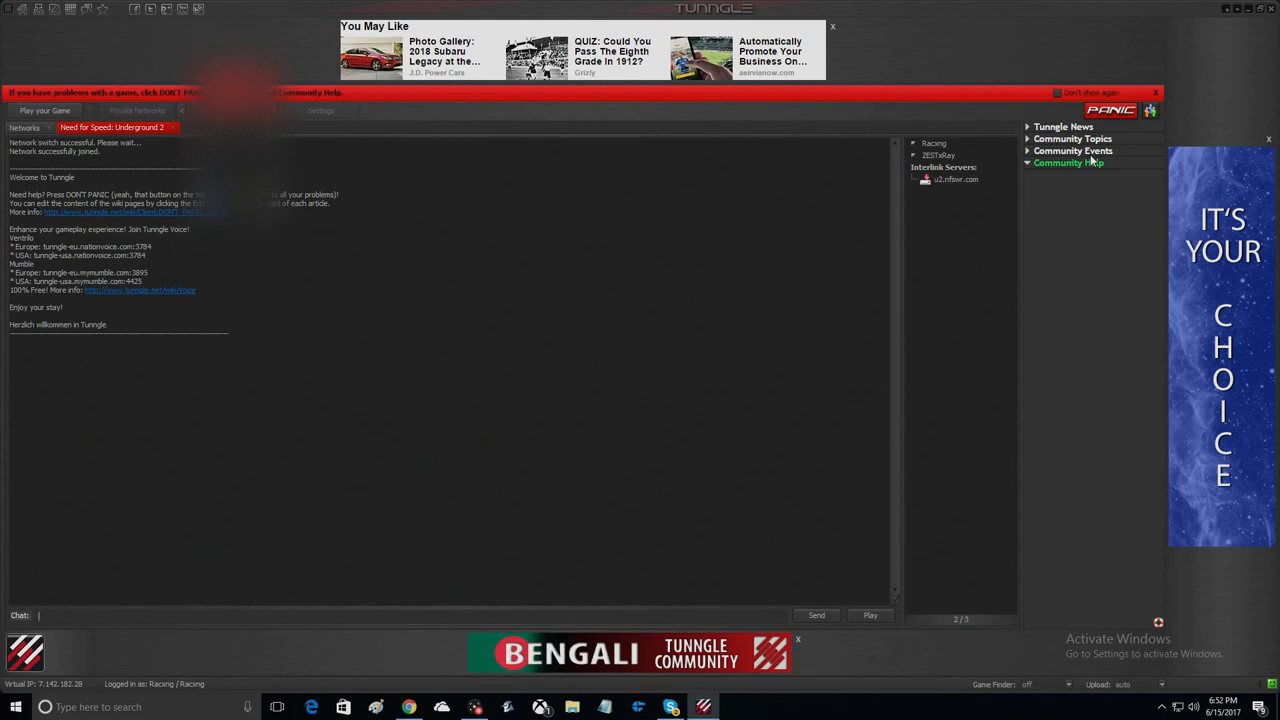
- Expand the network's Community Help guide to reach the Update 1.2 link
click(1068, 162)
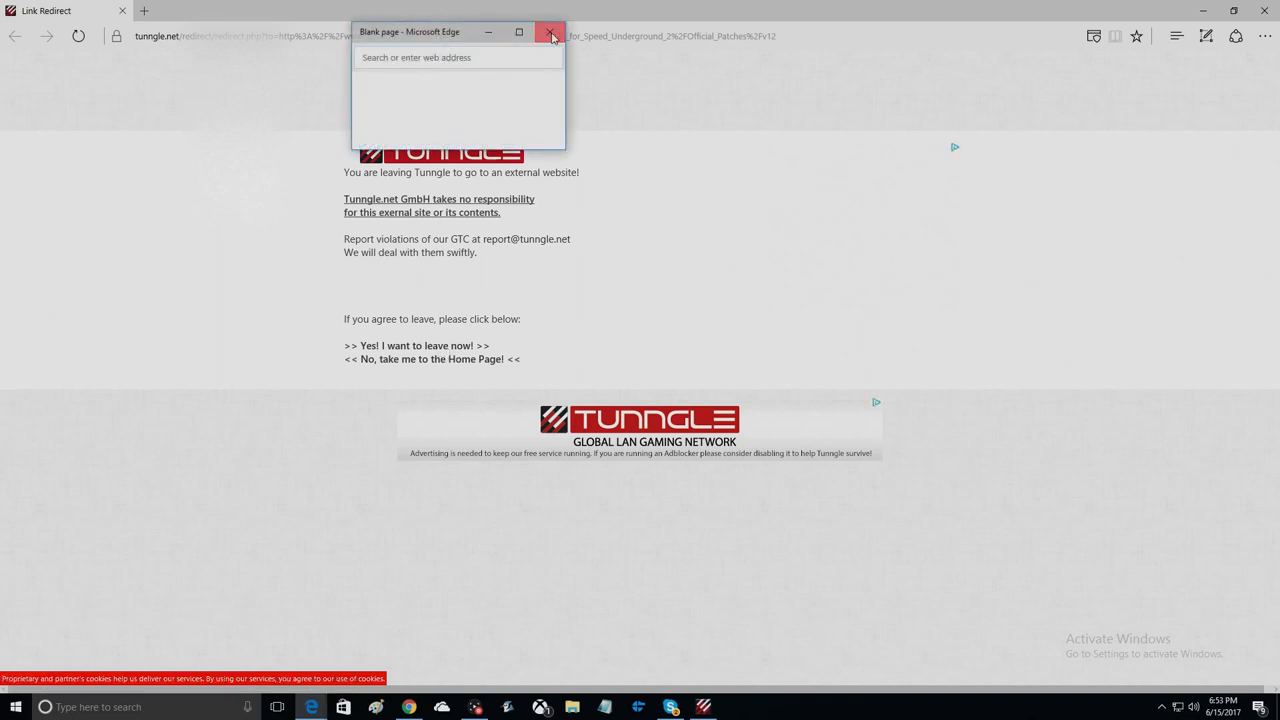
- Close the blank Edge window and continue past the redirect to GameFront's patch page
click(549, 32)
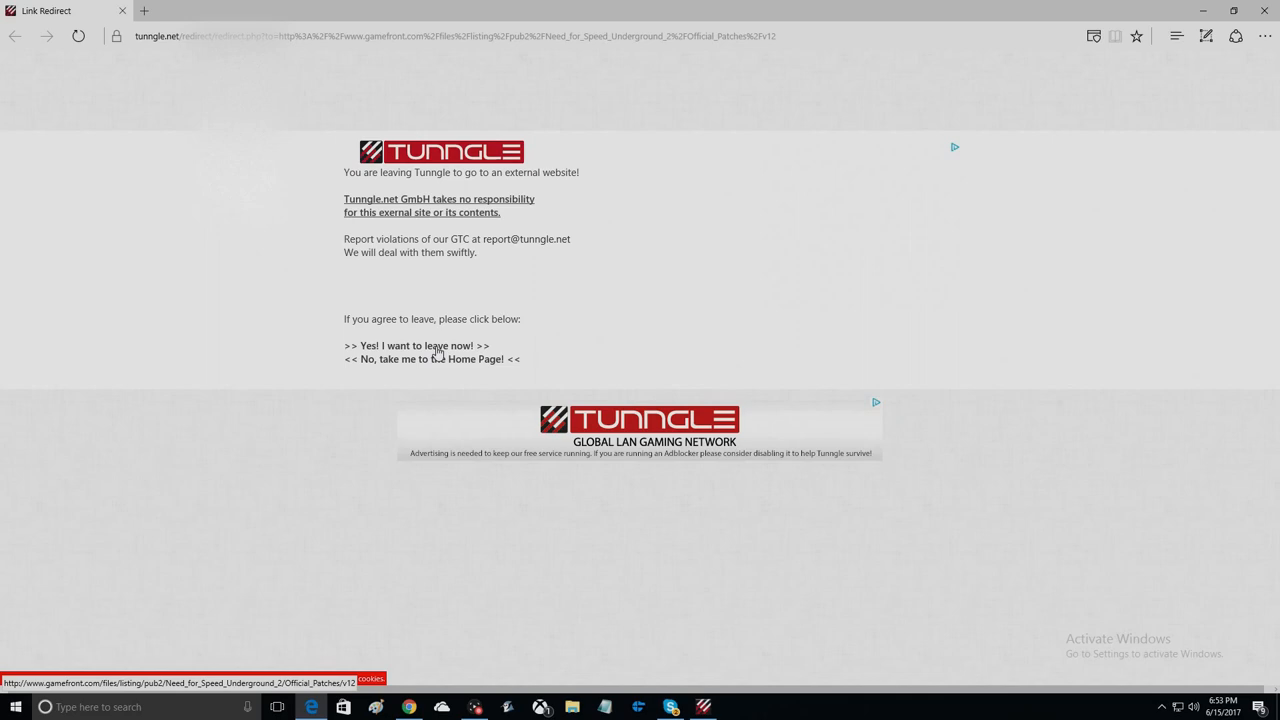
click(417, 345)
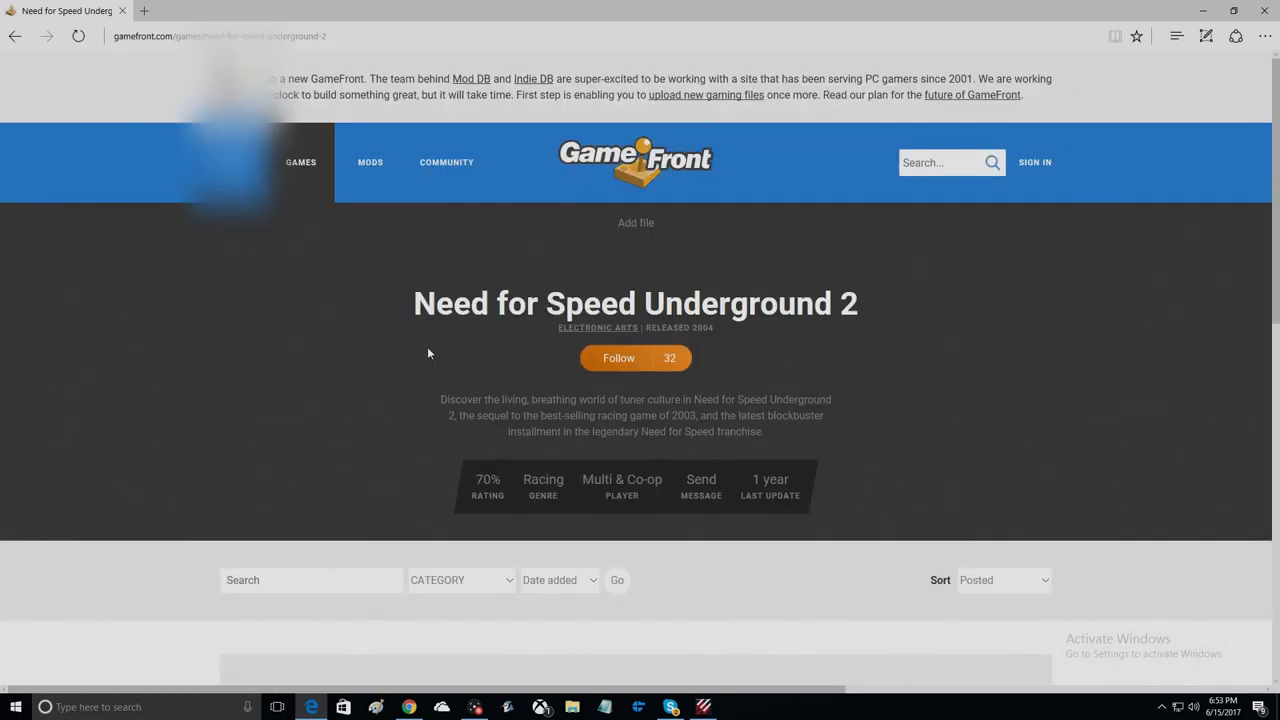
scroll(down, 3)
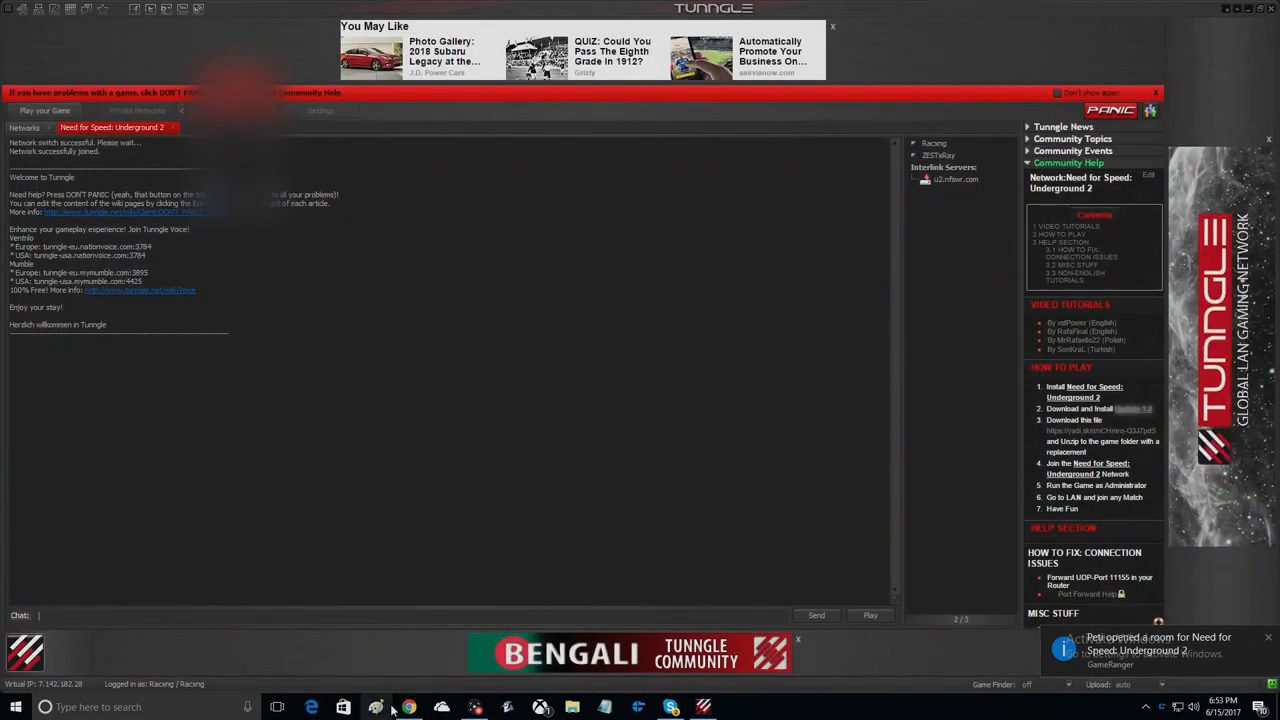
- Search Chrome for the NFS U2 1.2 patch and open its CNET download page
click(408, 707)
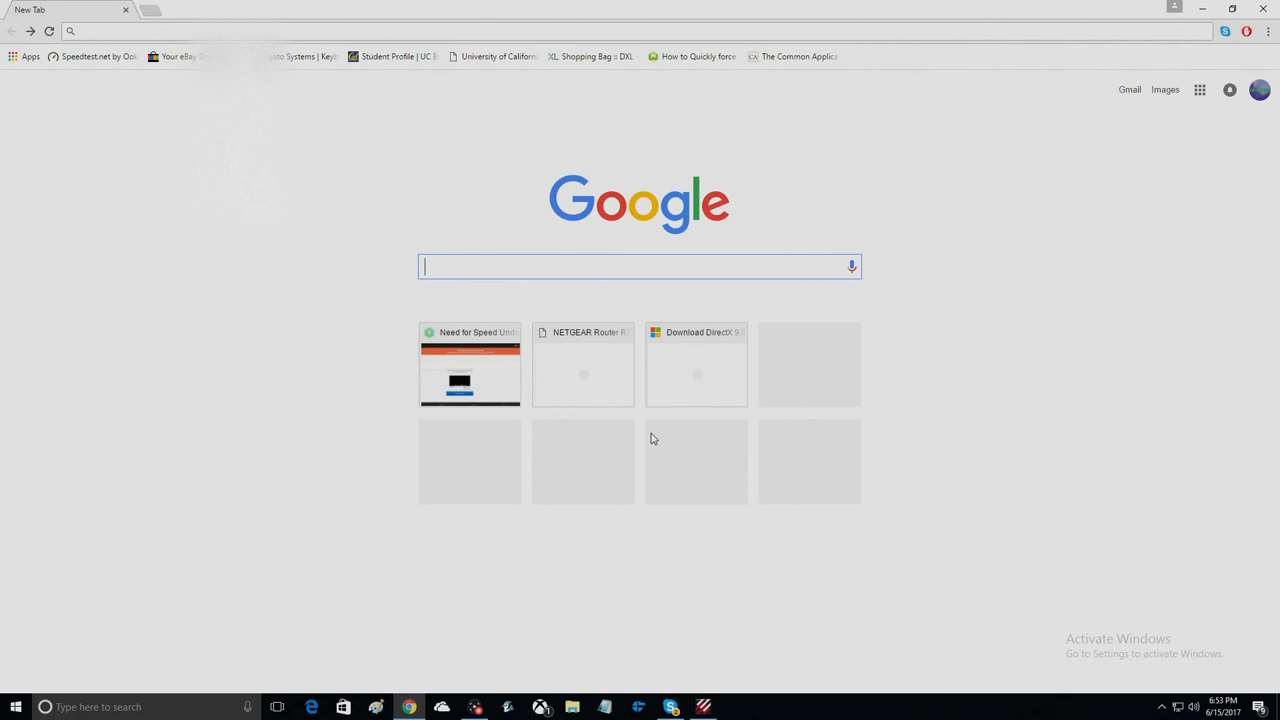
text(up)
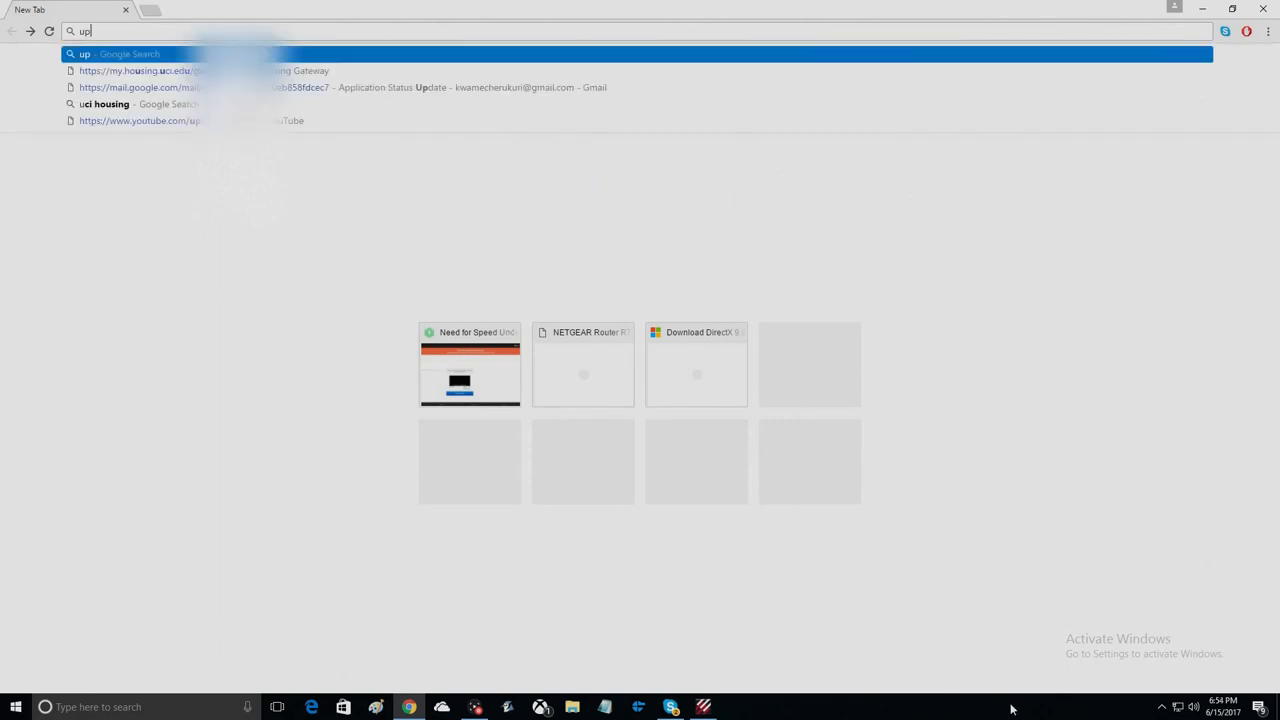
text(network range for nfsu2)
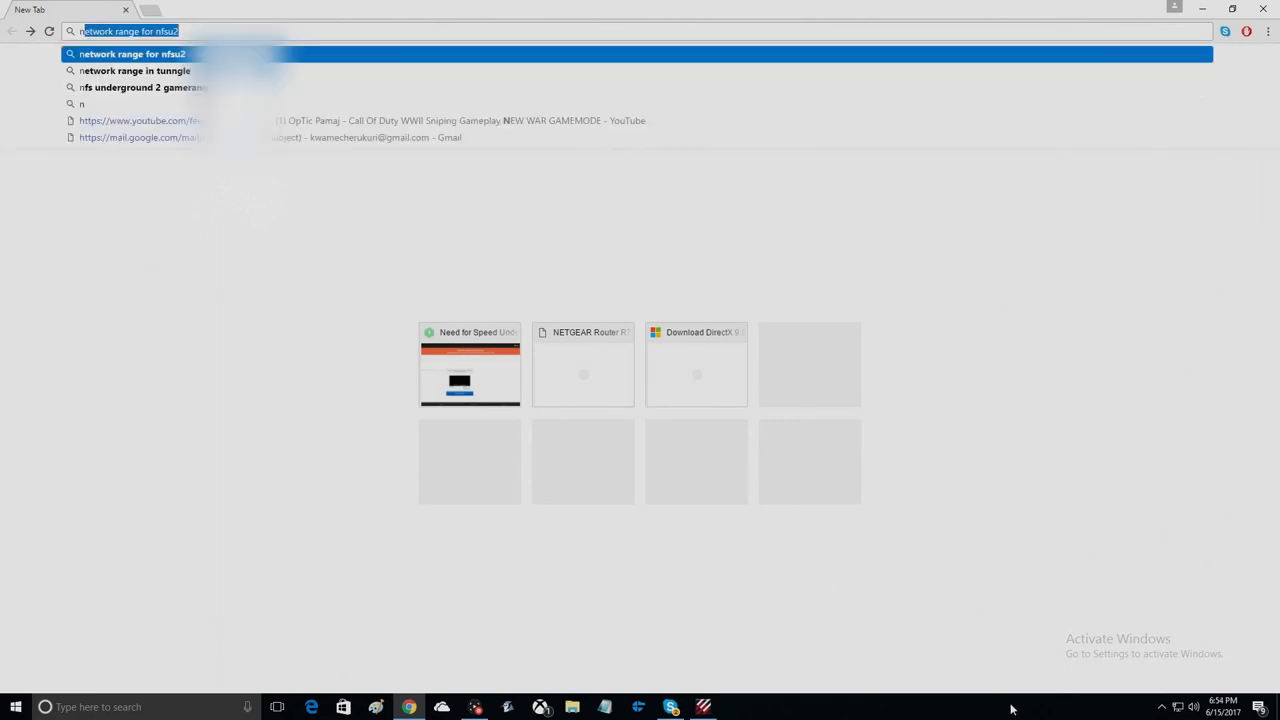
text(nfs u2 patch 1.2)
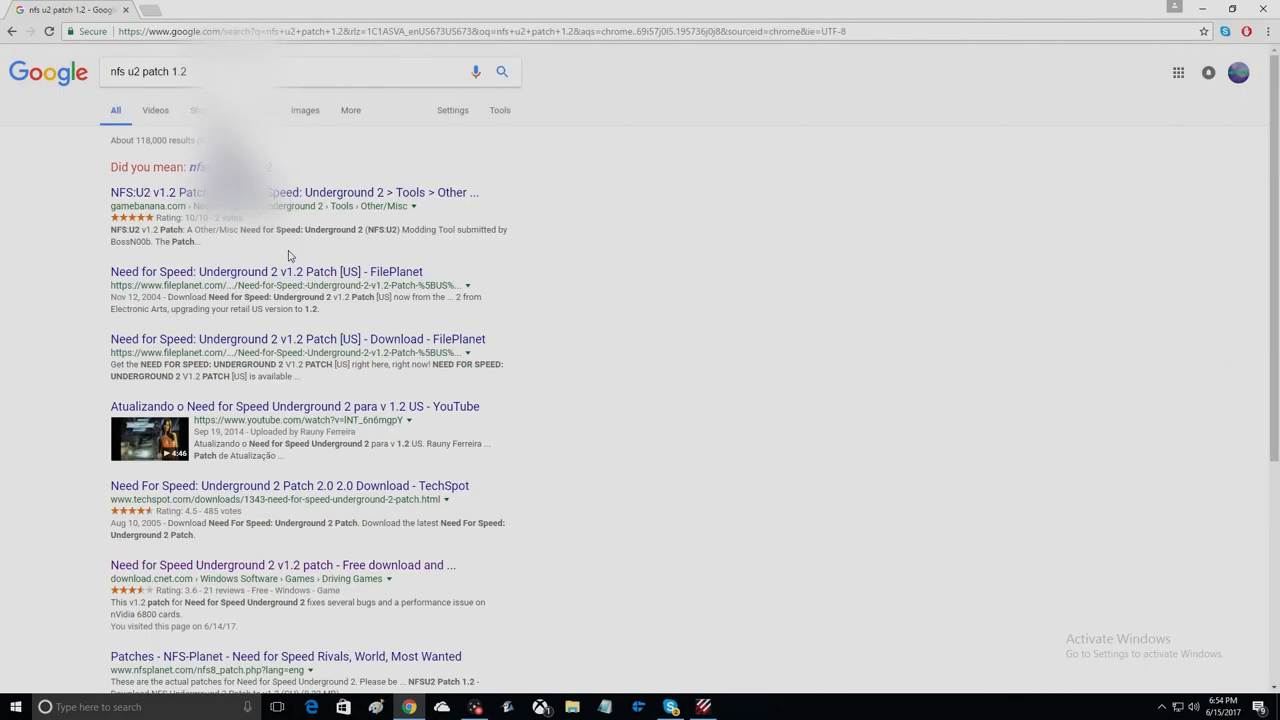
mouse_move(320, 556)
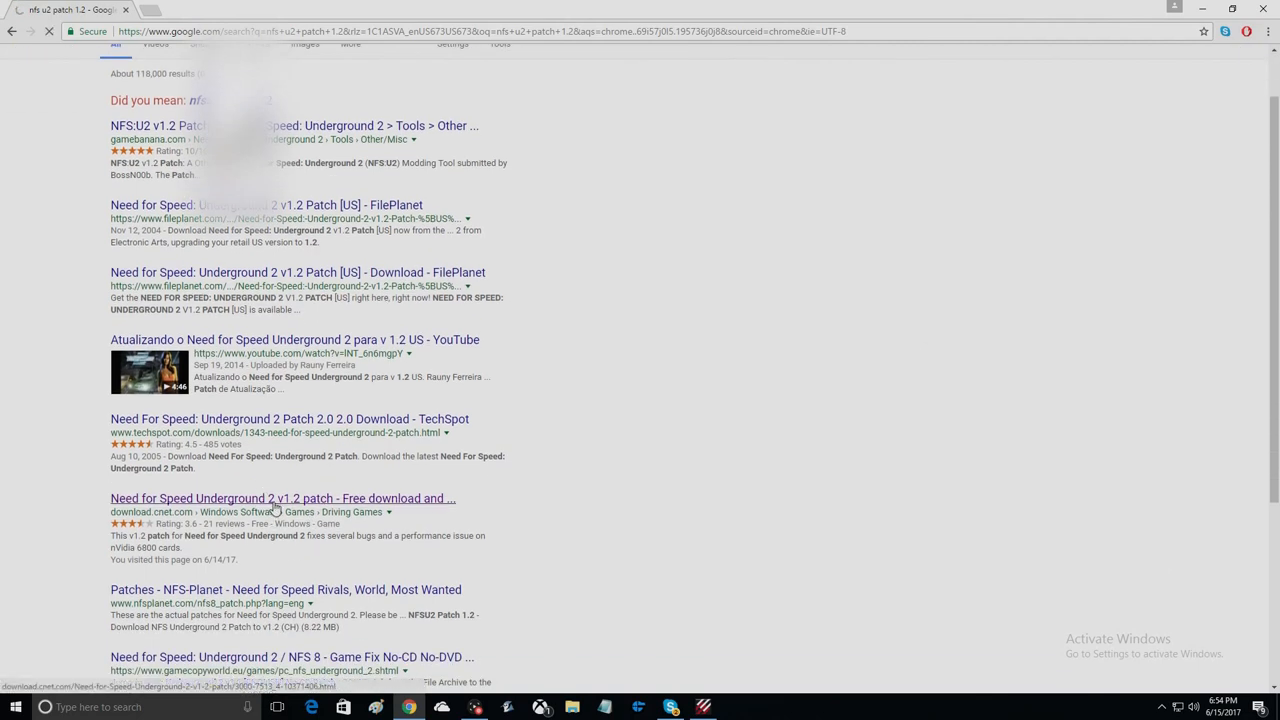
click(282, 498)
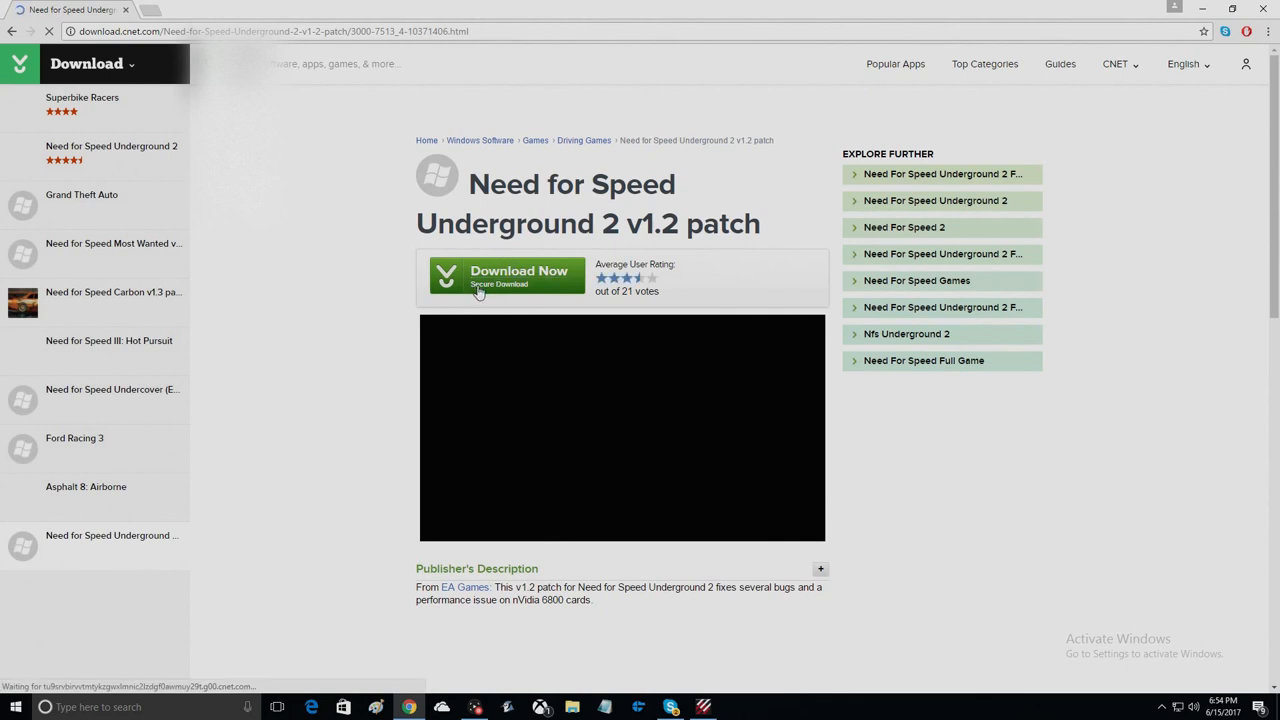
scroll(down, 3)
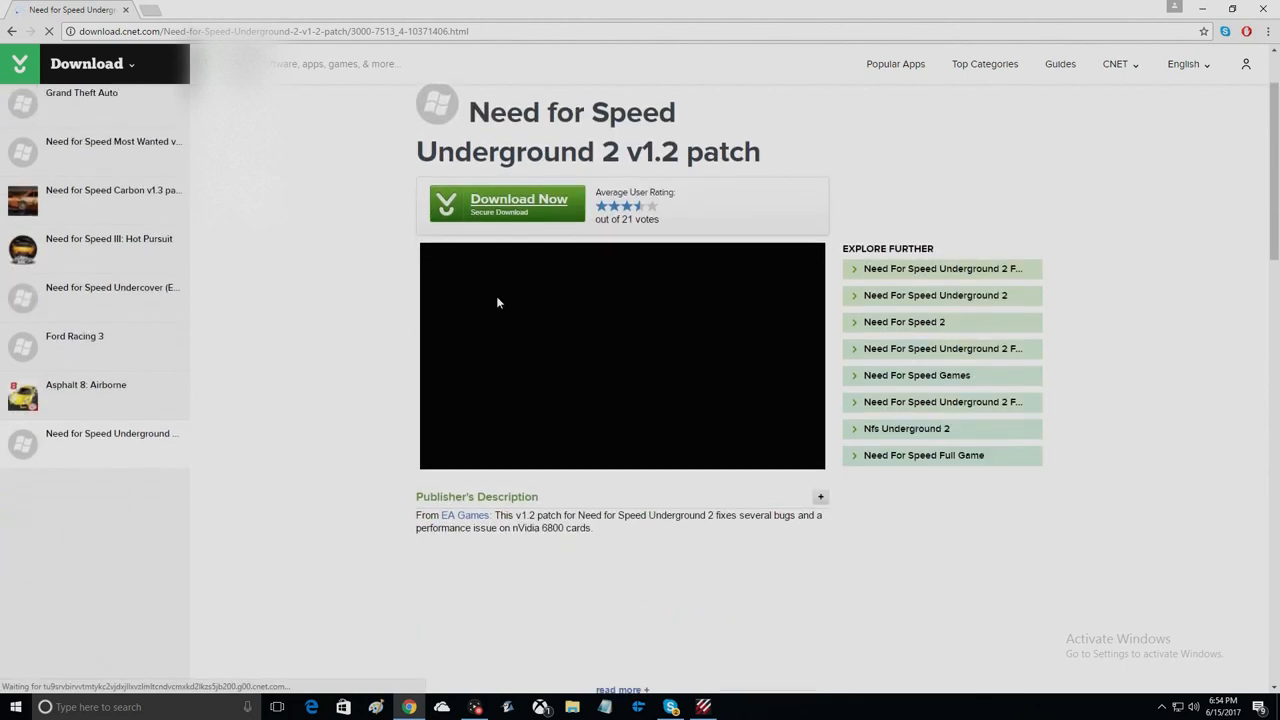
scroll(down, 3)
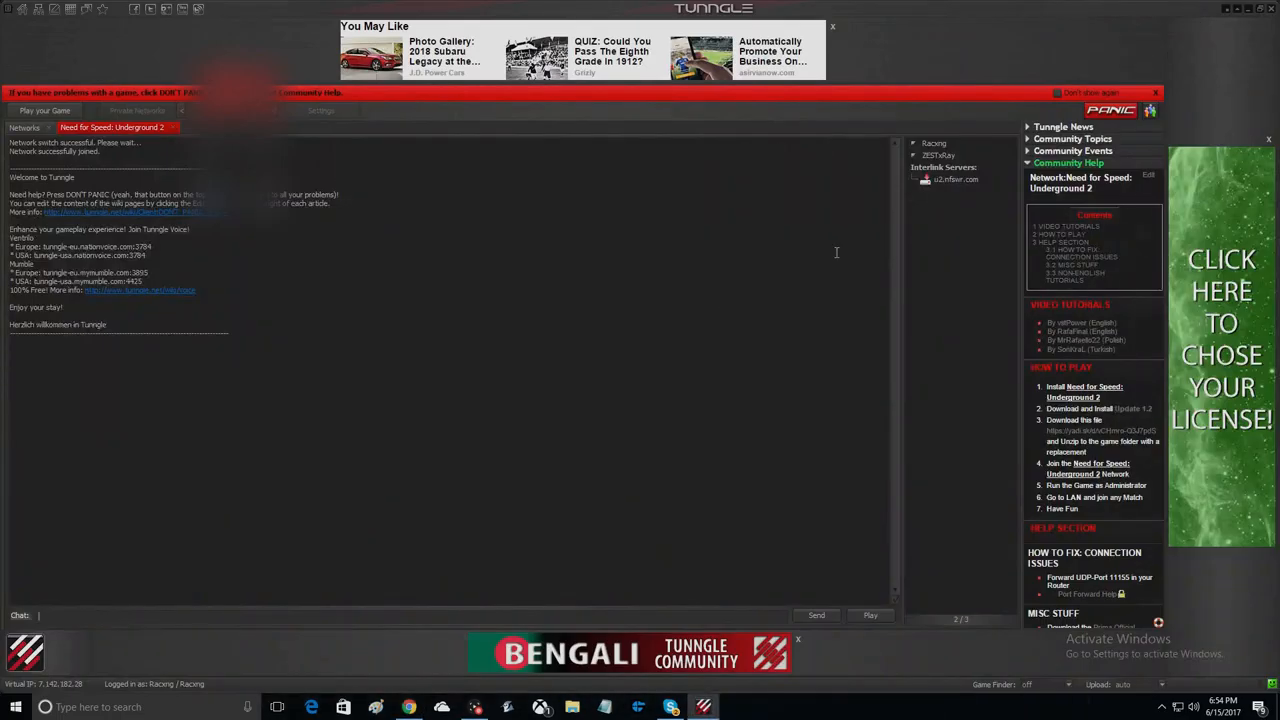
- Minimize Tunngle, open the NFS Underground desktop item, then relaunch Tunngle
click(1226, 9)
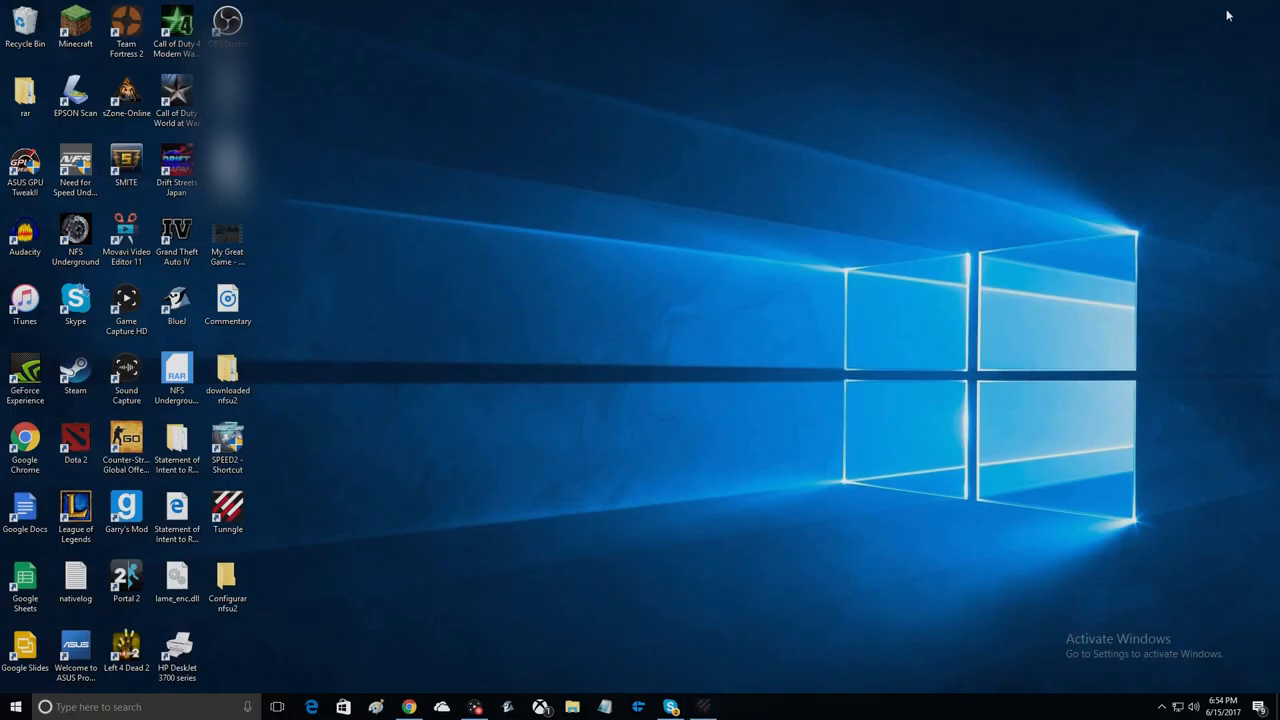
click(177, 377)
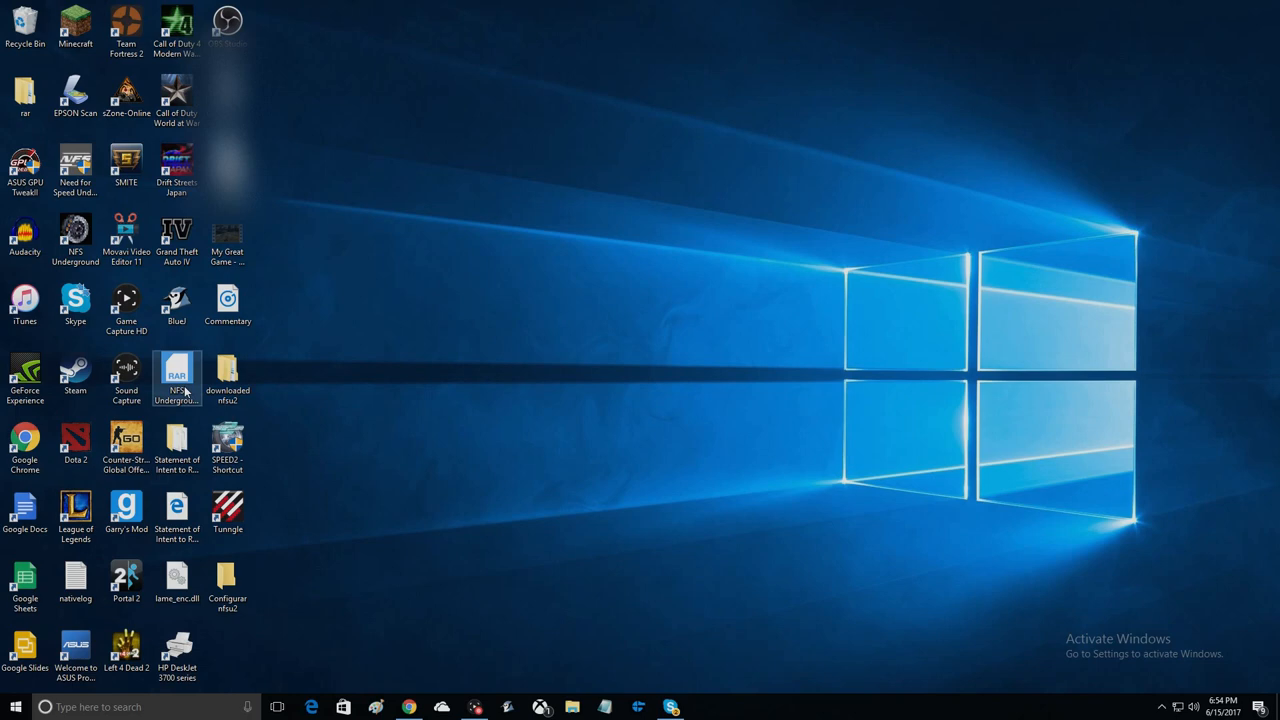
click(177, 583)
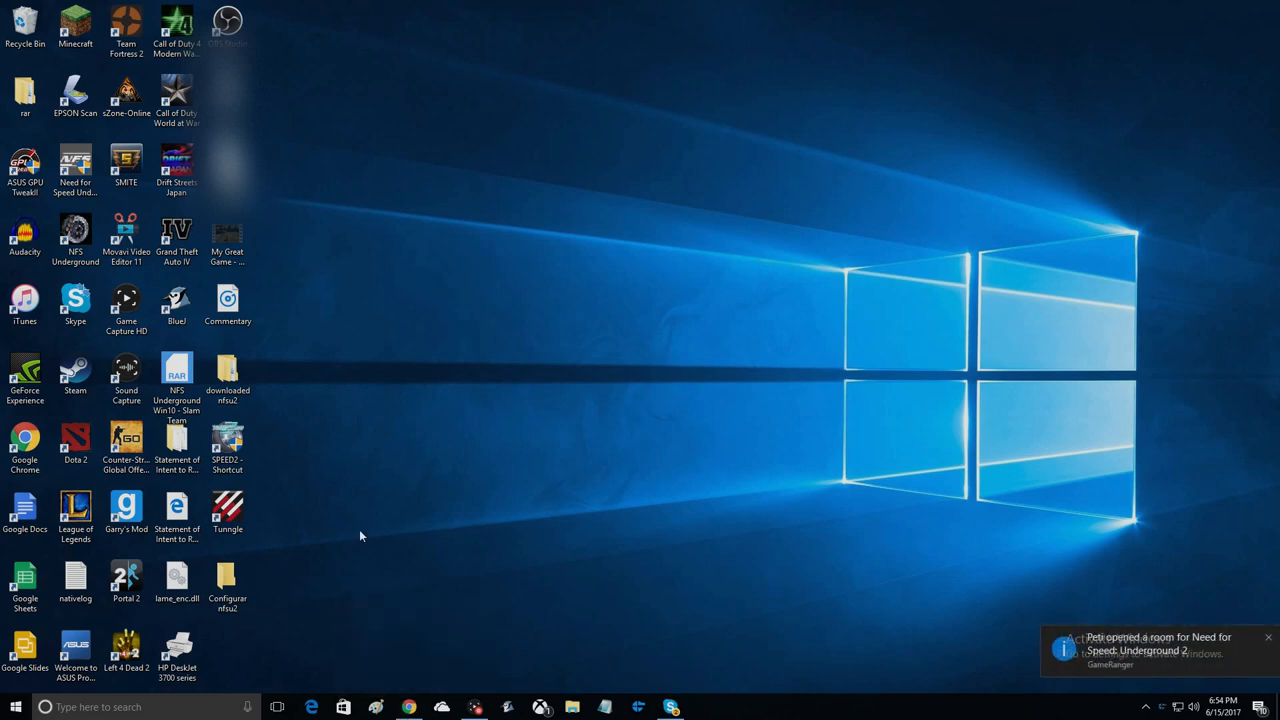
mouse_move(255, 588)
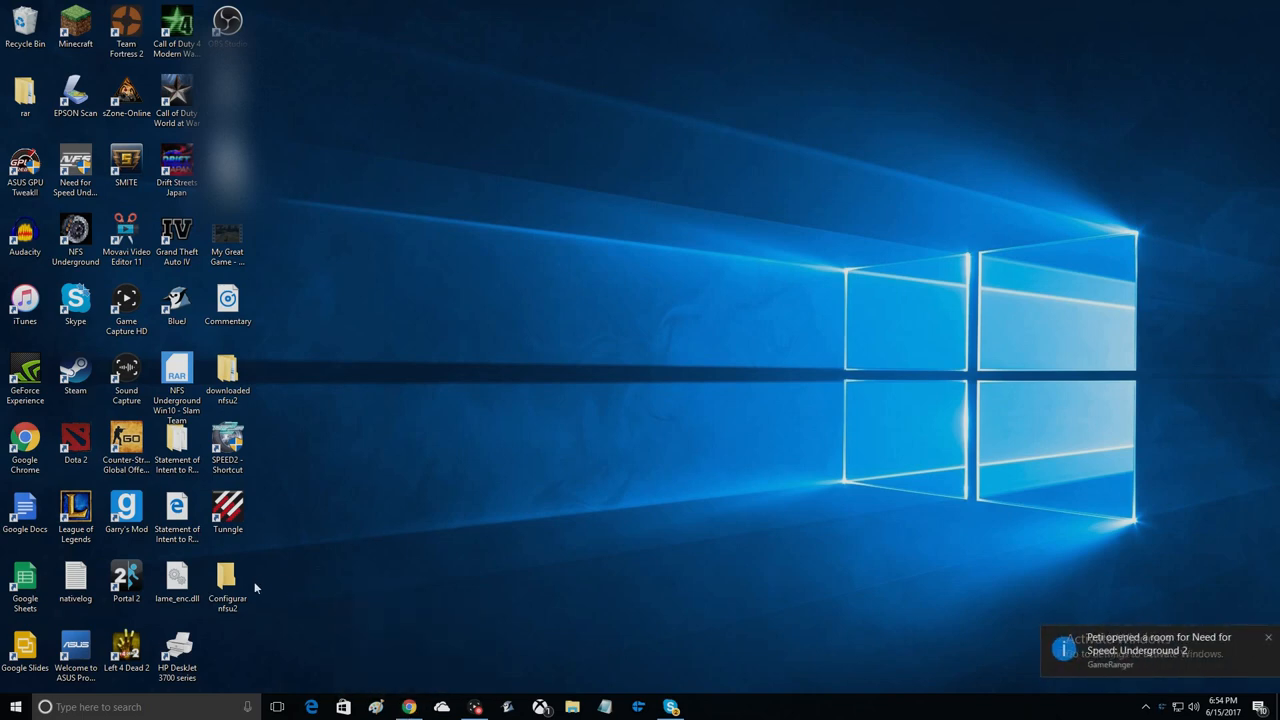
double_click(227, 585)
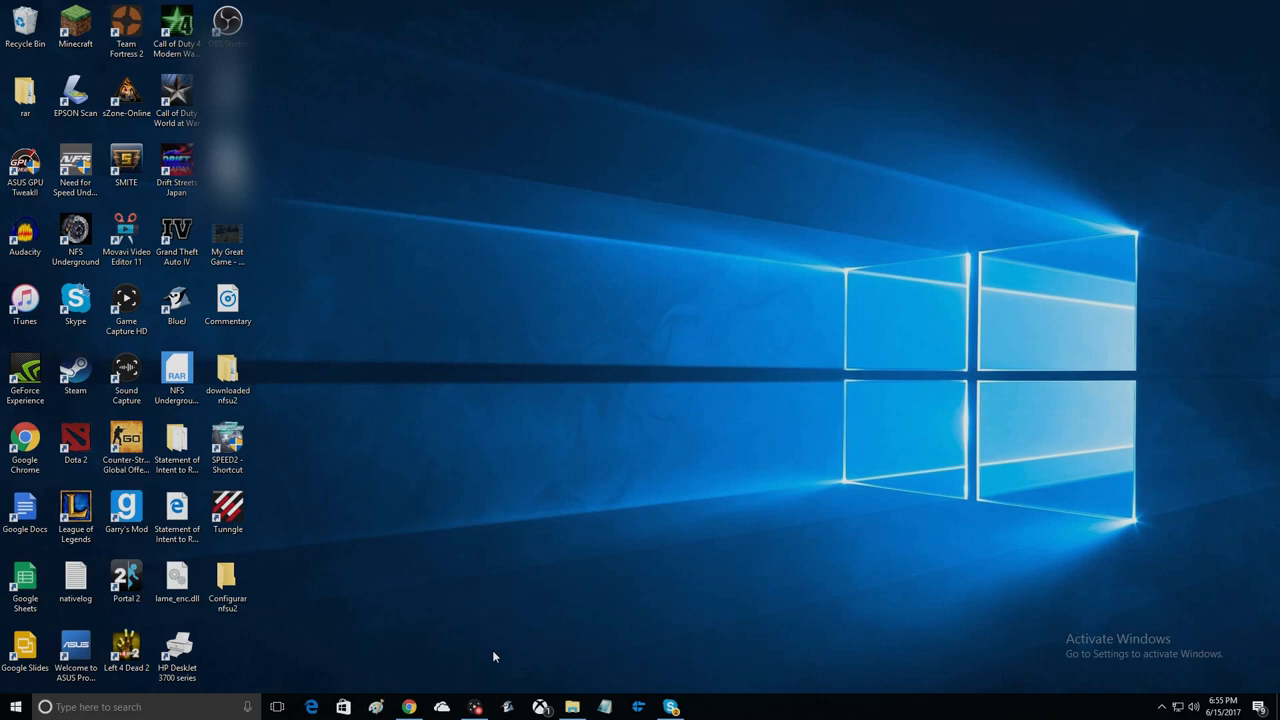
click(409, 707)
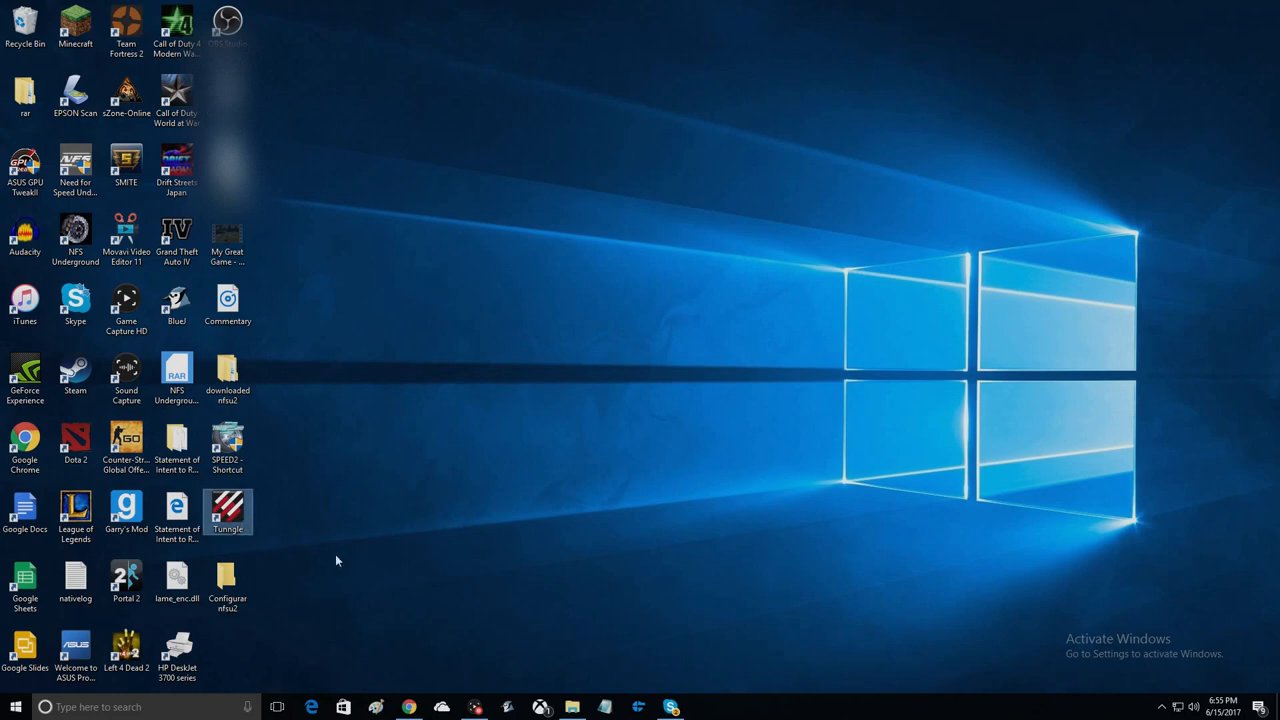
double_click(228, 512)
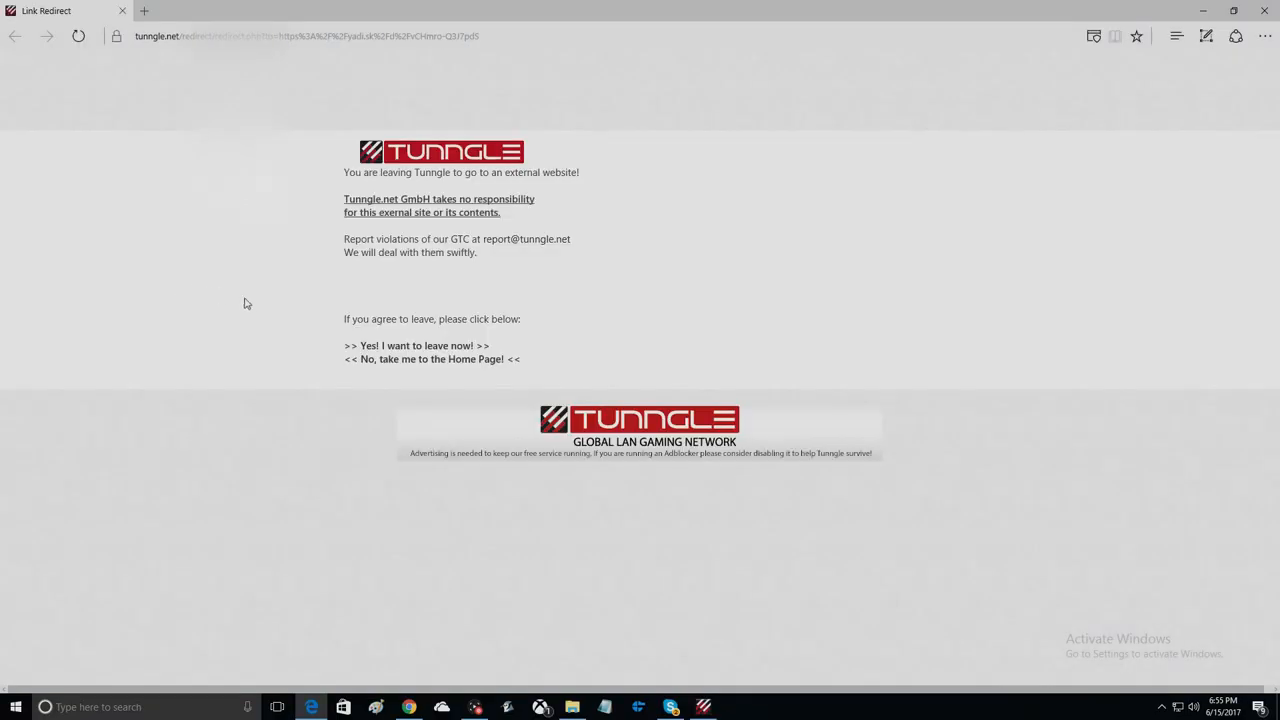
- Confirm leaving Tunngle for the yadi.sk download, then close Edge
click(416, 345)
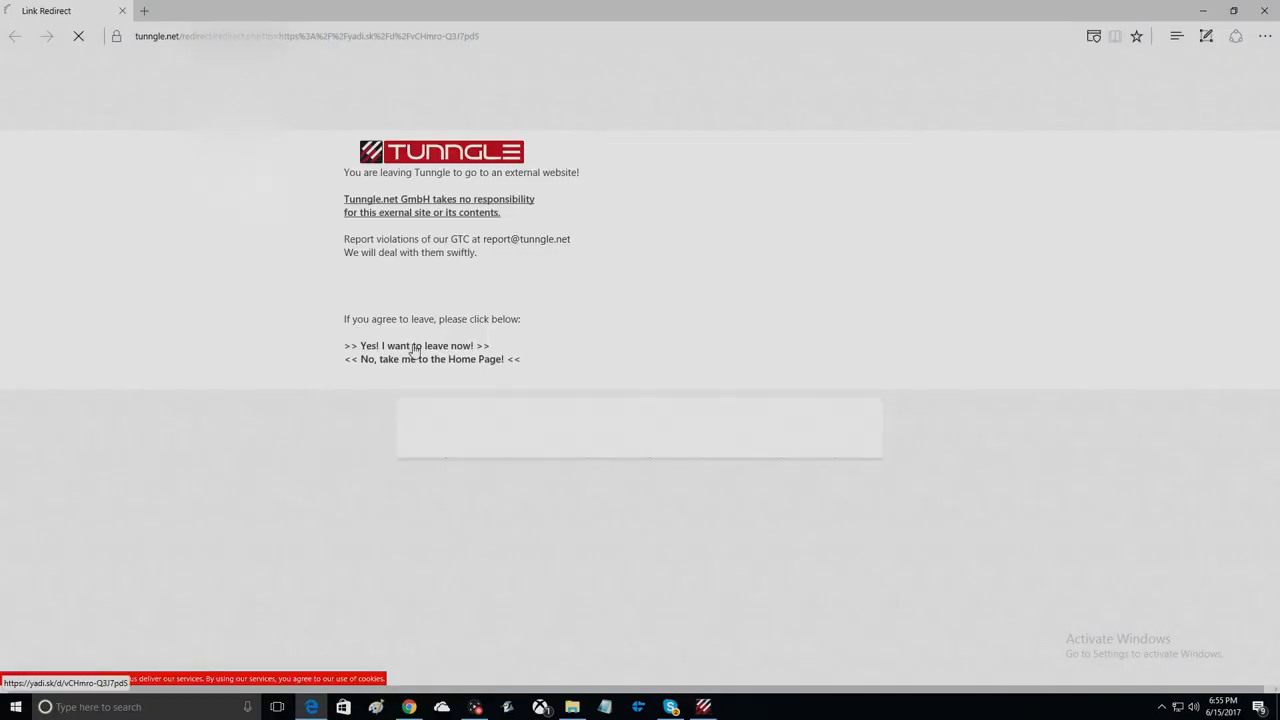
click(416, 345)
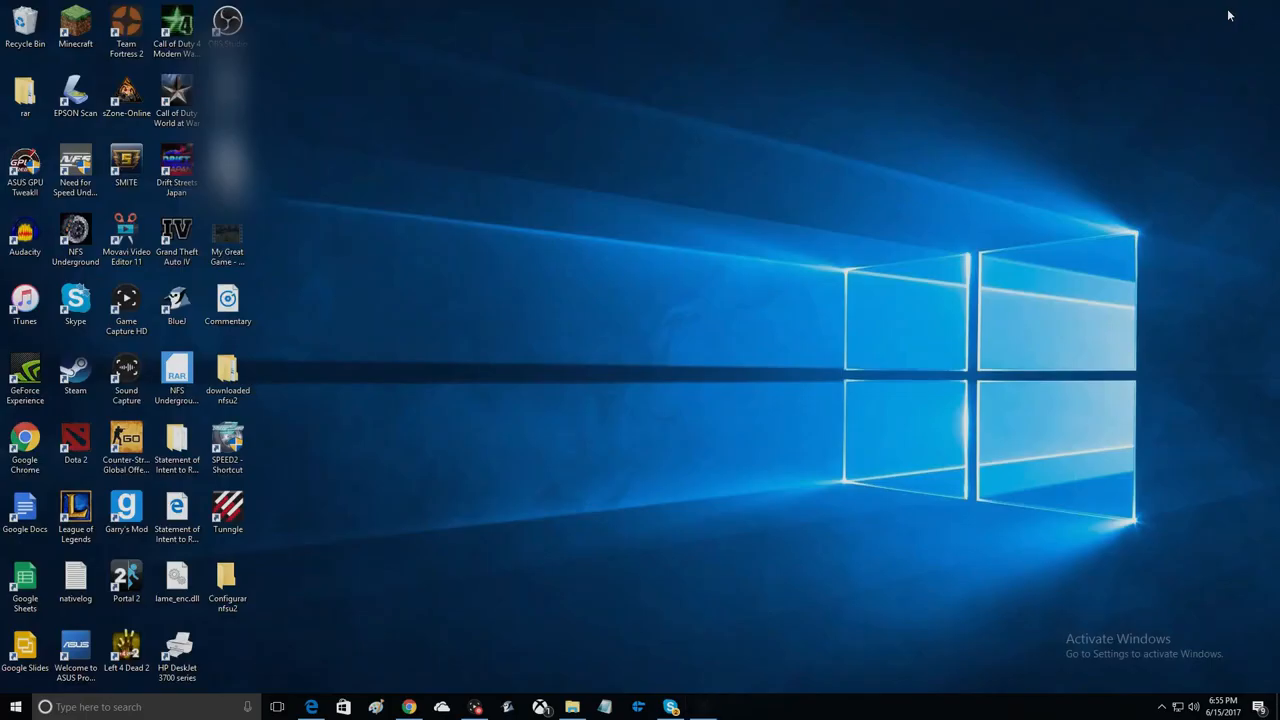
- Open the Configurar nfsu2 desktop item to reach the game's EA GAMES install folder
click(227, 580)
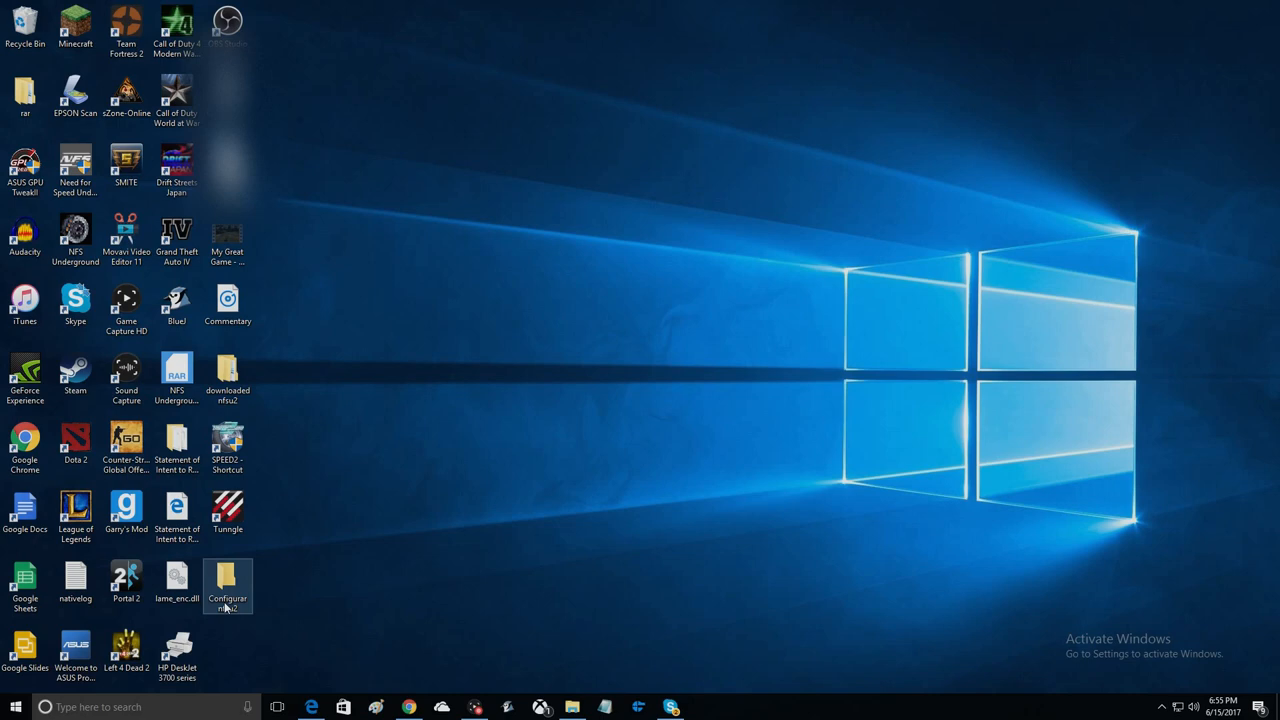
double_click(227, 585)
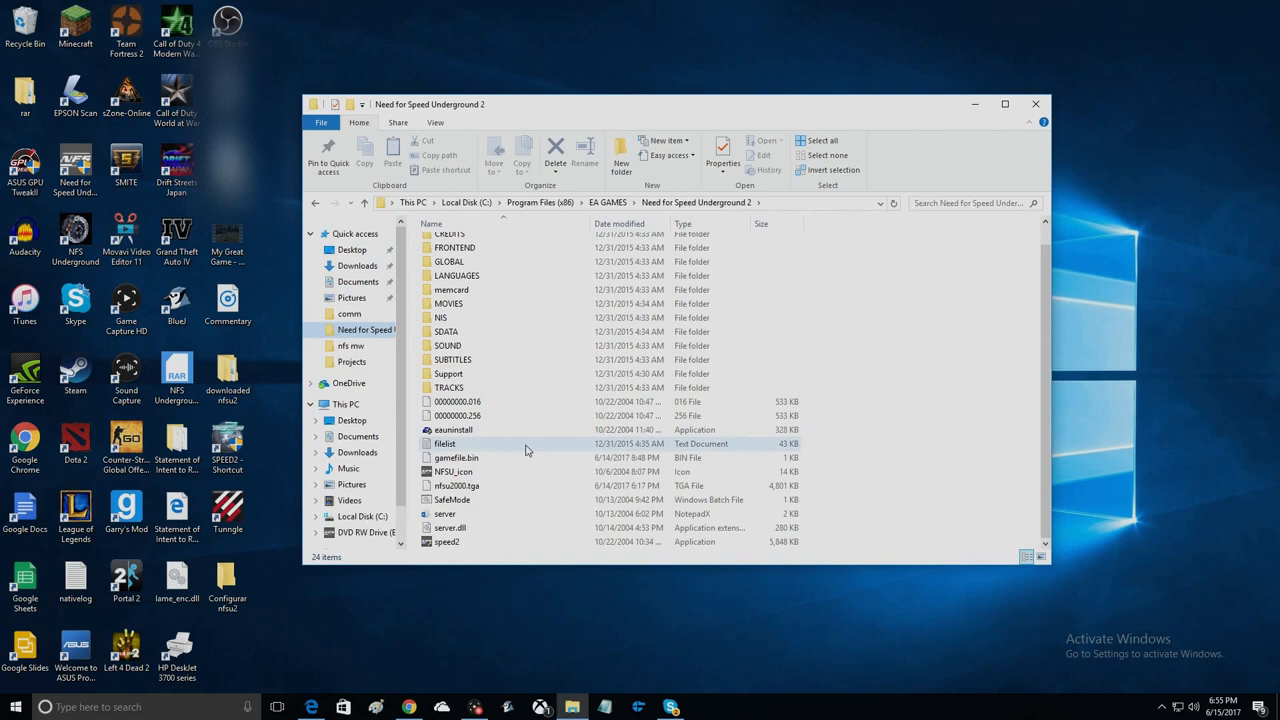
mouse_move(449, 387)
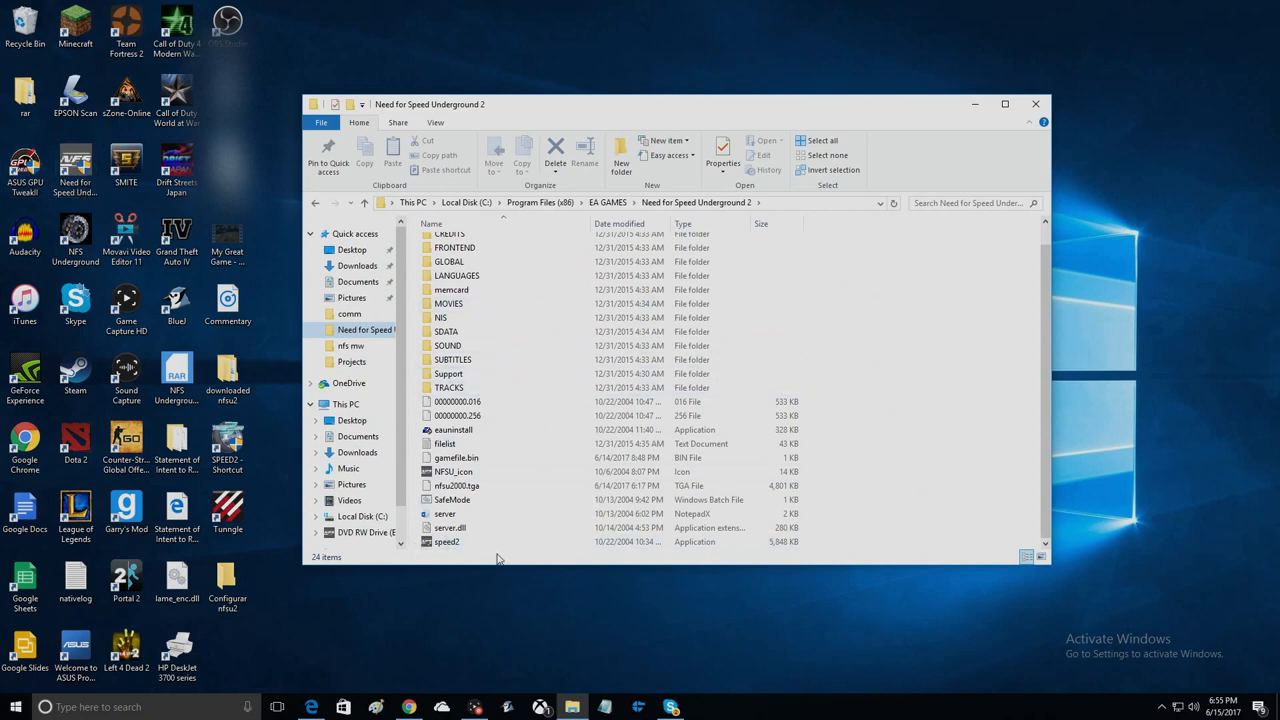
mouse_move(456, 457)
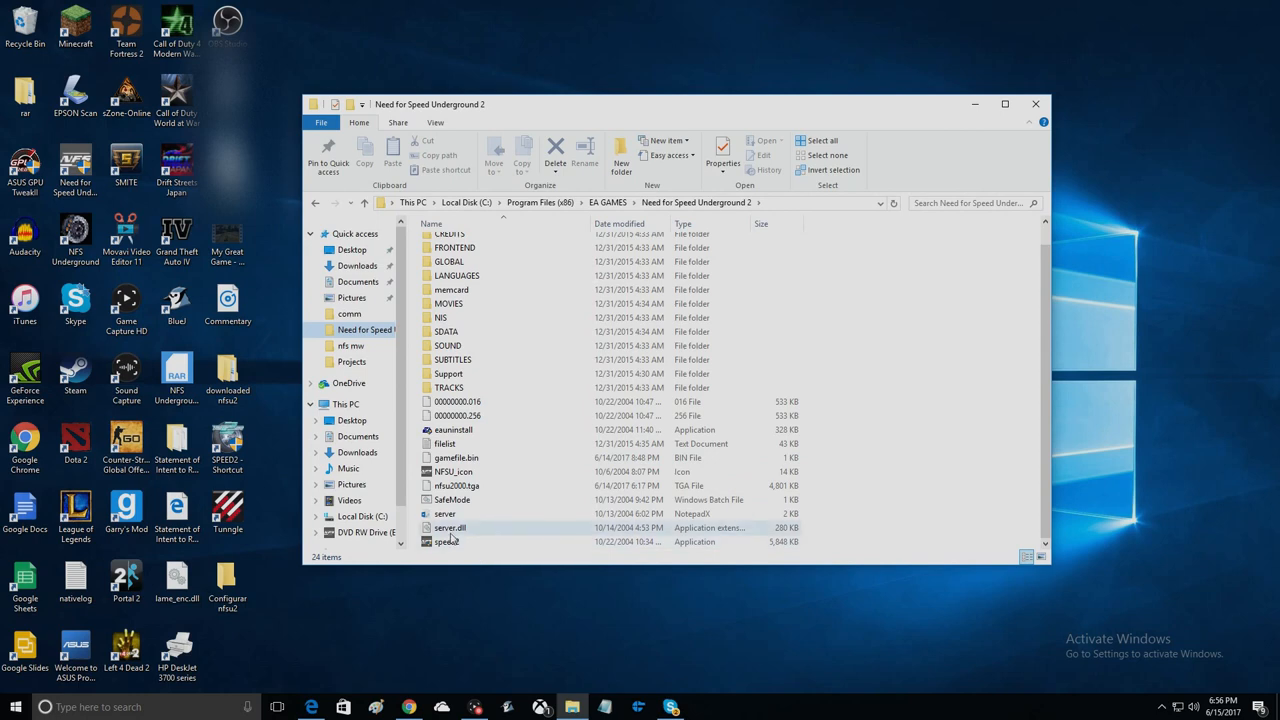
mouse_move(446, 541)
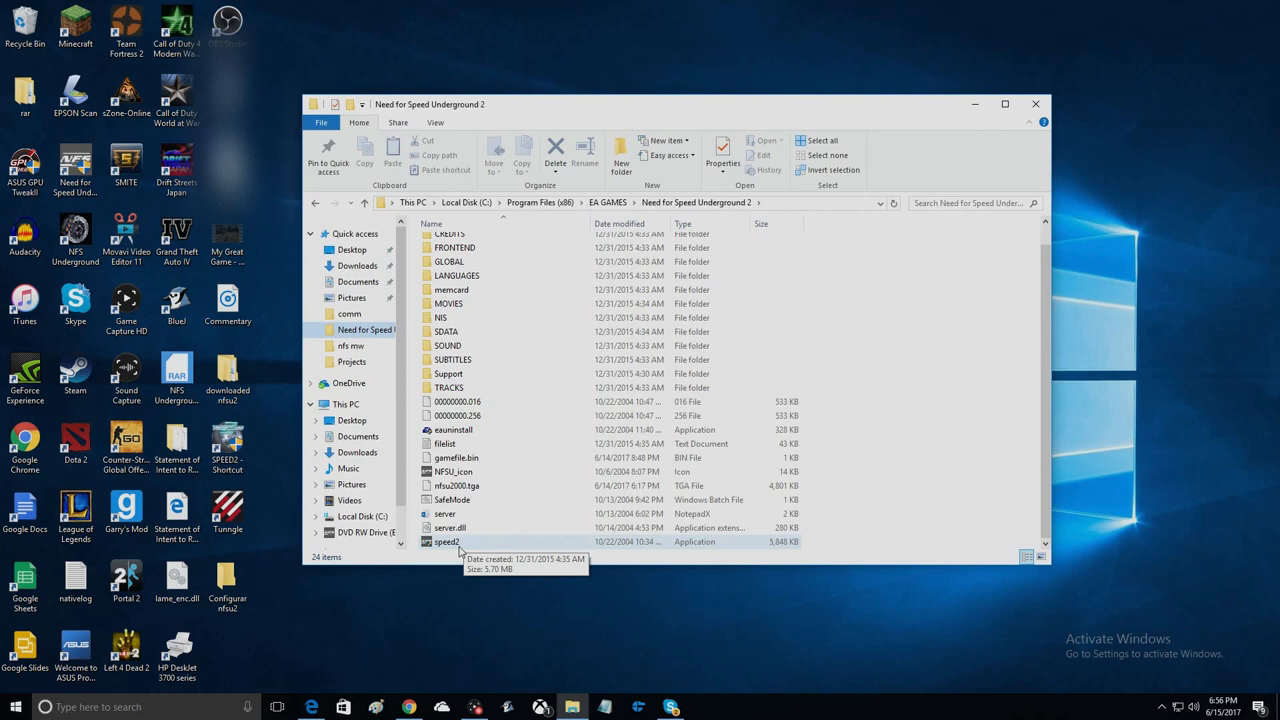
mouse_move(455, 555)
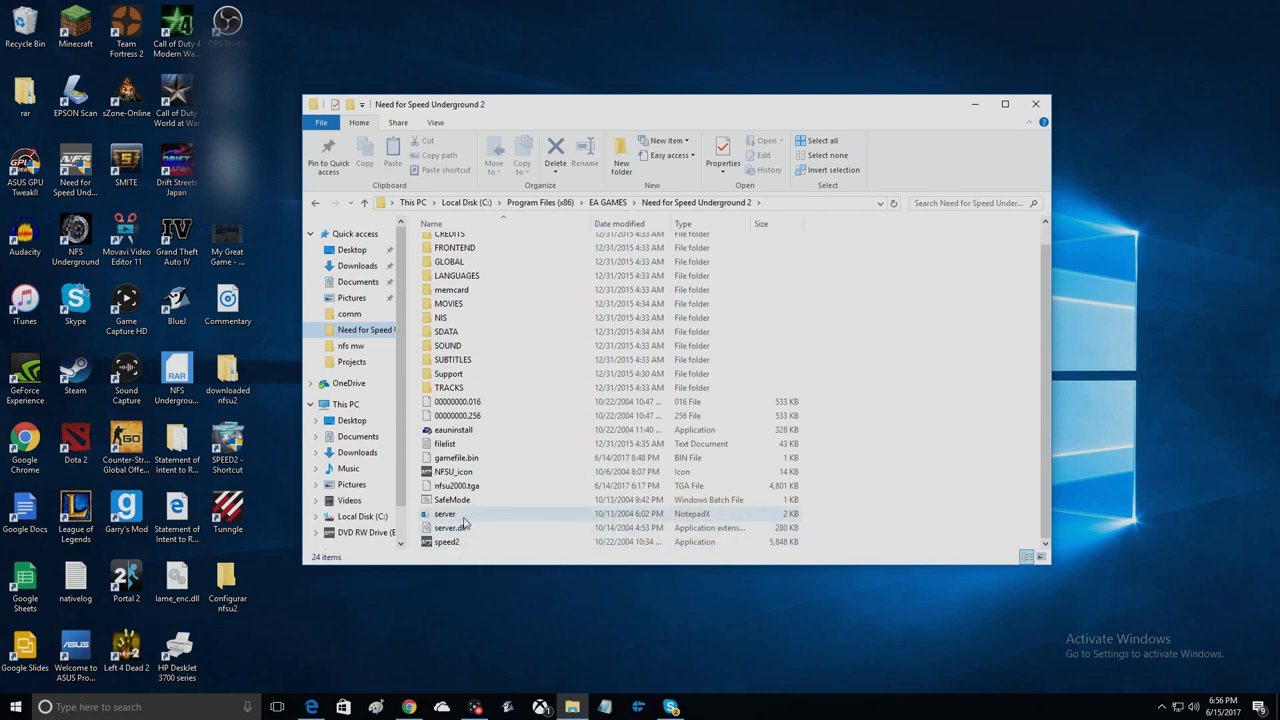
- View the game's server.cfg settings in NotepadX, then close the file
double_click(445, 513)
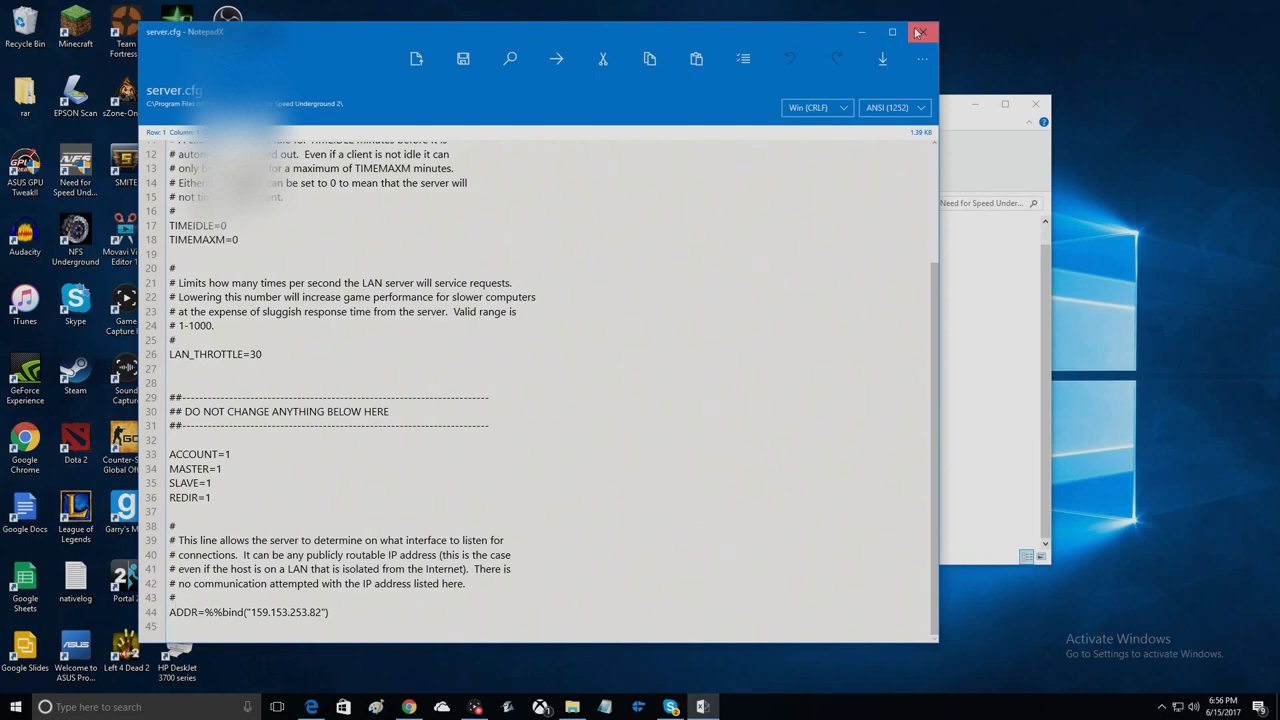
click(918, 32)
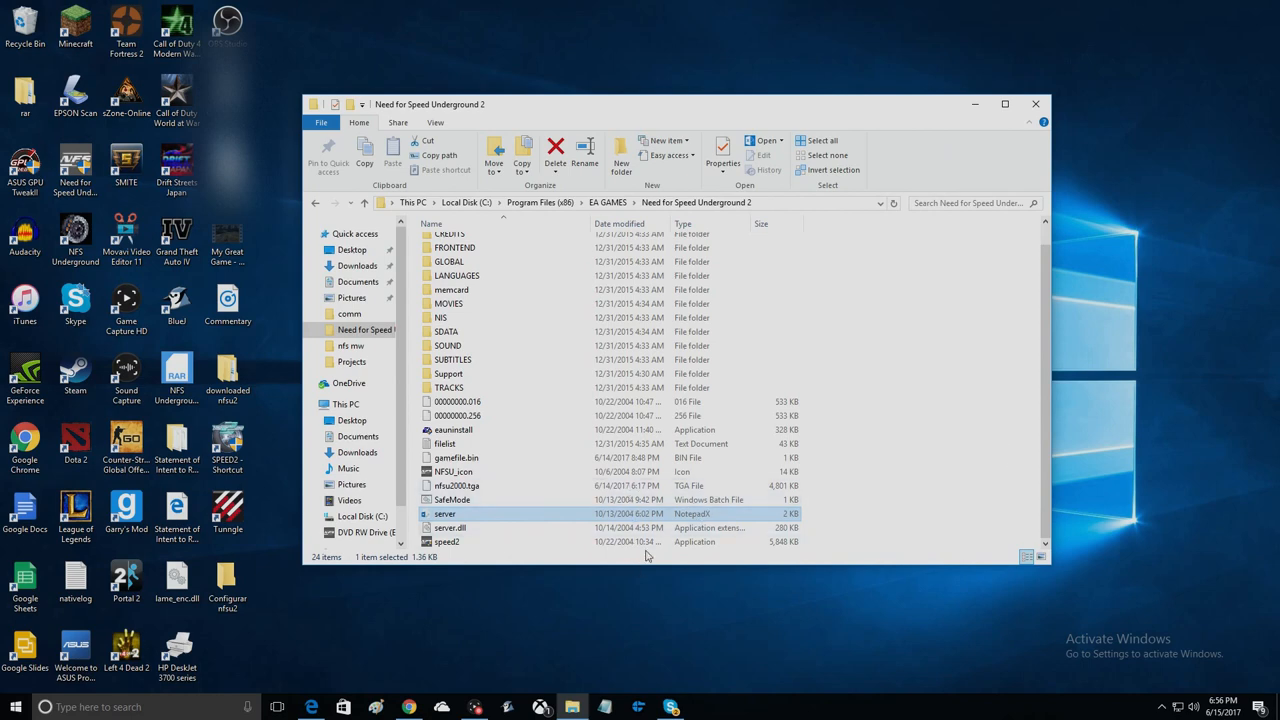
mouse_move(710, 527)
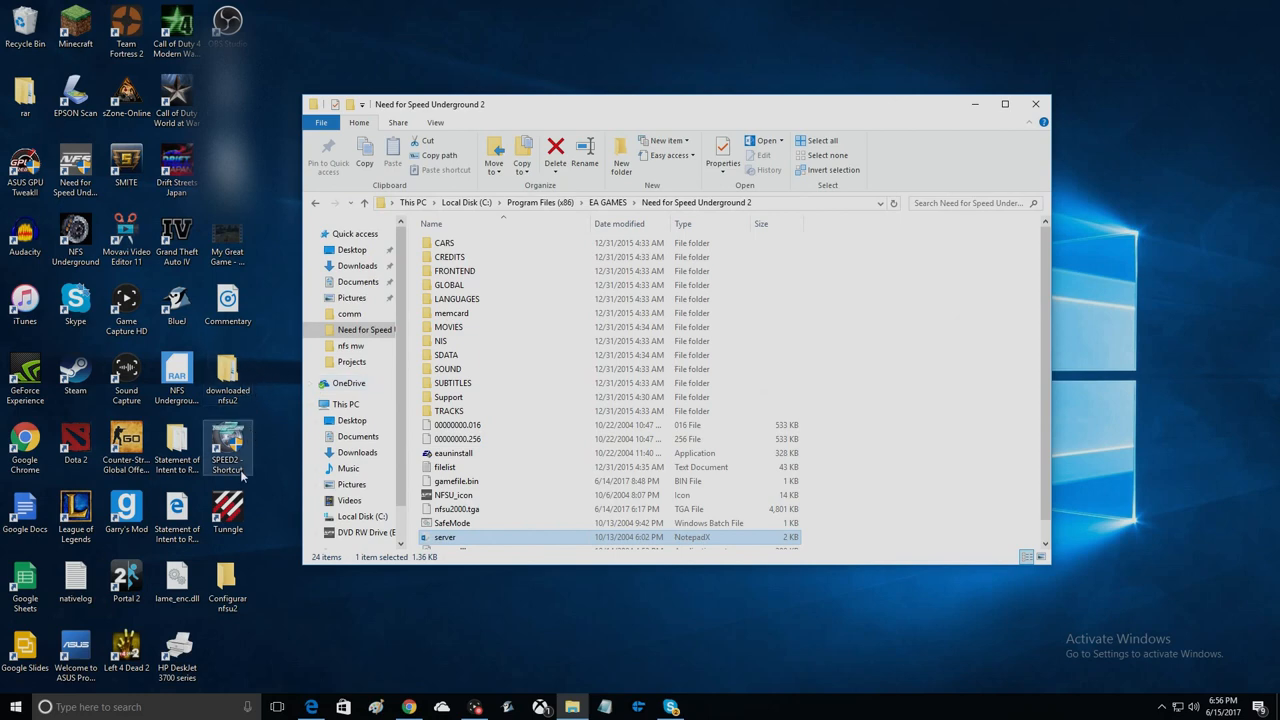
- Scroll down through the Need for Speed Underground 2 folder's file list
scroll(down, 3)
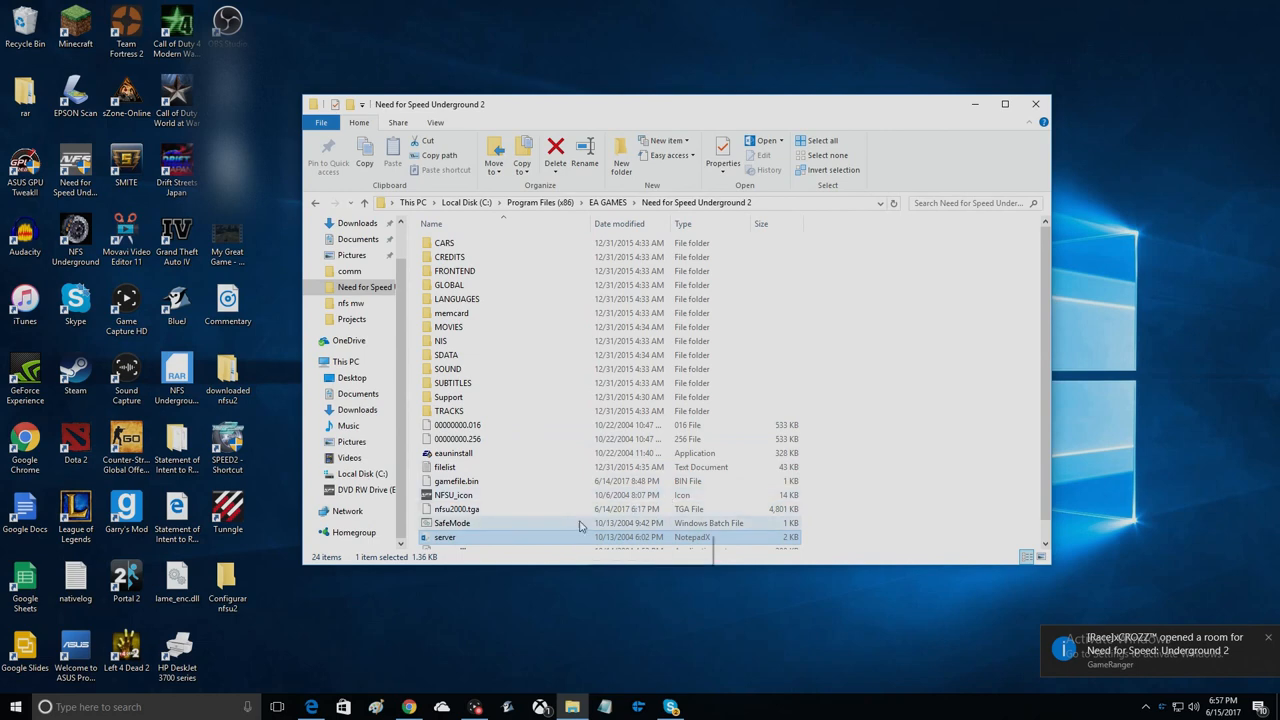
scroll(down, 3)
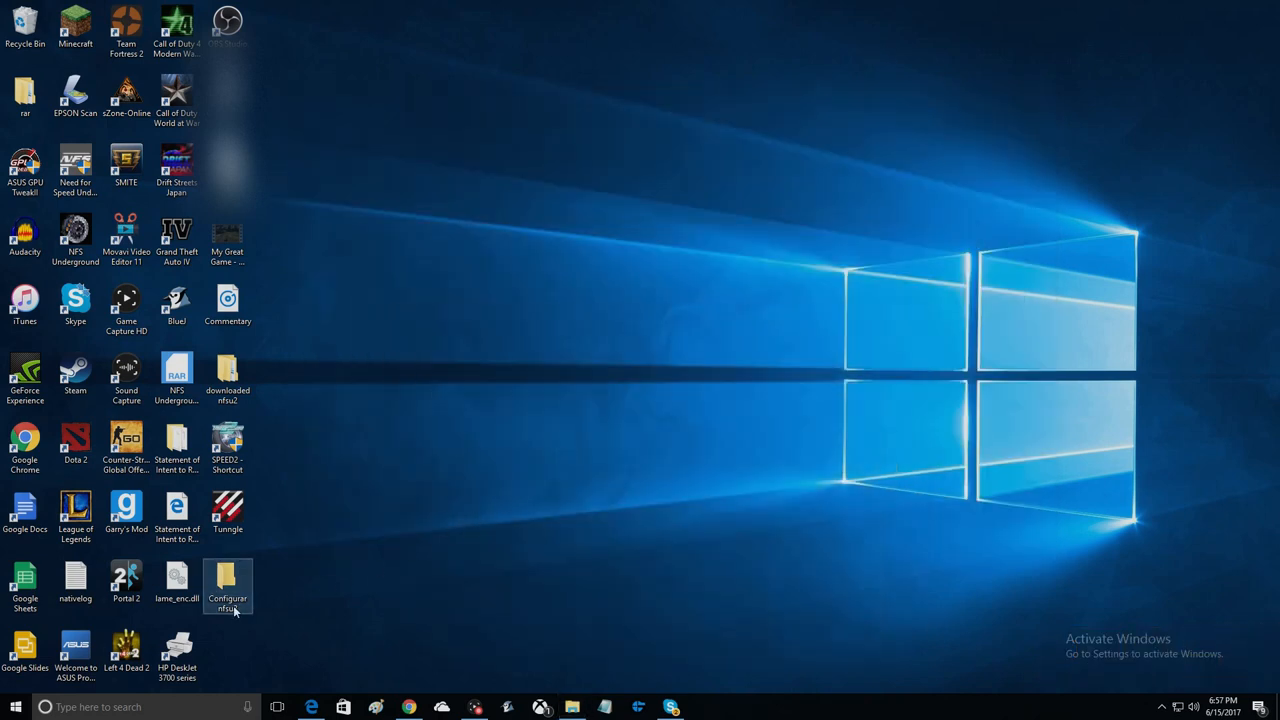
double_click(227, 585)
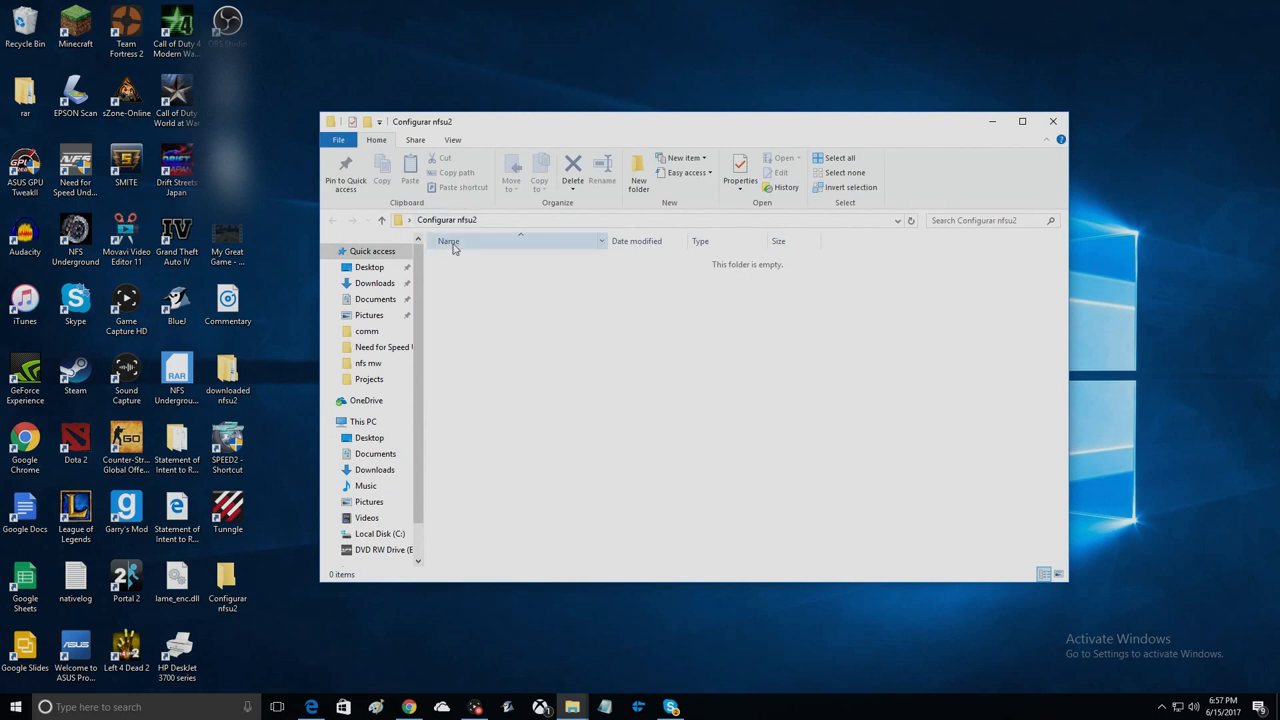
mouse_move(447, 547)
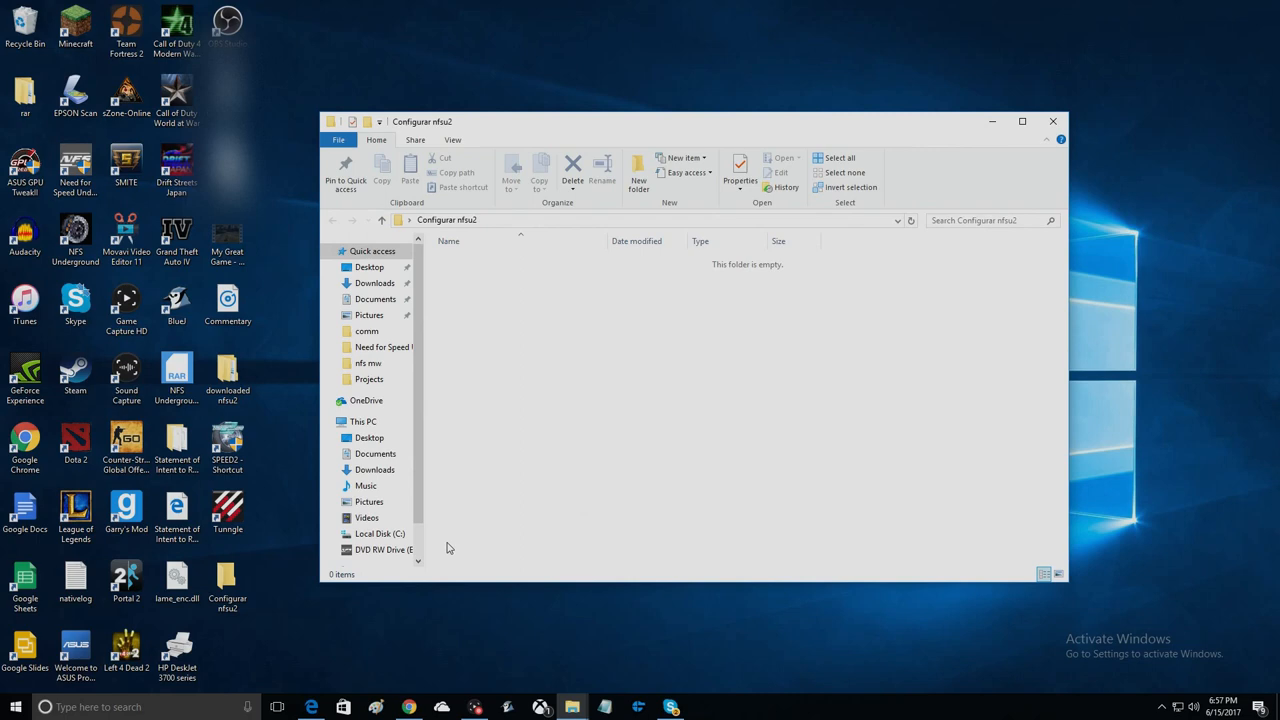
mouse_move(1036, 103)
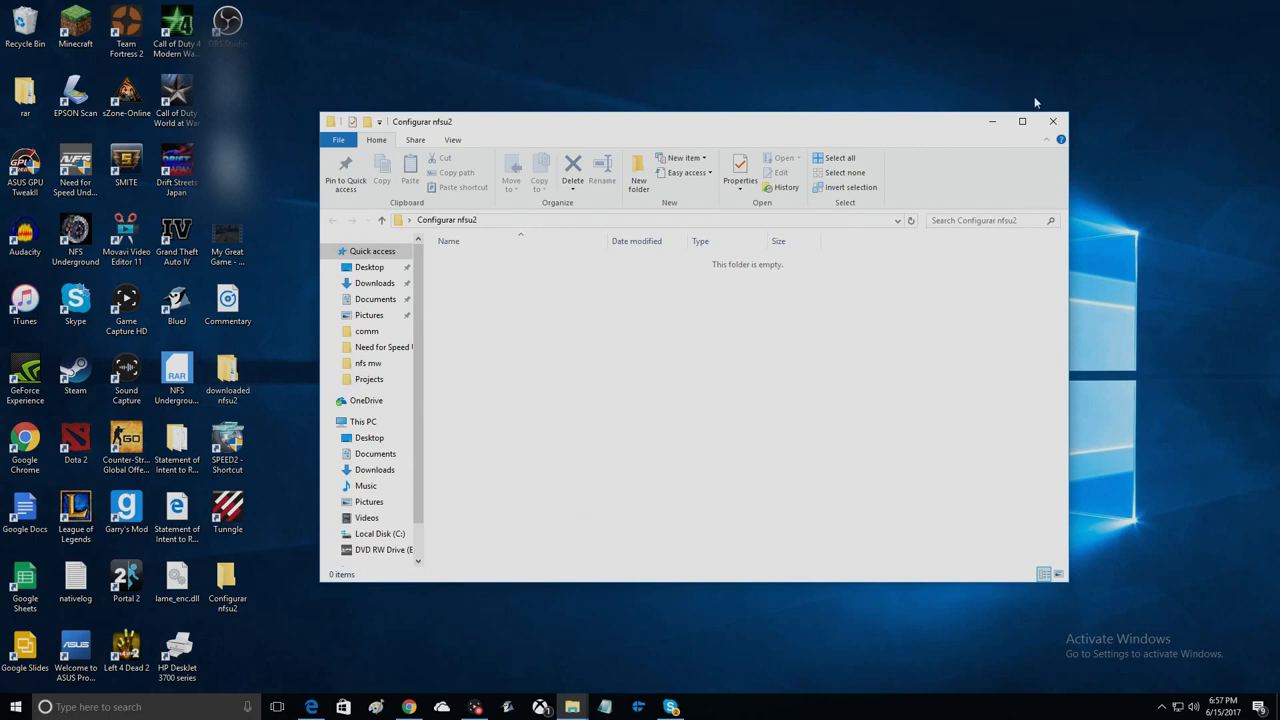
click(1052, 121)
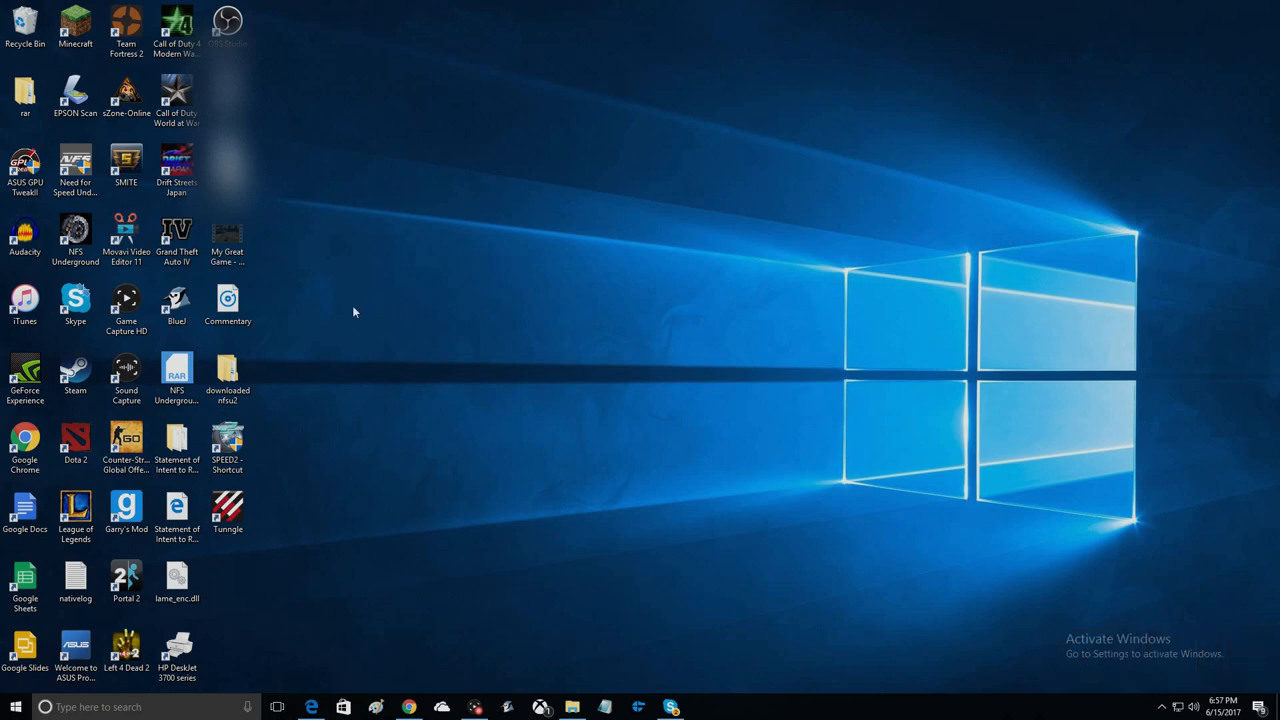
mouse_move(322, 399)
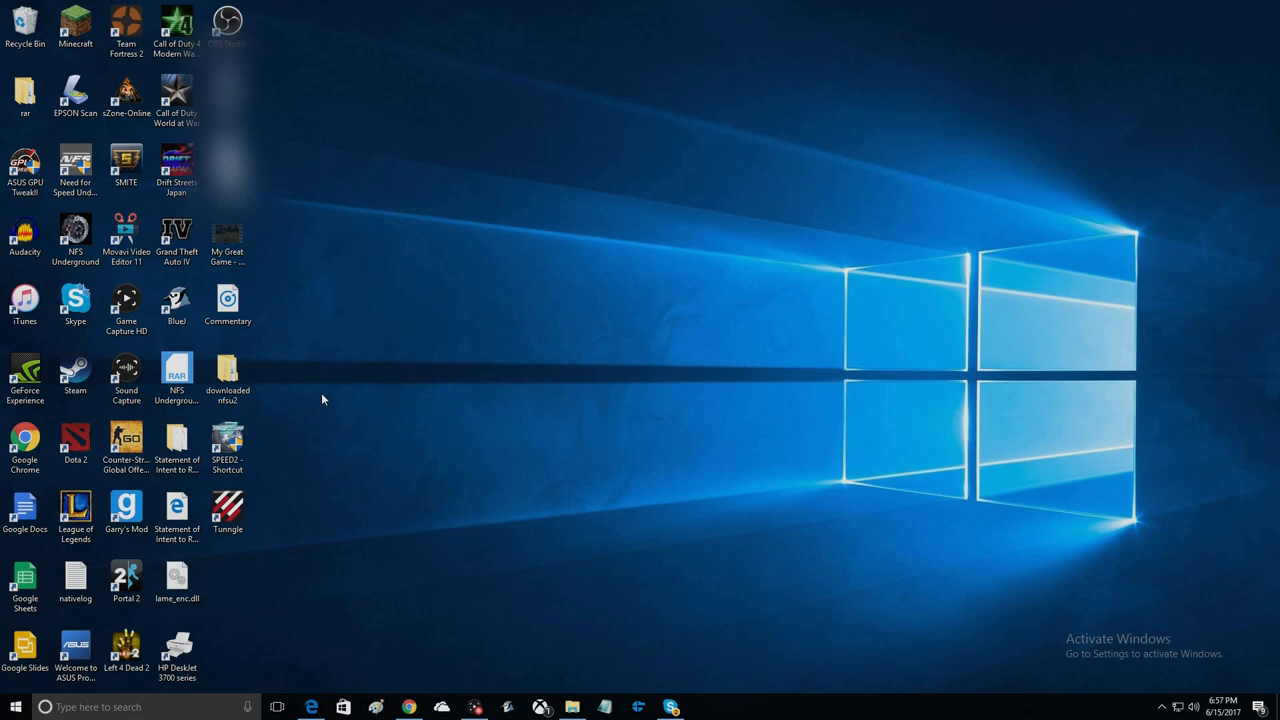
mouse_move(313, 410)
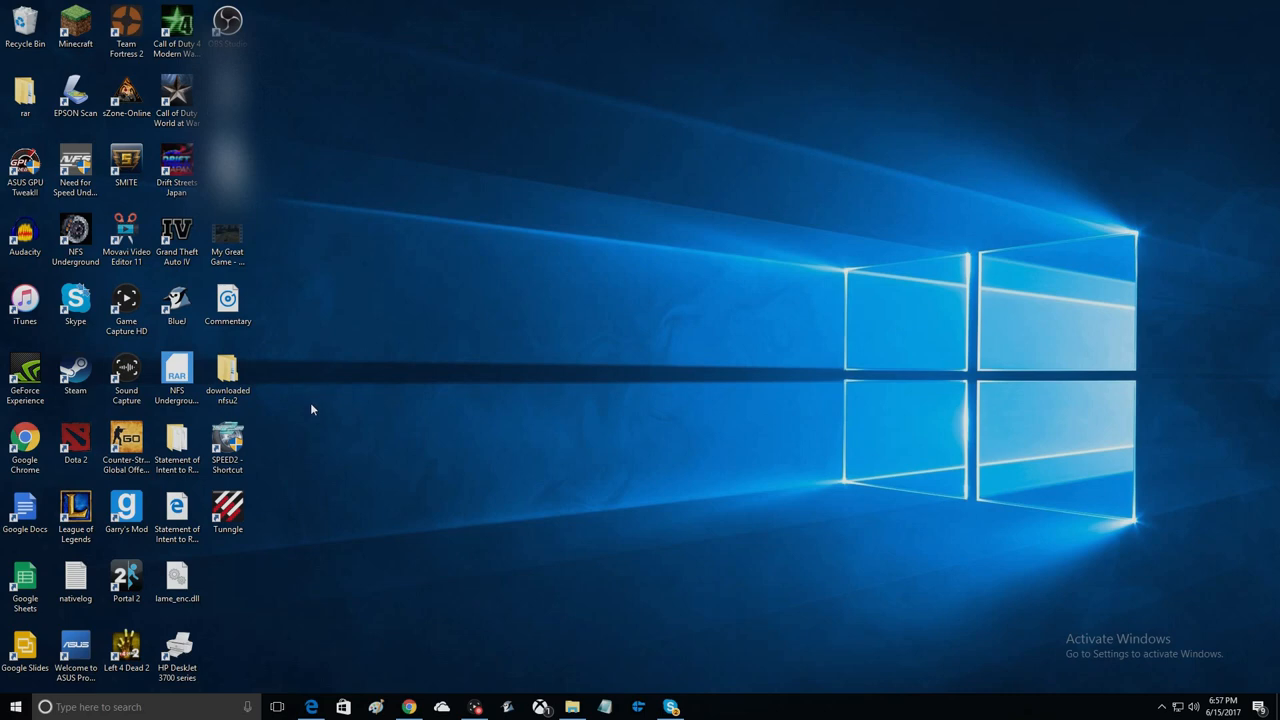
mouse_move(227, 420)
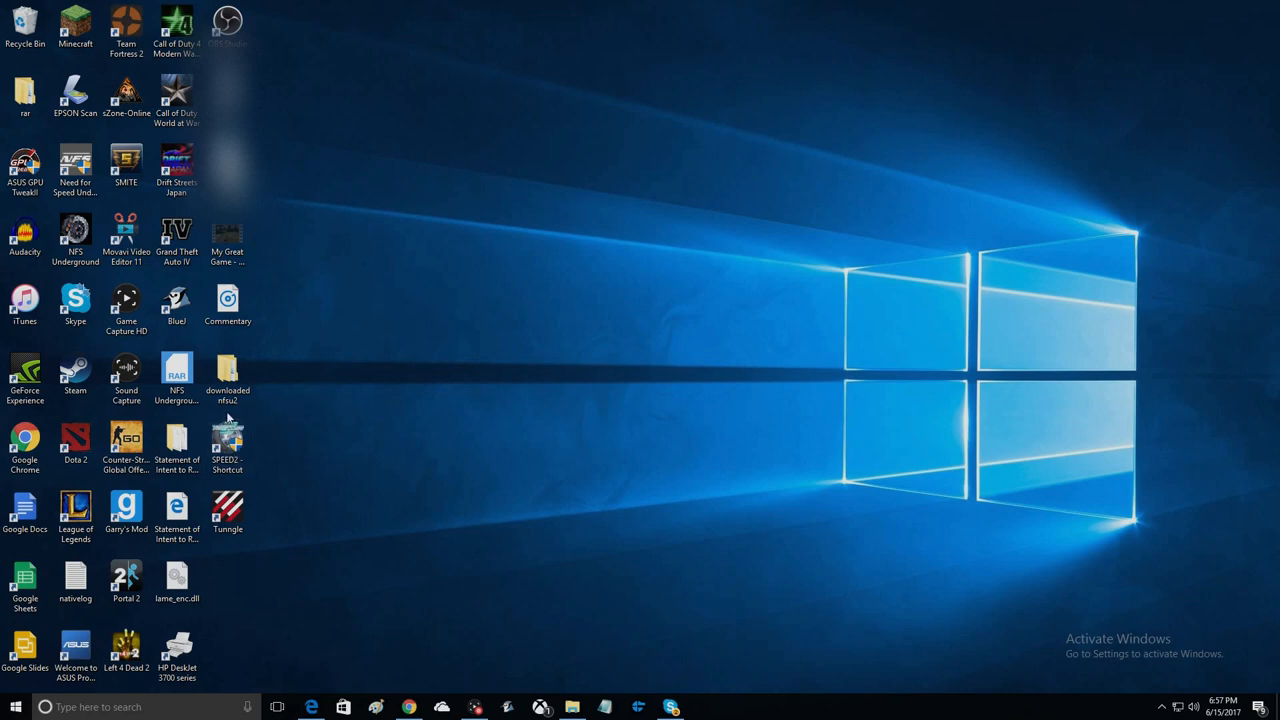
click(227, 378)
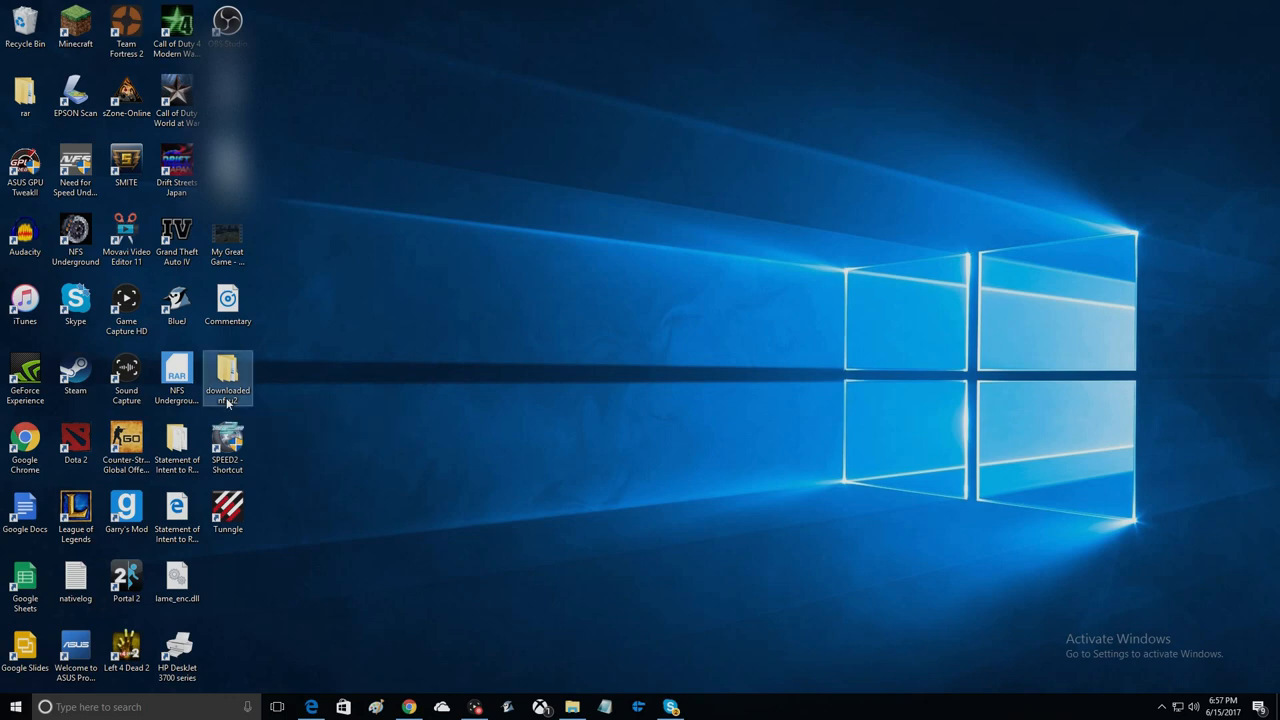
double_click(227, 378)
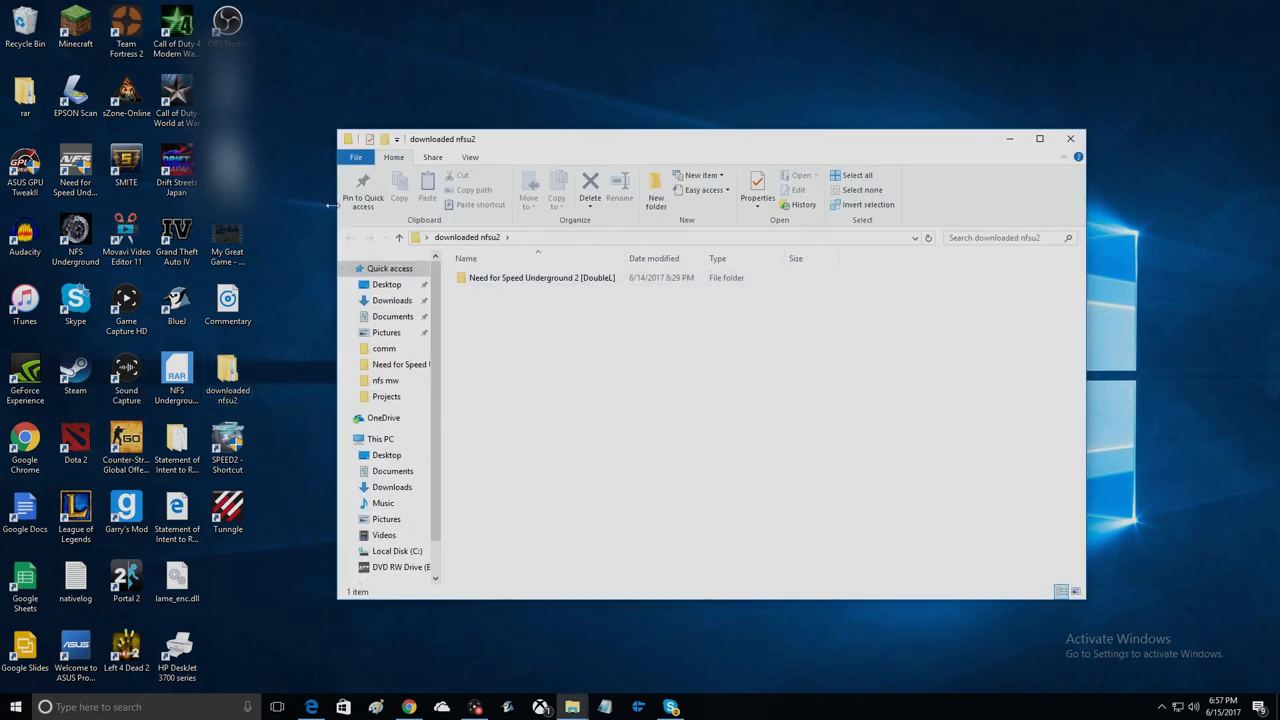
mouse_move(1070, 138)
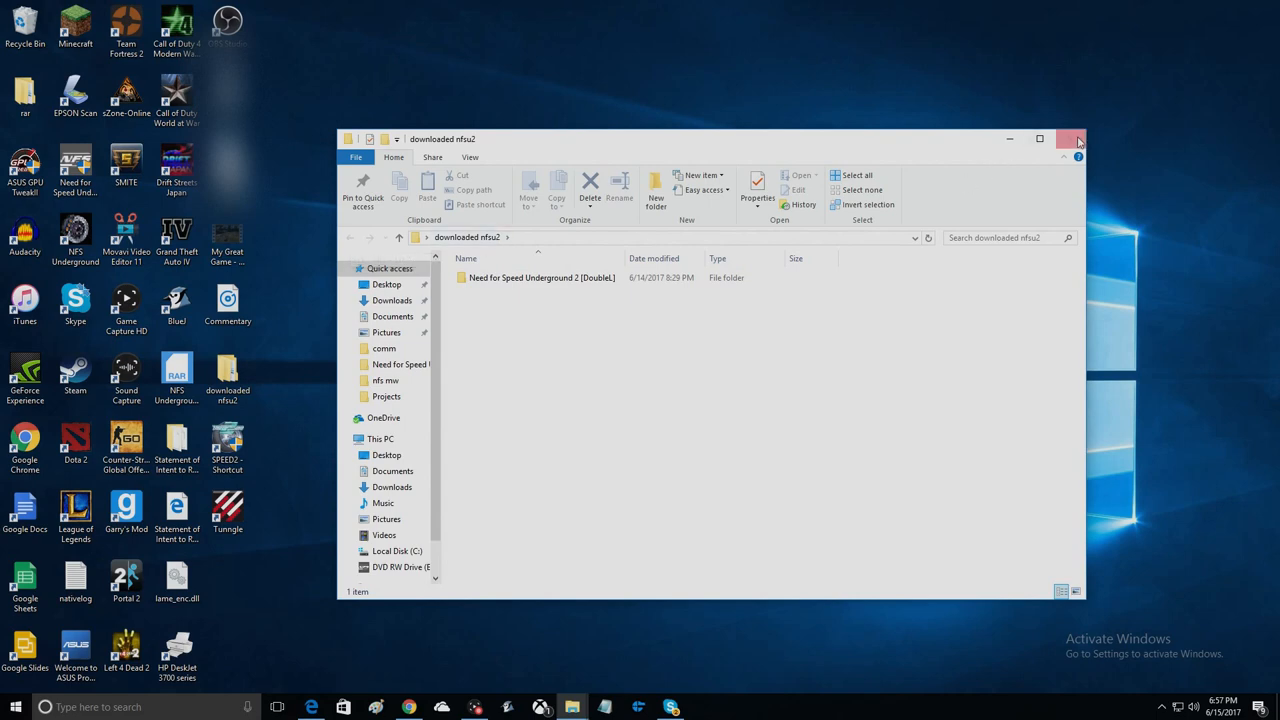
click(1070, 139)
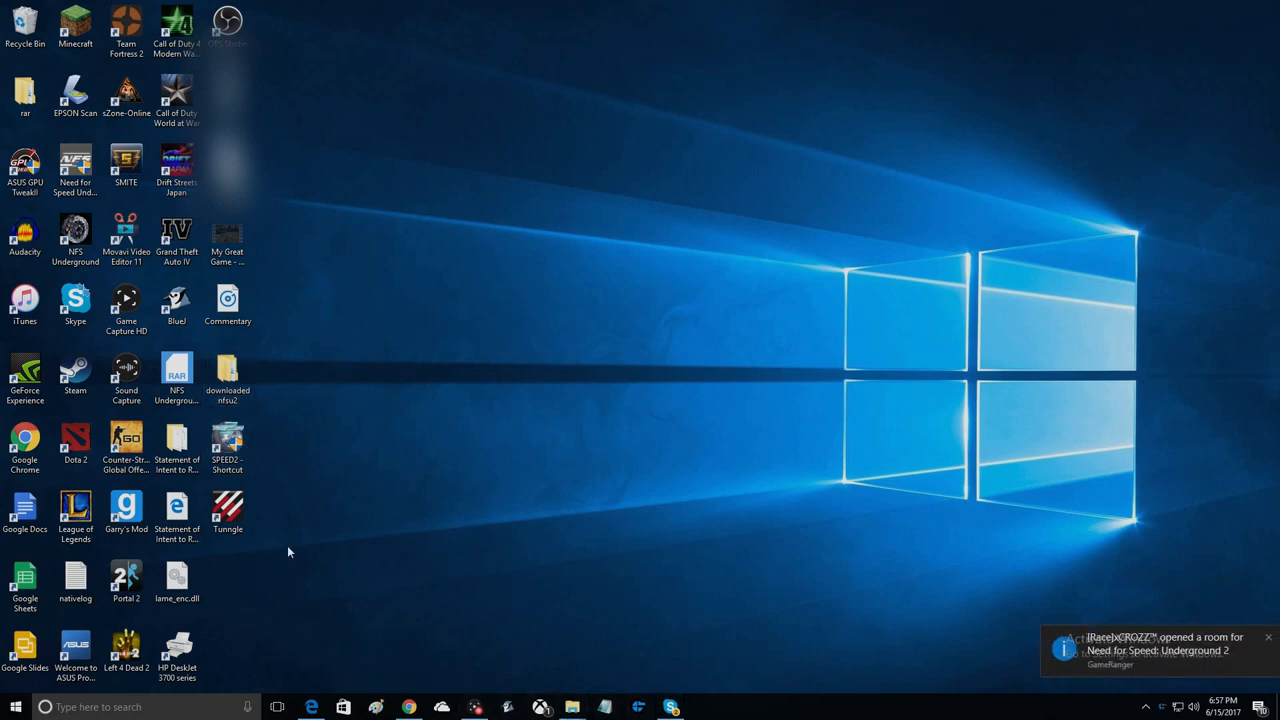
- Launch Tunngle from its desktop shortcut, then select the SPEED2 - Shortcut icon
click(227, 510)
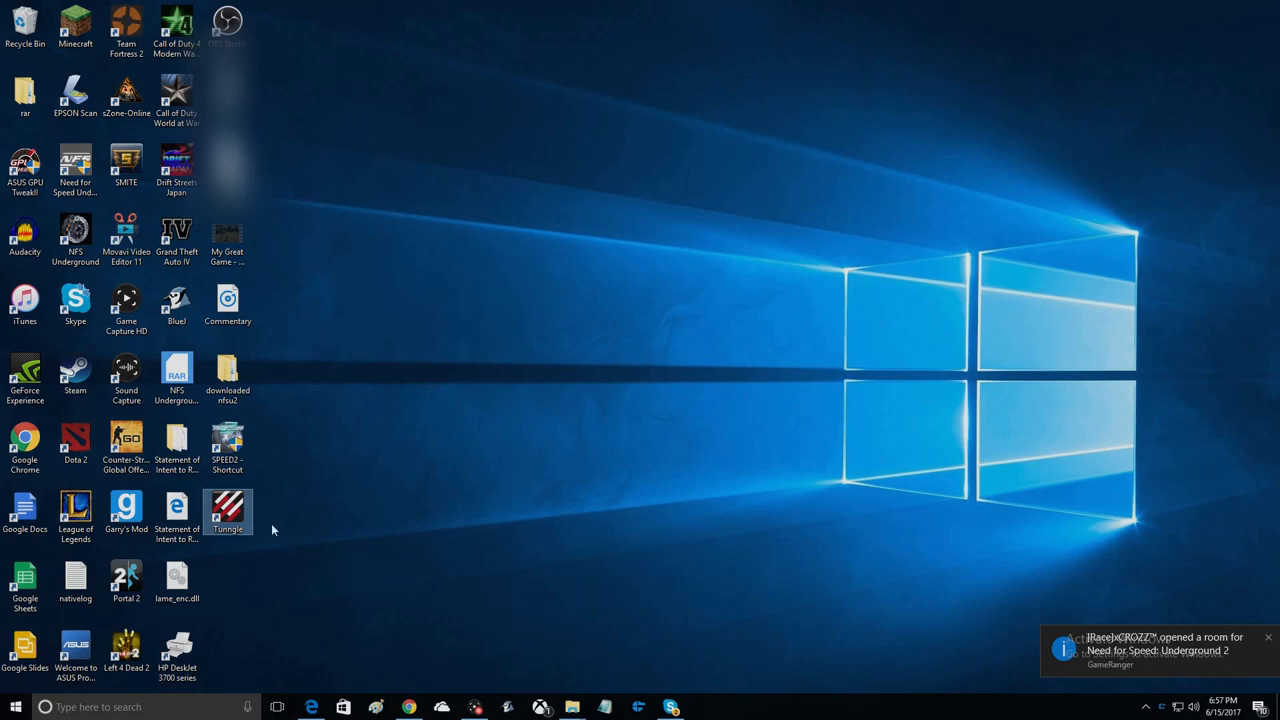
double_click(227, 512)
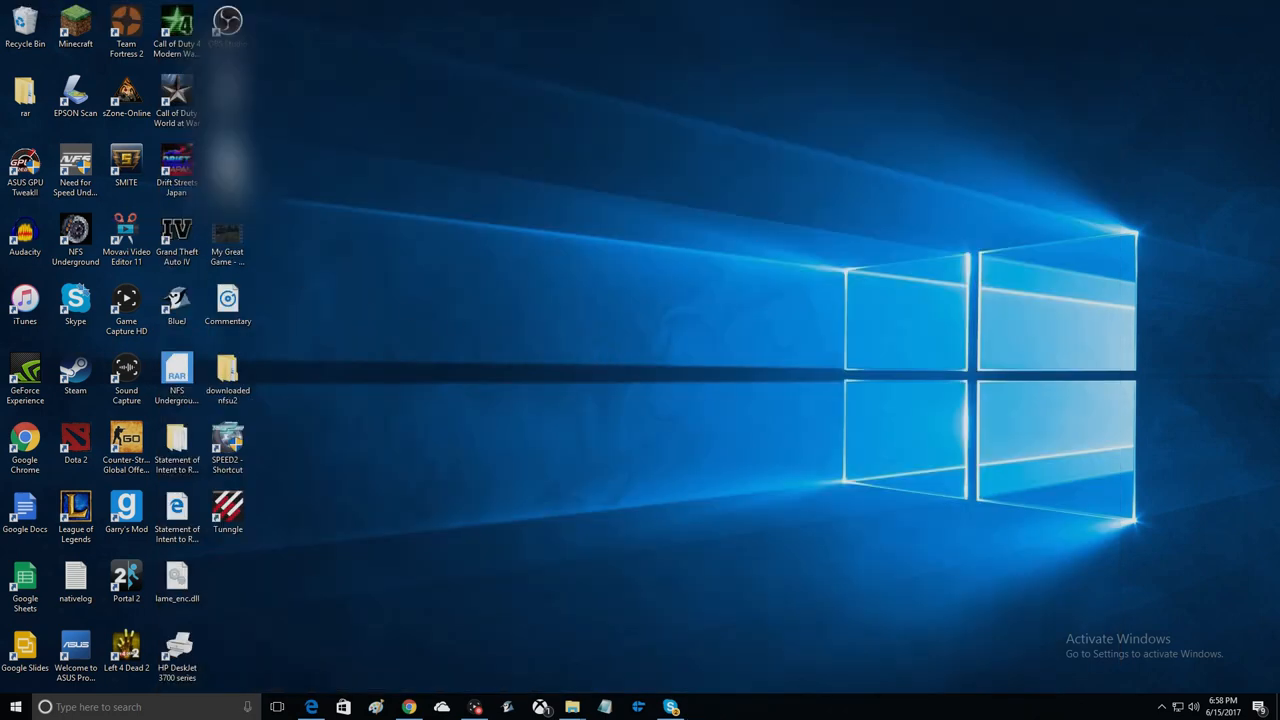
click(227, 445)
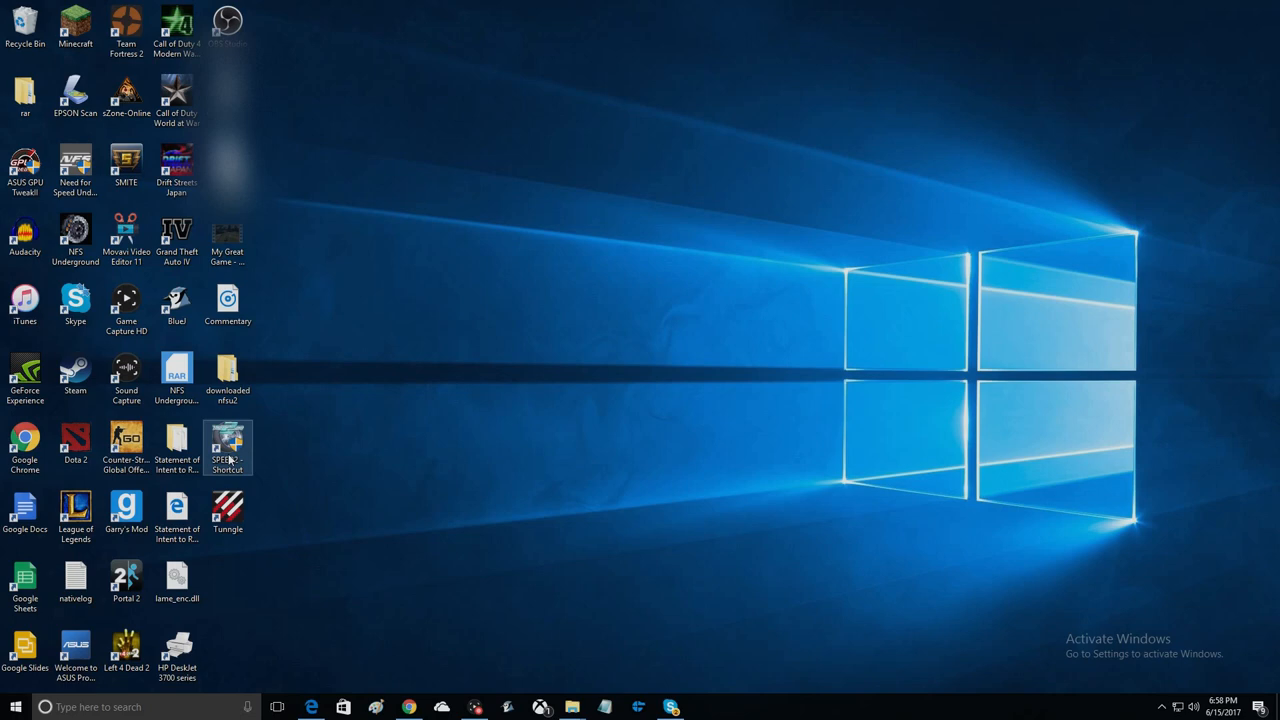
- Bring up the SPEED2 shortcut's Properties at the Compatibility tab
right_click(227, 447)
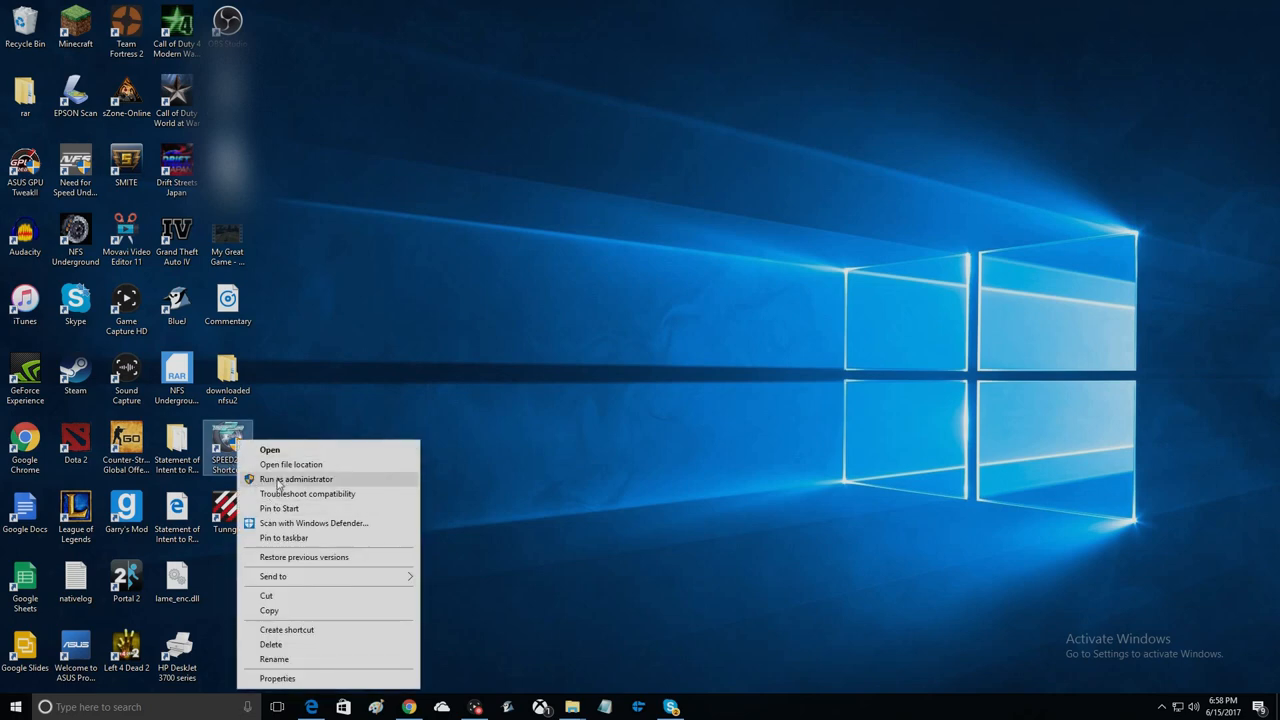
click(277, 678)
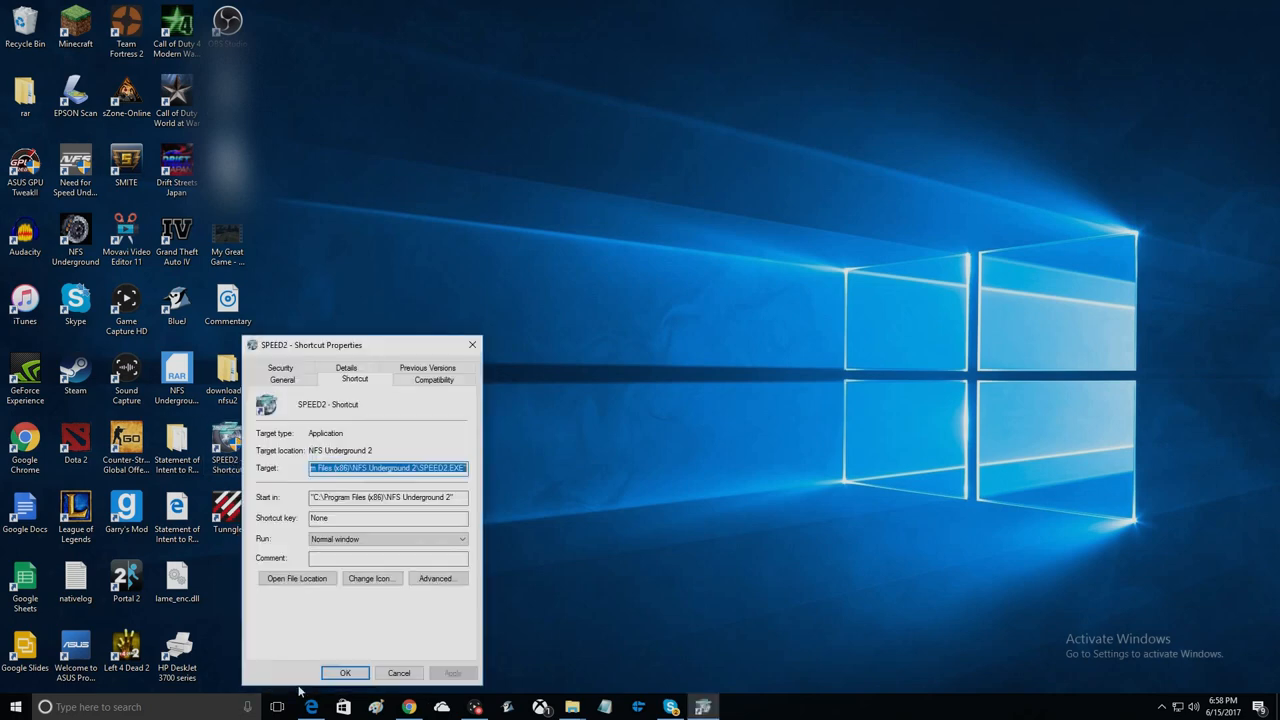
click(434, 379)
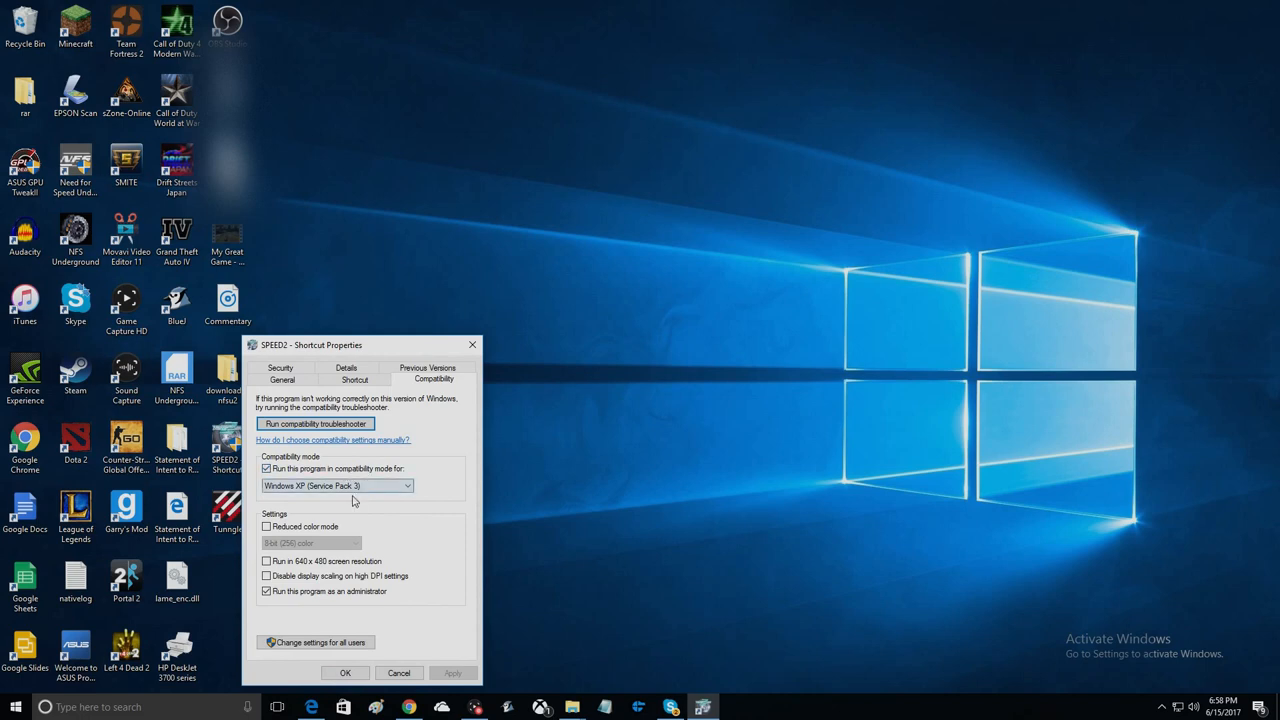
mouse_move(435, 457)
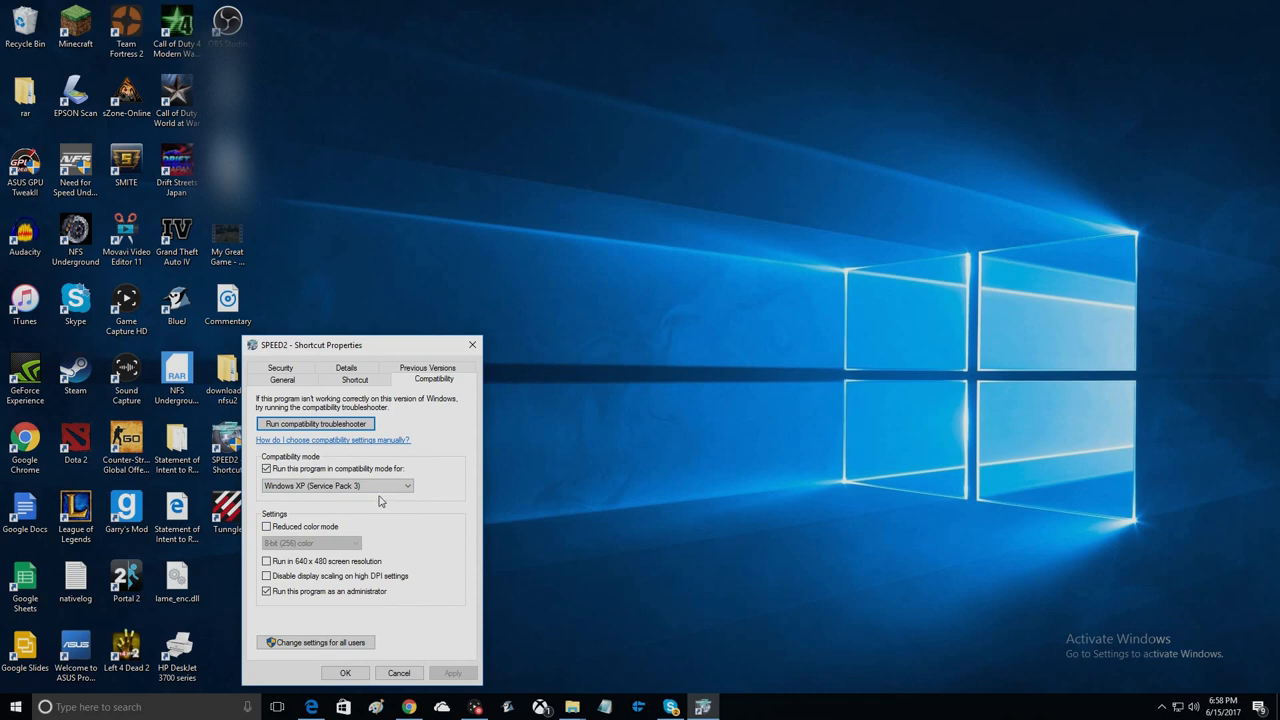
mouse_move(378, 501)
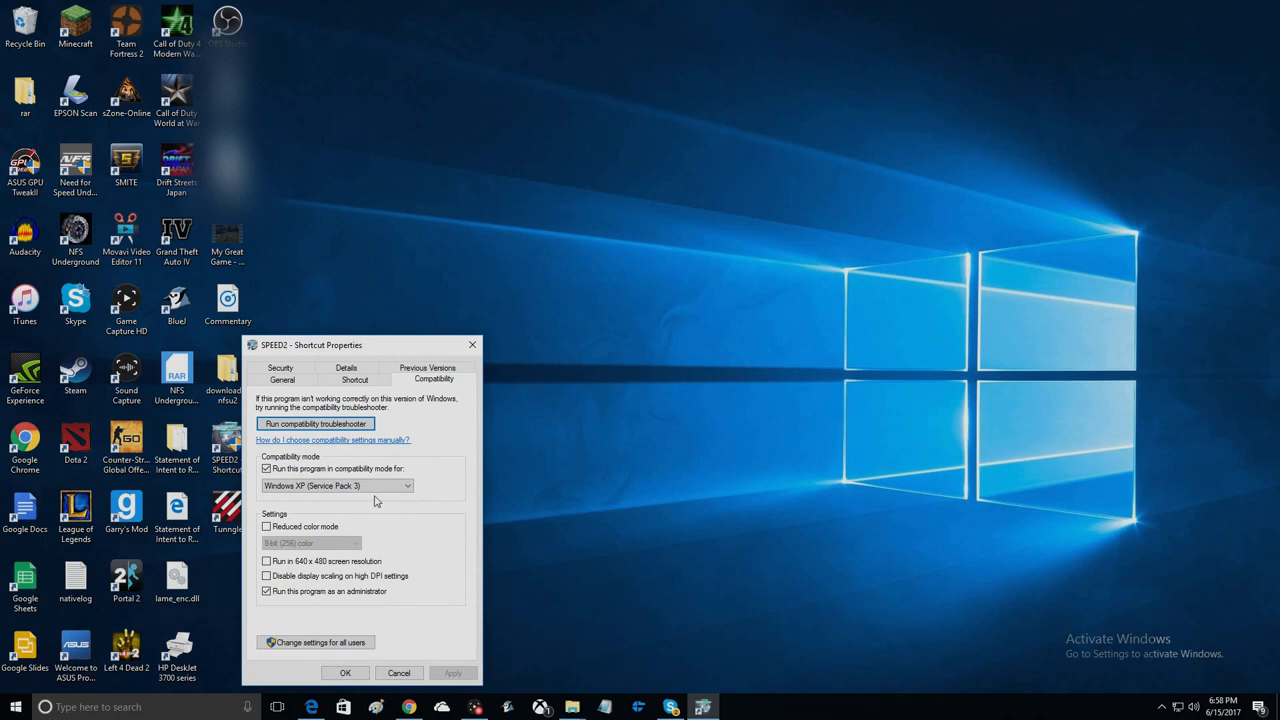
mouse_move(585, 549)
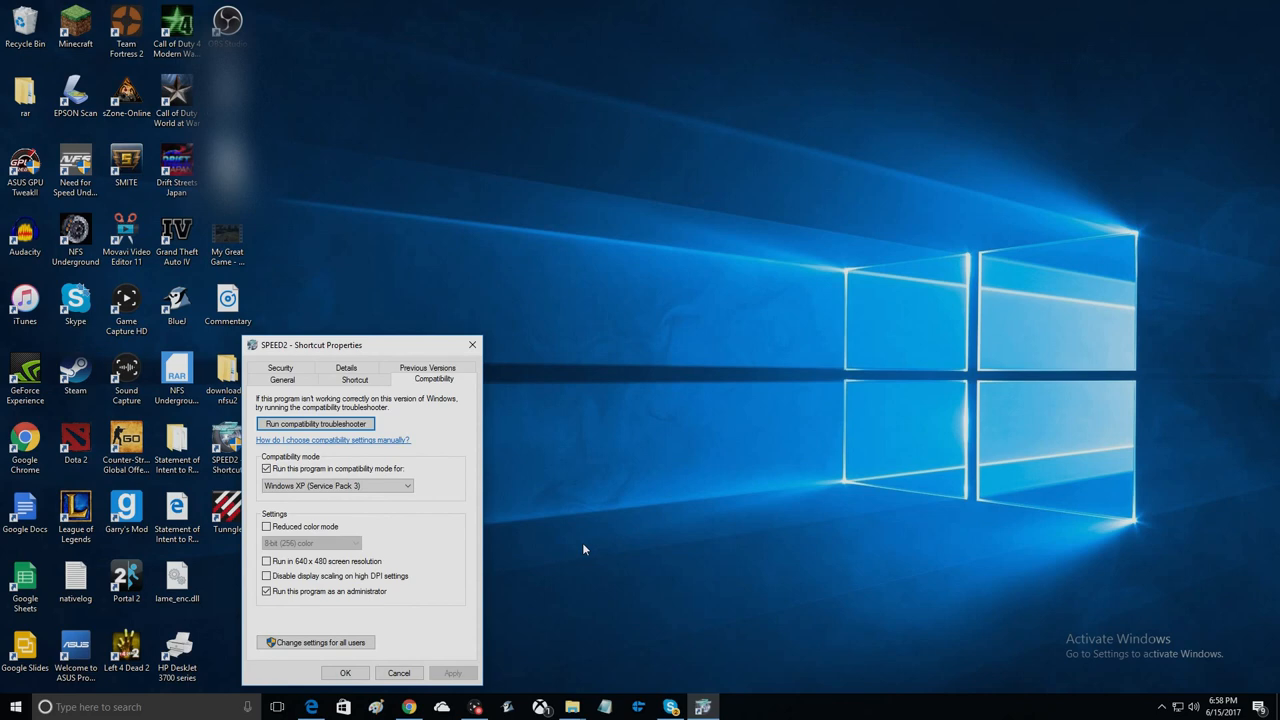
mouse_move(455, 355)
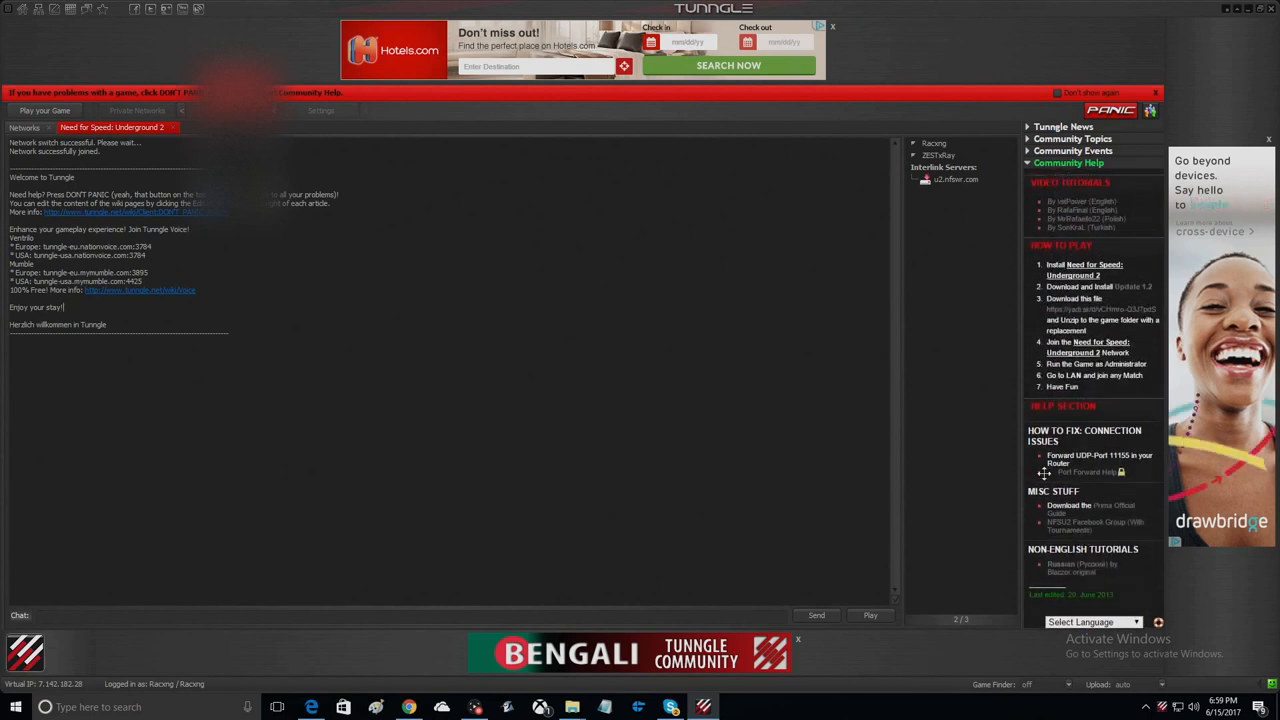
mouse_move(1092, 488)
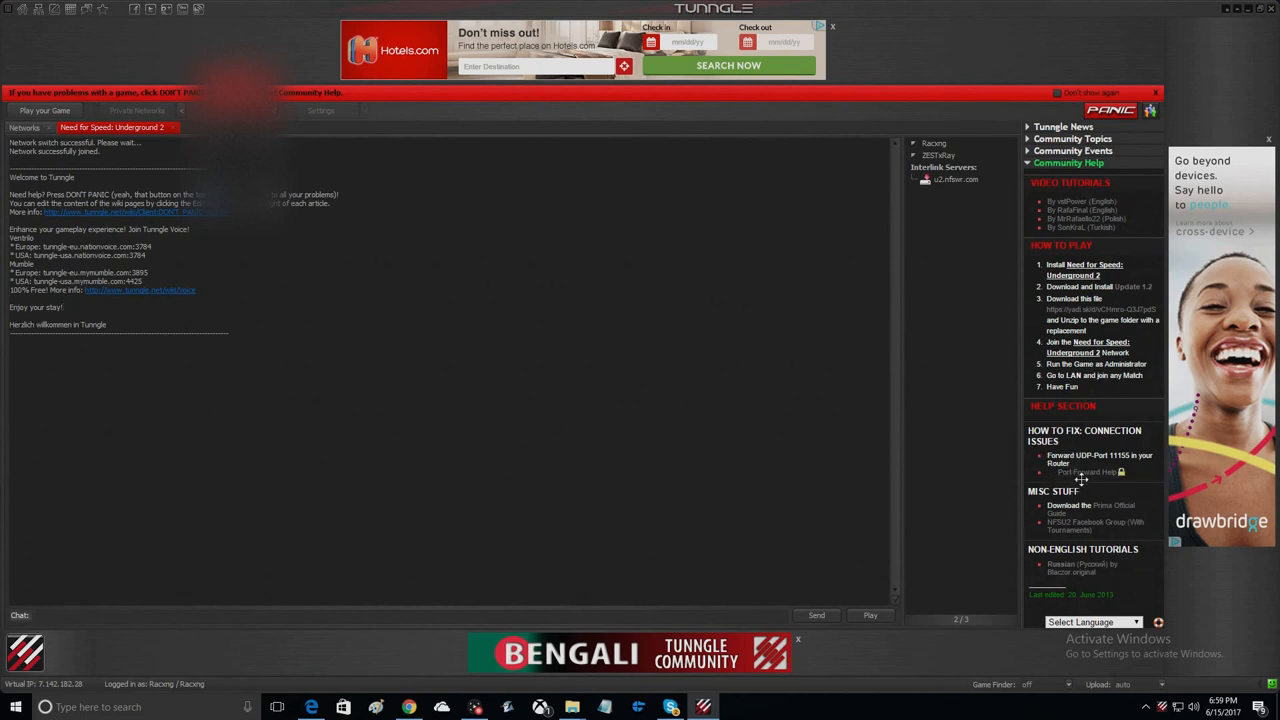
mouse_move(1100, 465)
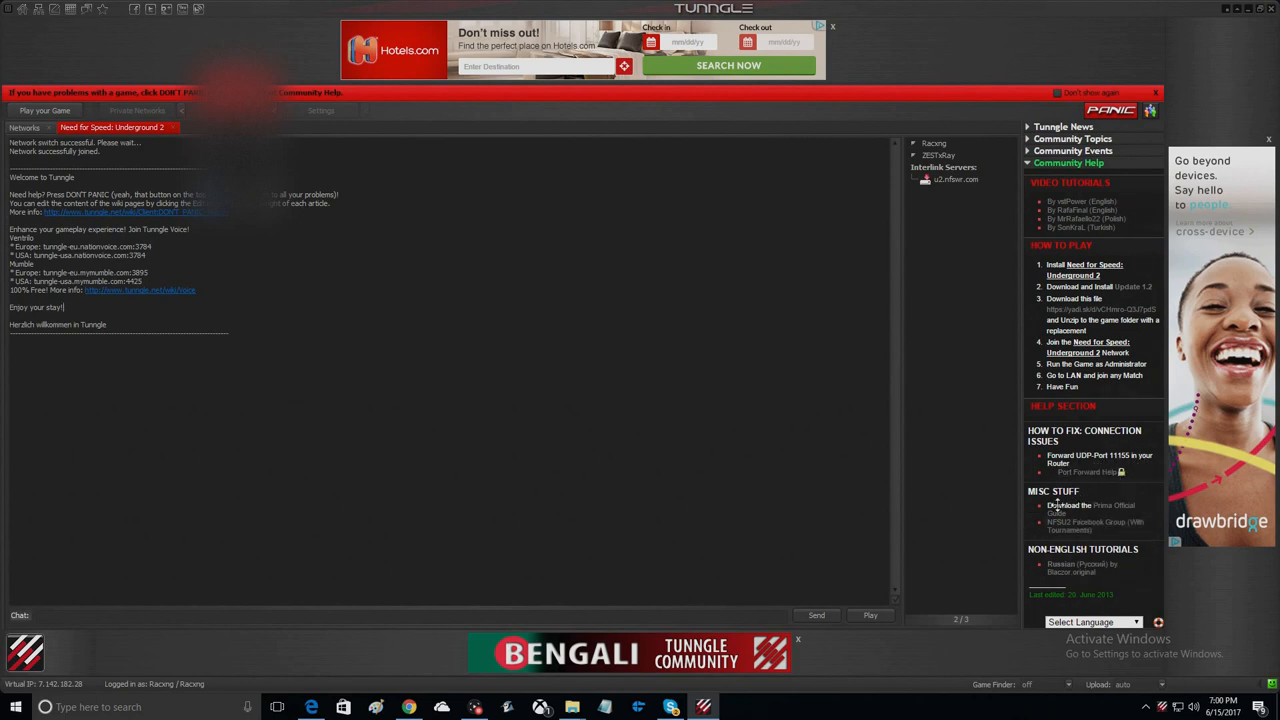
mouse_move(798, 477)
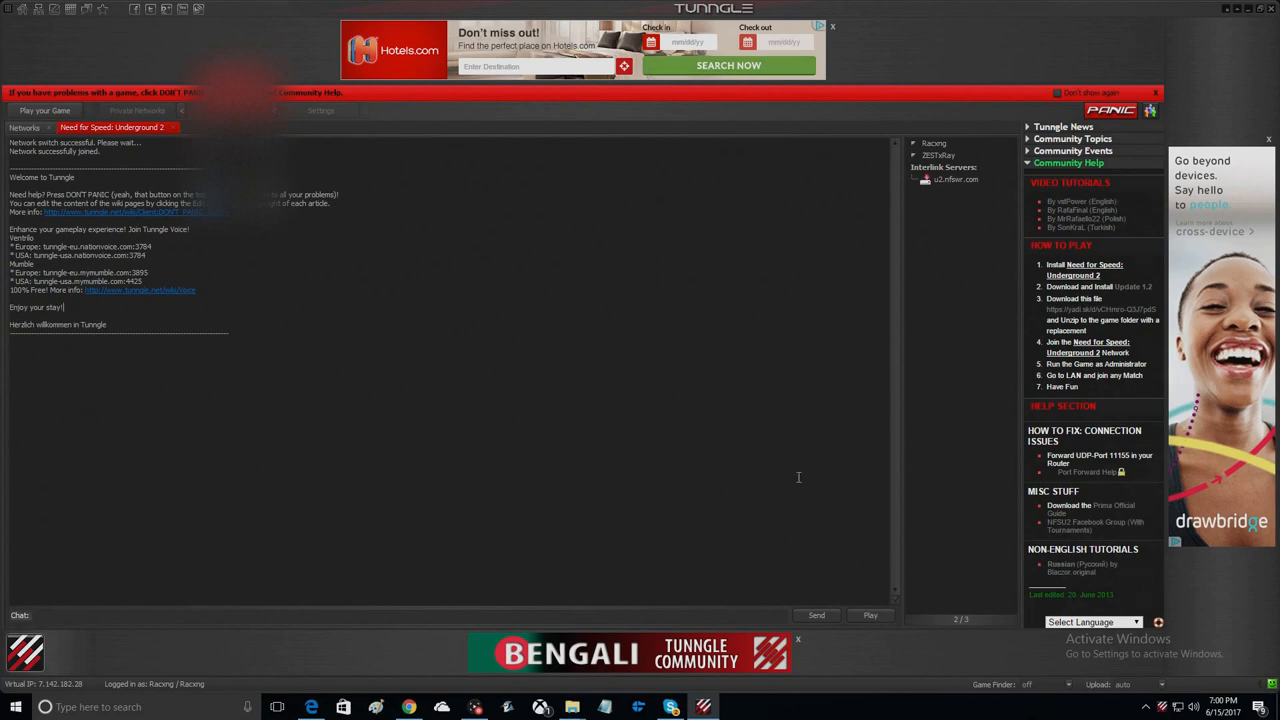
mouse_move(760, 470)
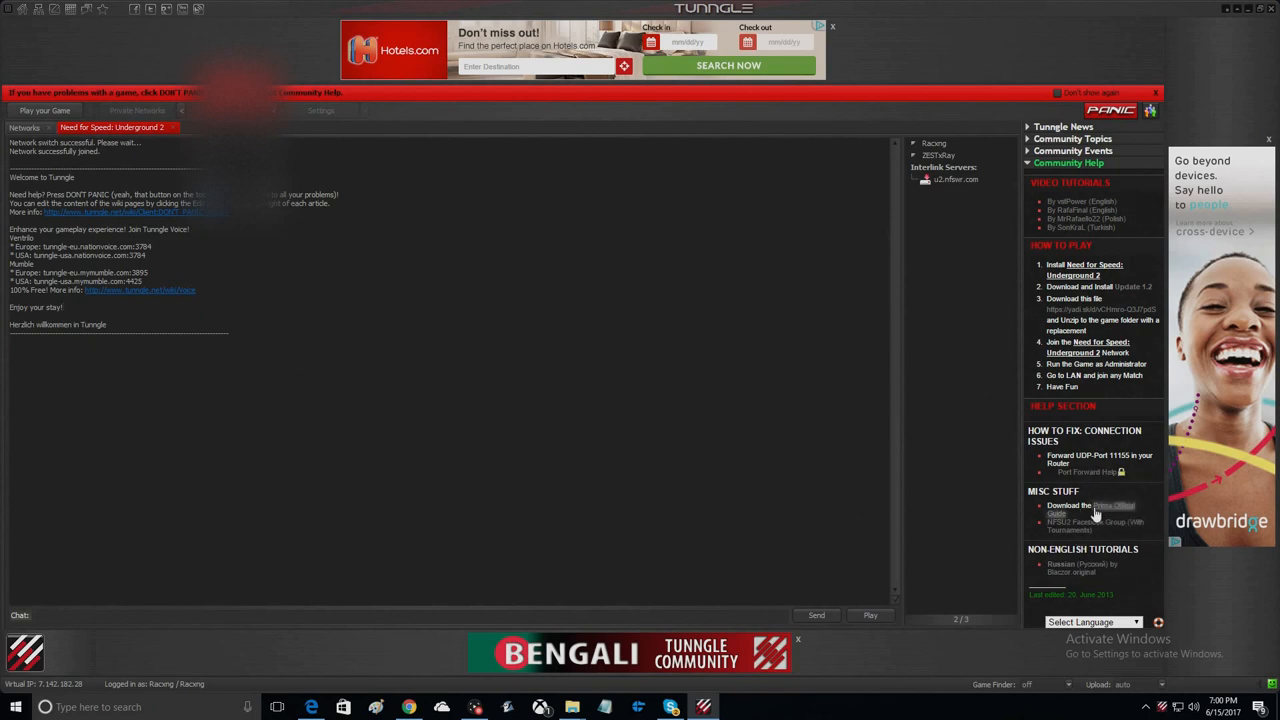
mouse_move(1266, 658)
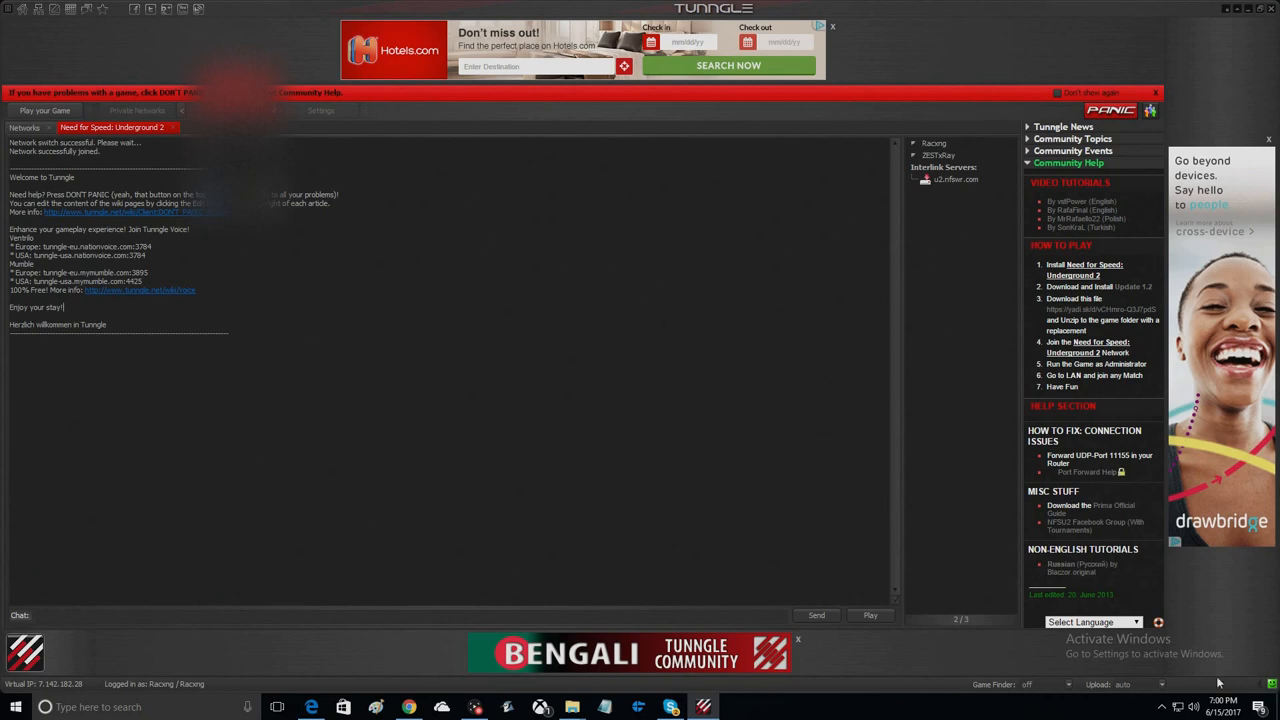
mouse_move(924, 660)
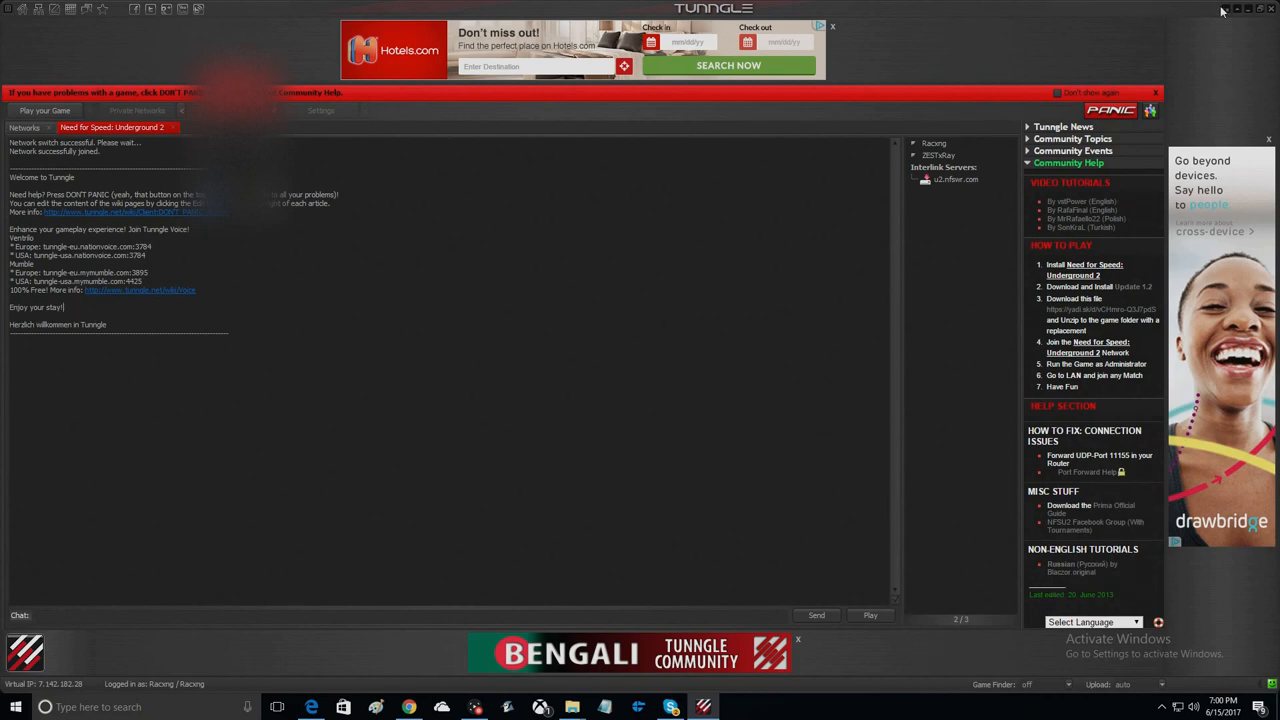
- Close Tunngle and launch GameRanger from the taskbar
click(1235, 8)
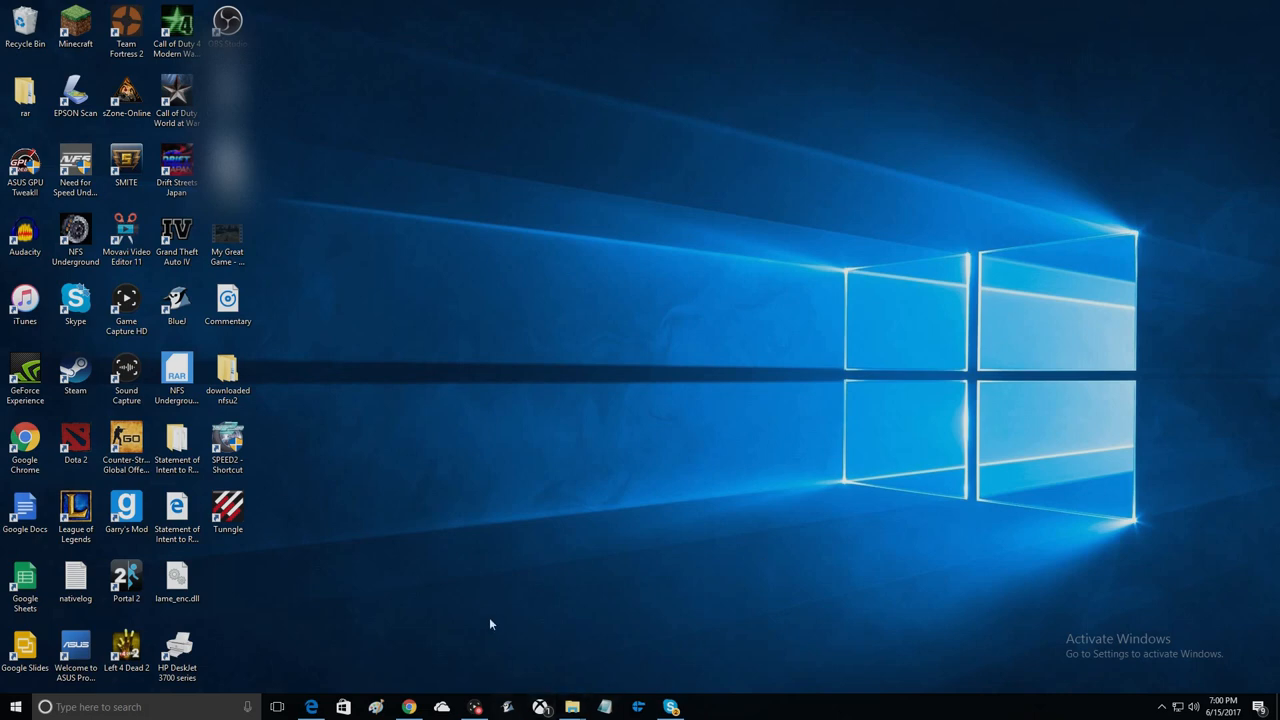
click(227, 513)
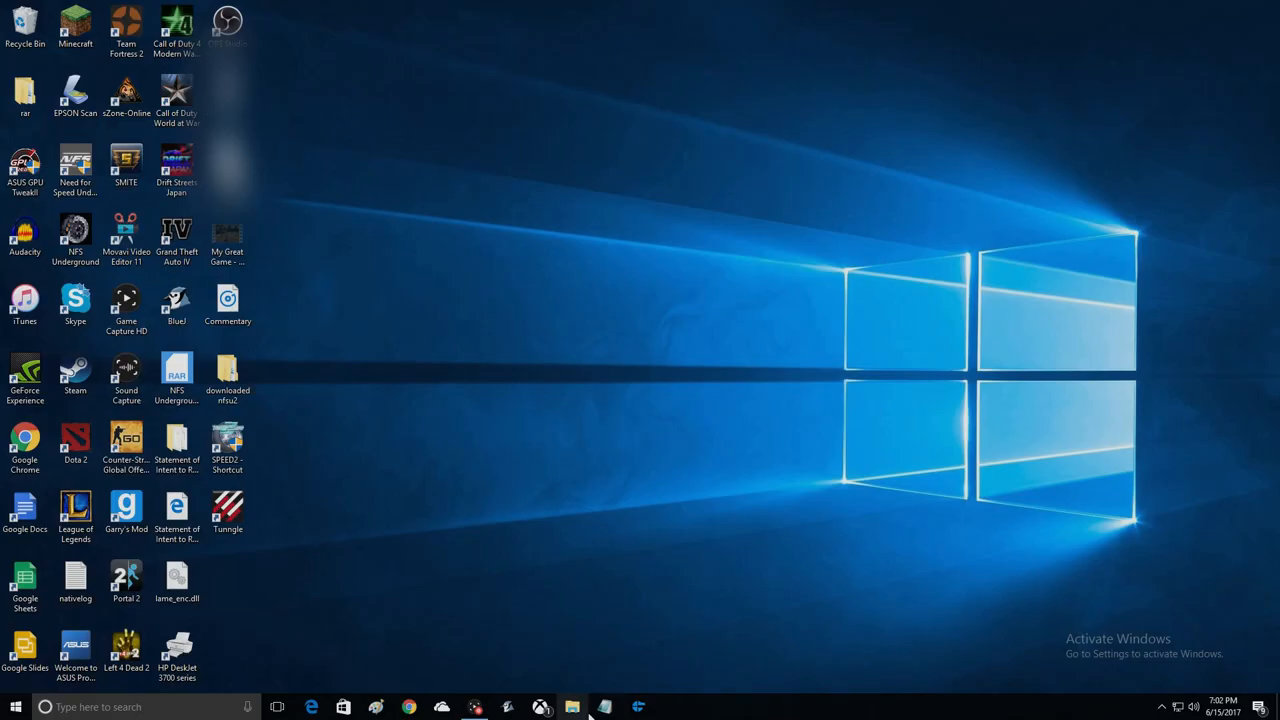
click(638, 707)
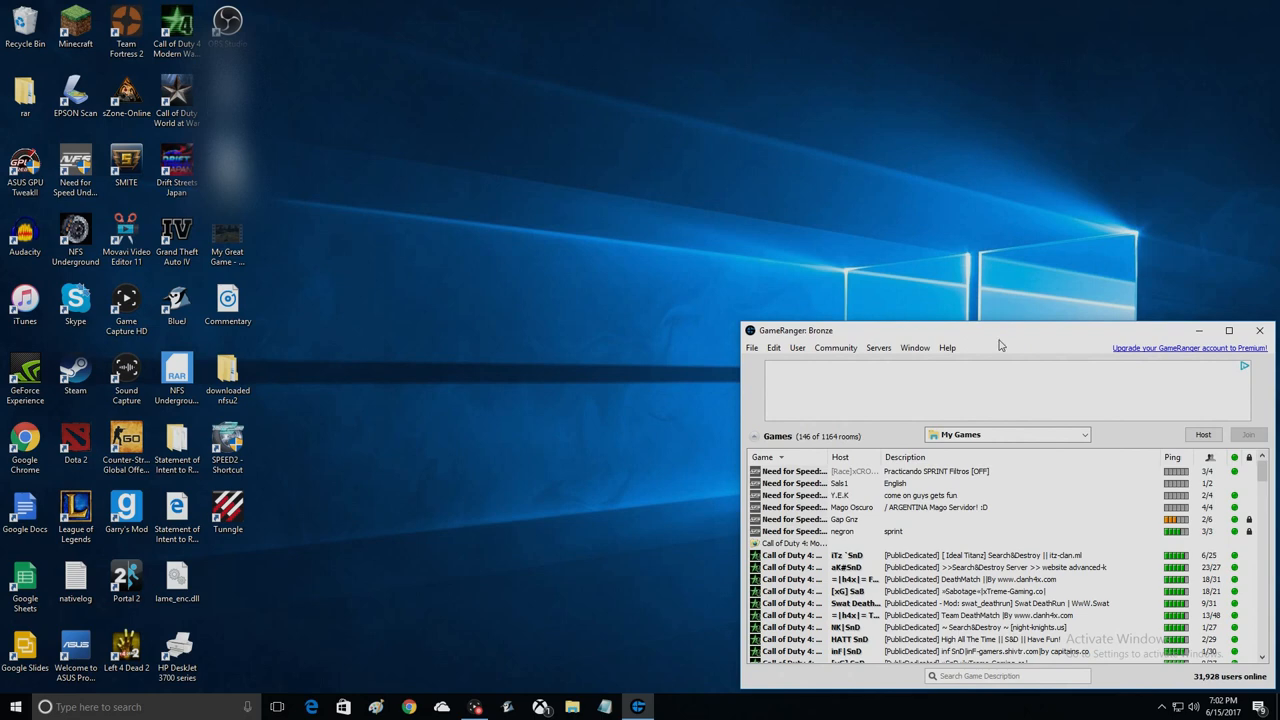
- Centre the GameRanger window and dismiss the 'No late joining' refusal notice
drag(998, 330, 862, 158)
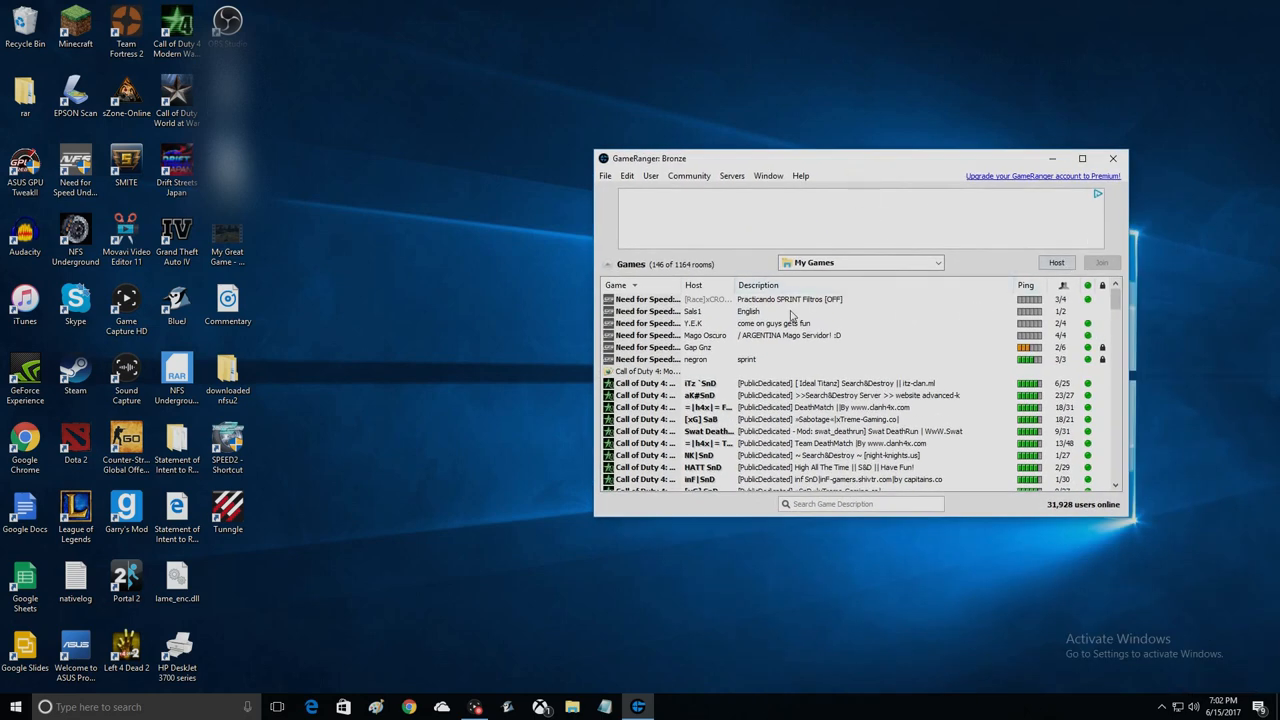
mouse_move(752, 322)
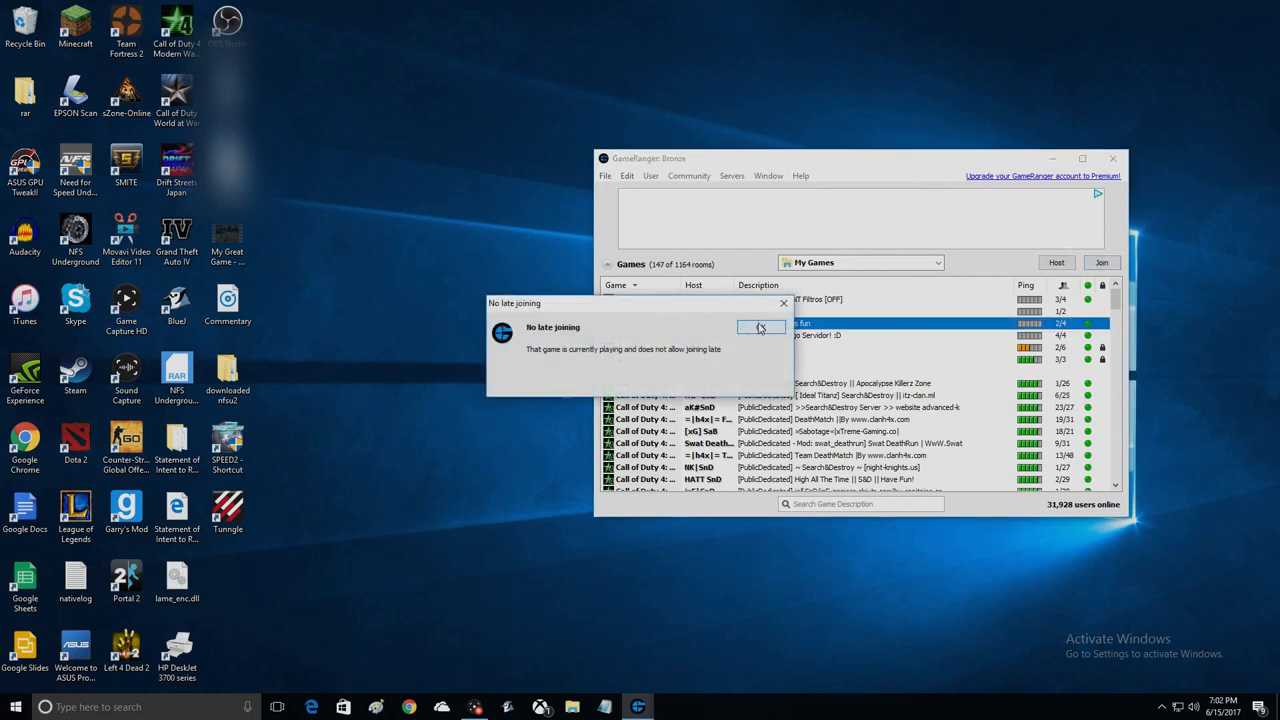
click(760, 328)
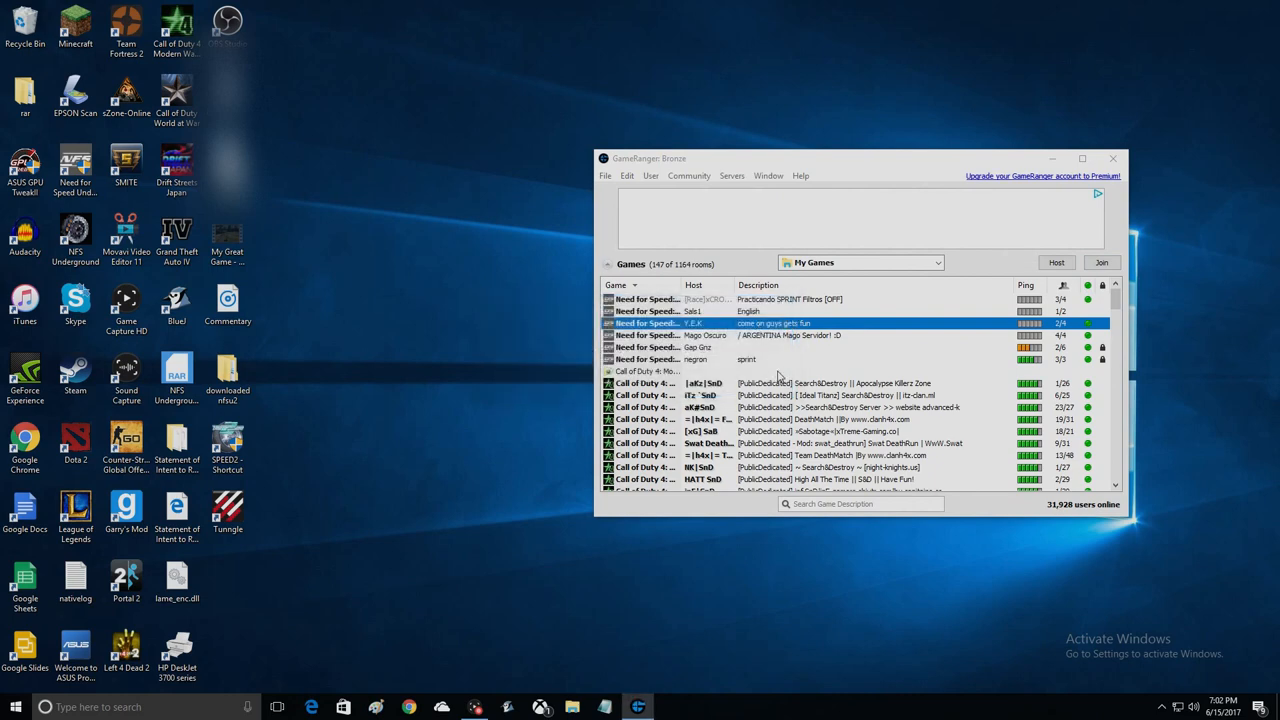
mouse_move(645, 457)
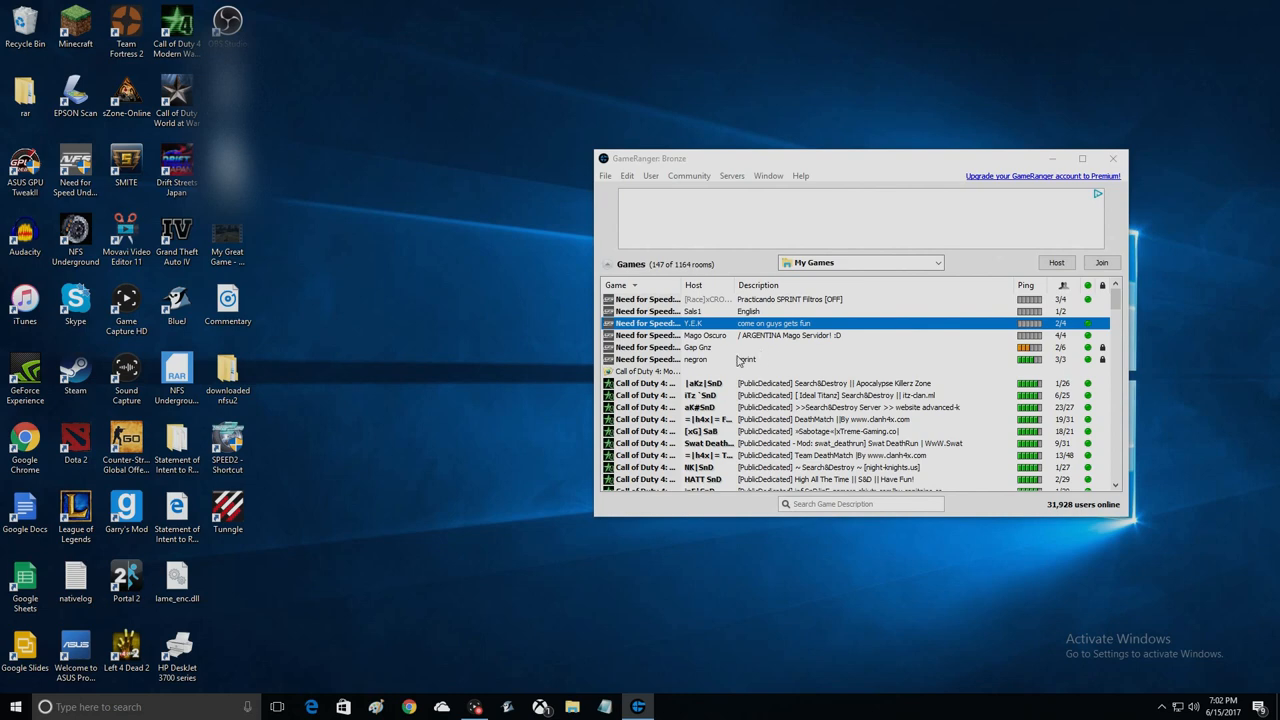
mouse_move(680, 392)
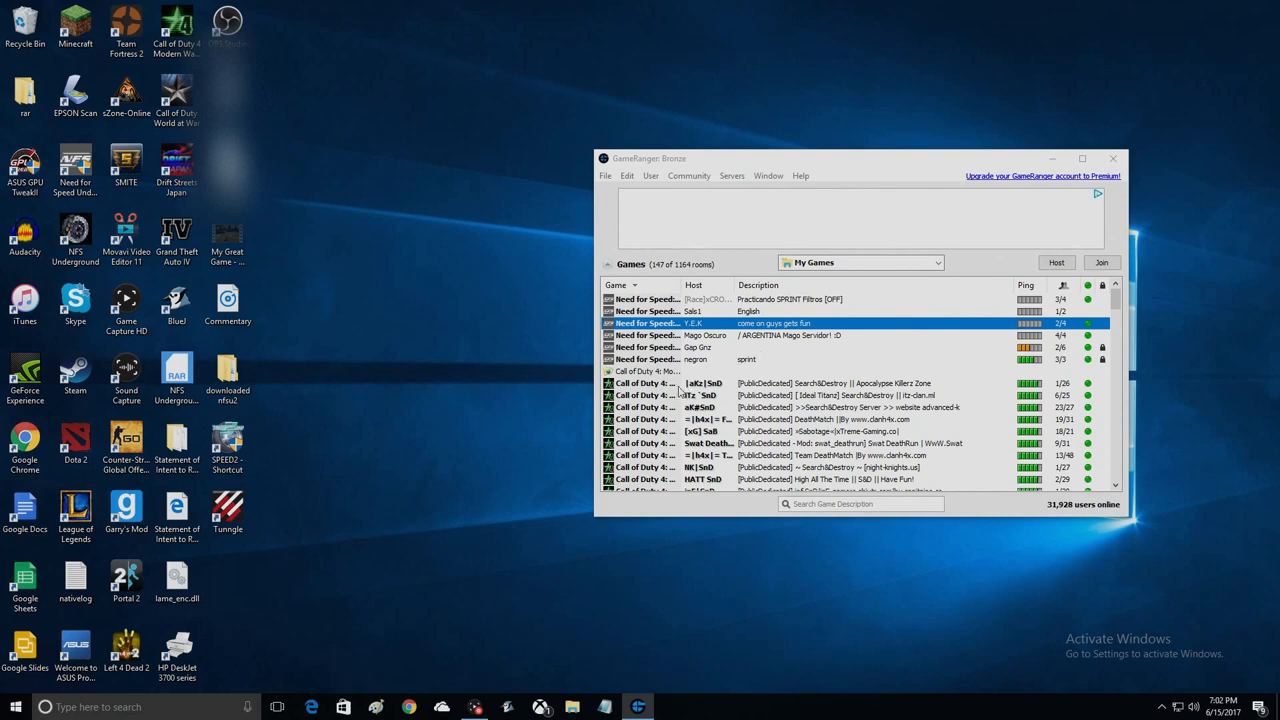
mouse_move(624, 471)
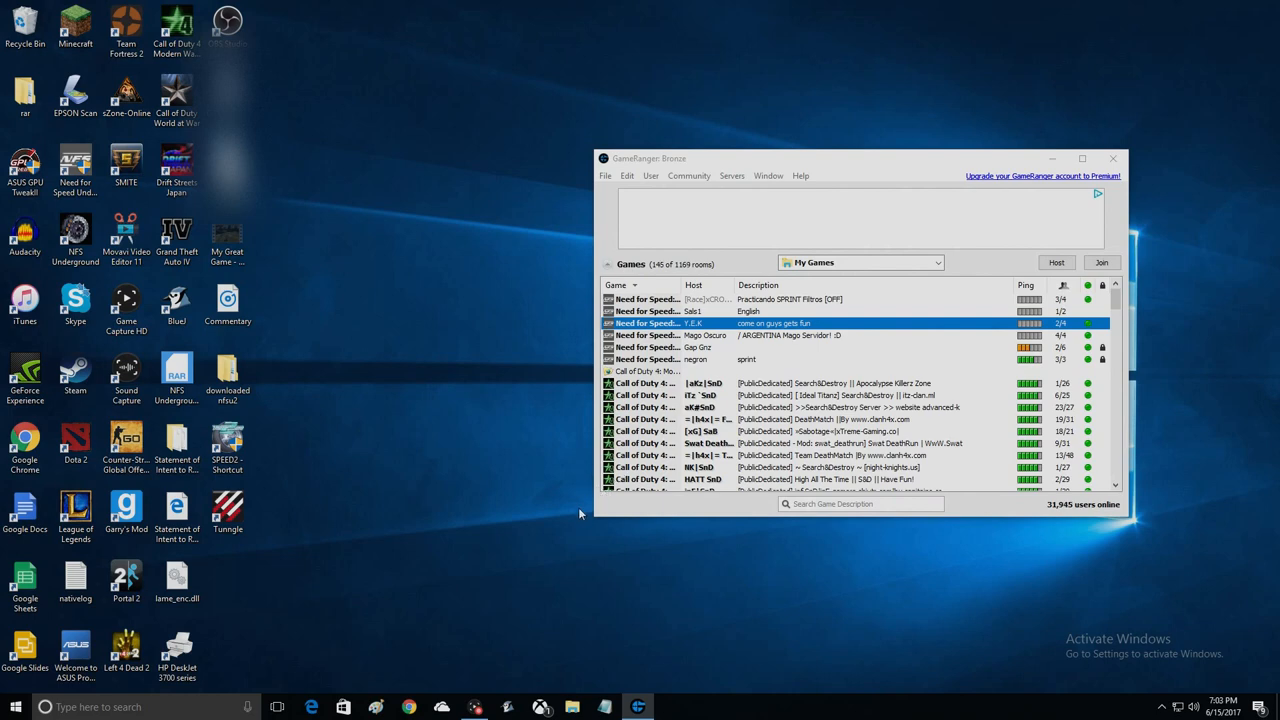
mouse_move(561, 524)
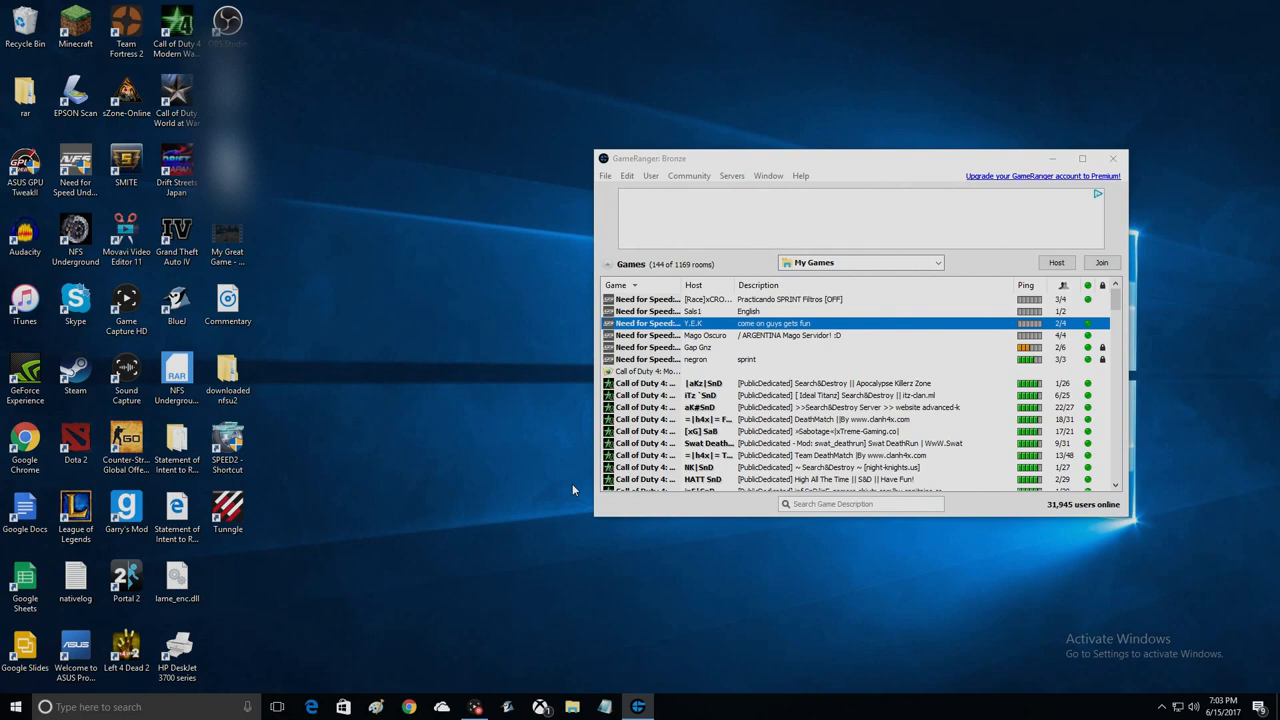
mouse_move(1208, 214)
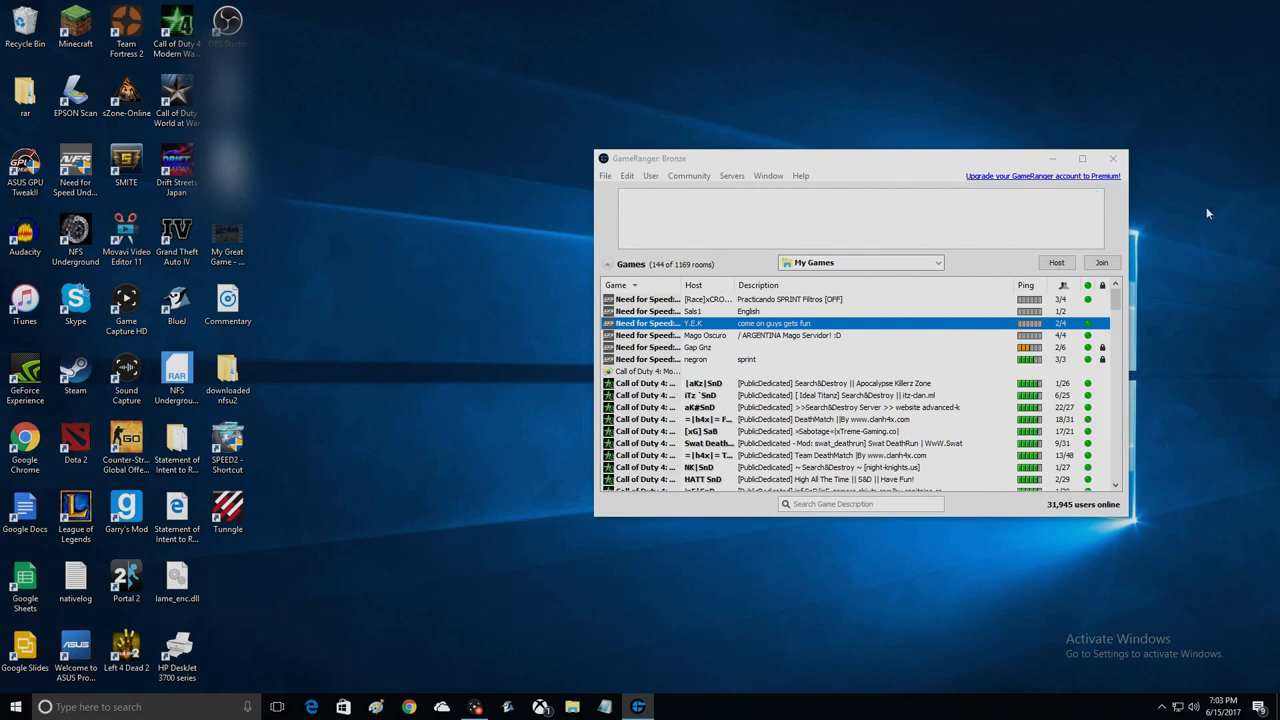